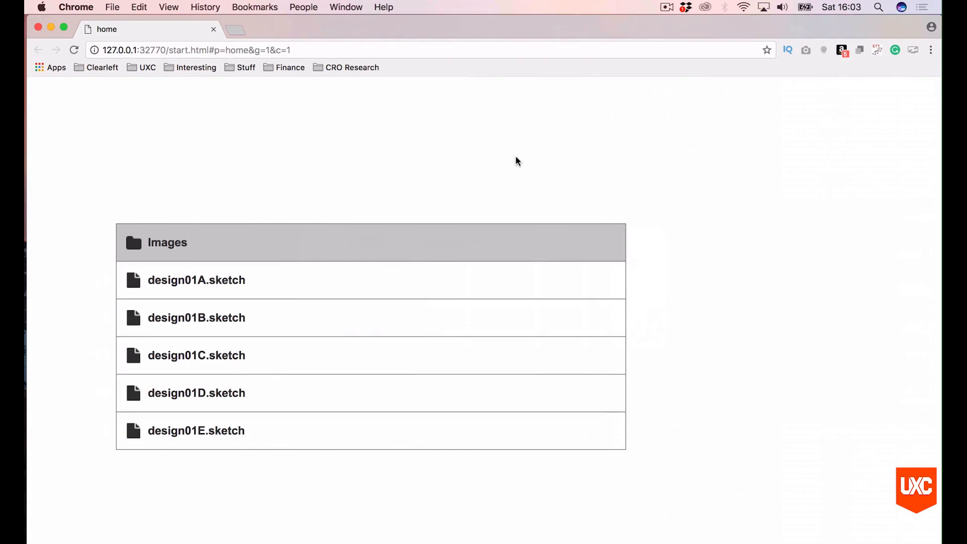
pyautogui.moveTo(389, 155)
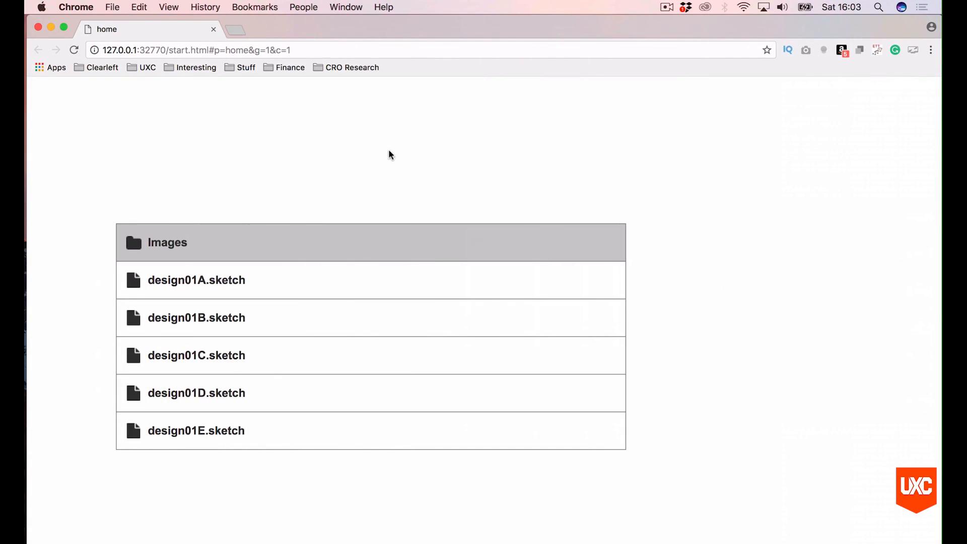
pyautogui.moveTo(225, 354)
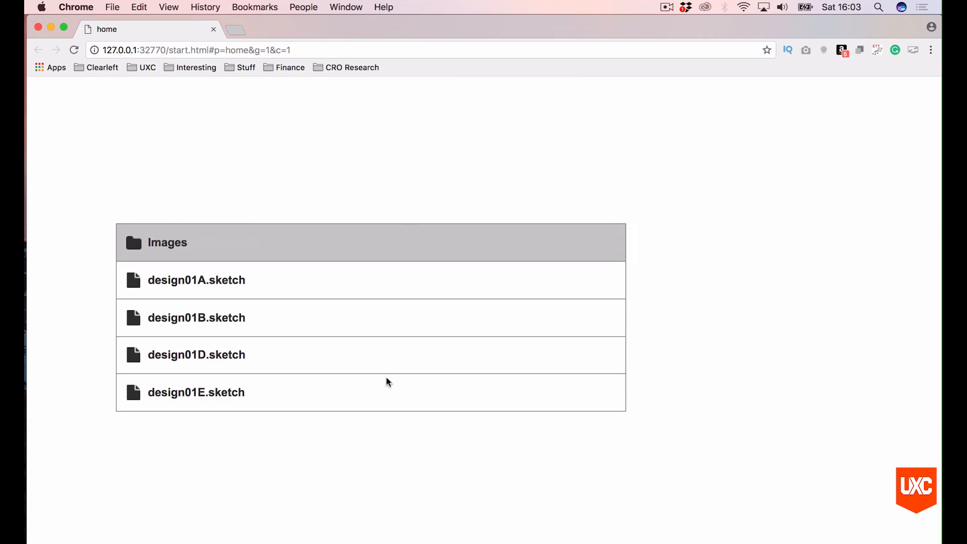
pyautogui.moveTo(423, 146)
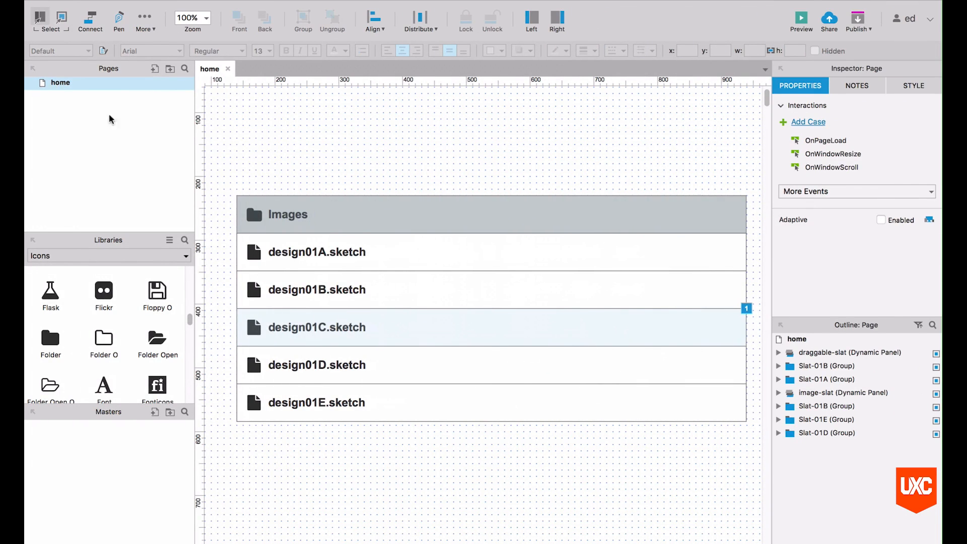
# Step: Add a new page named draggable-elements and open its blank canvas
pyautogui.click(170, 68)
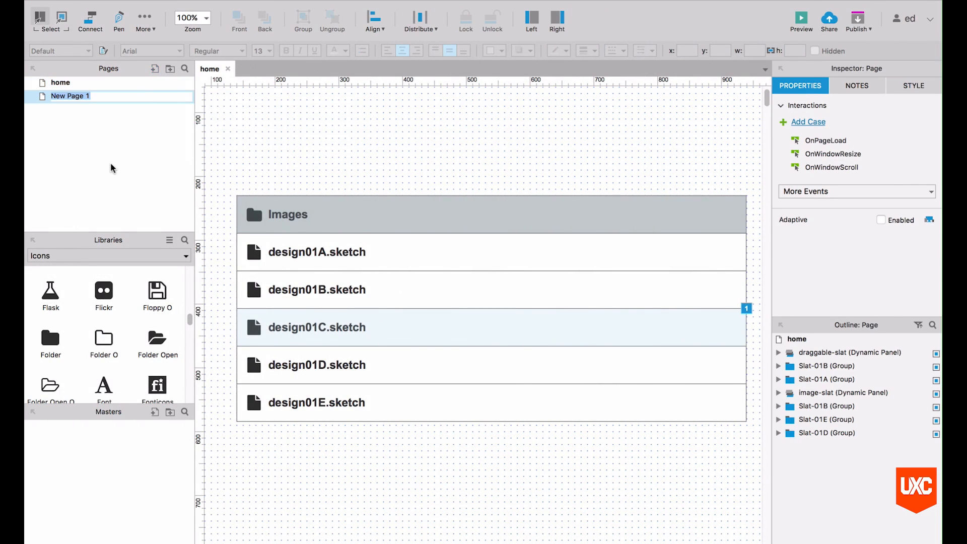
pyautogui.write('draggable-elements')
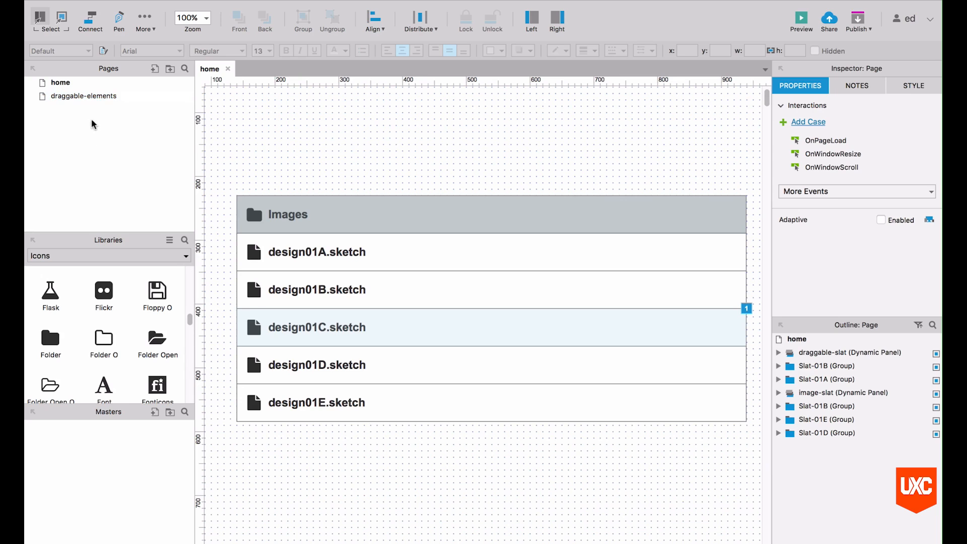
pyautogui.click(84, 96)
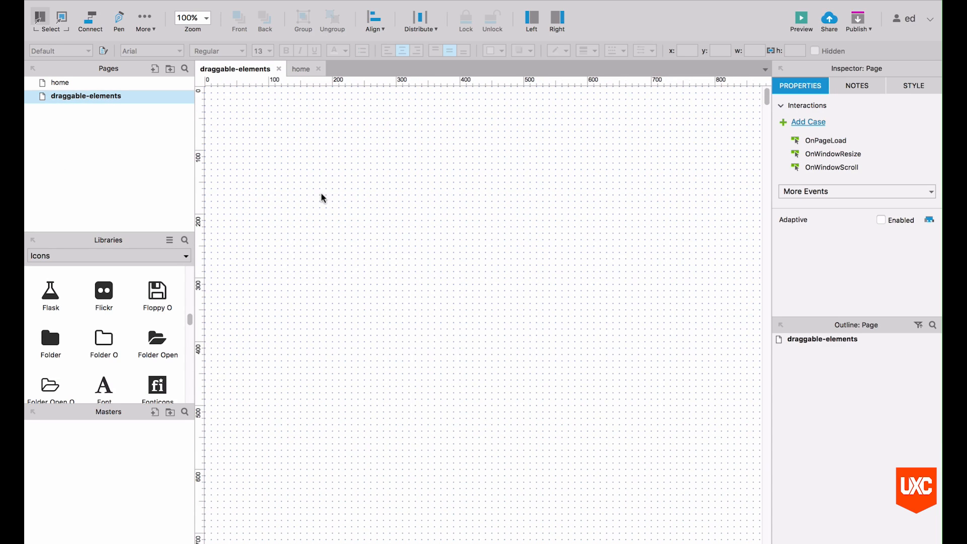
pyautogui.moveTo(364, 205)
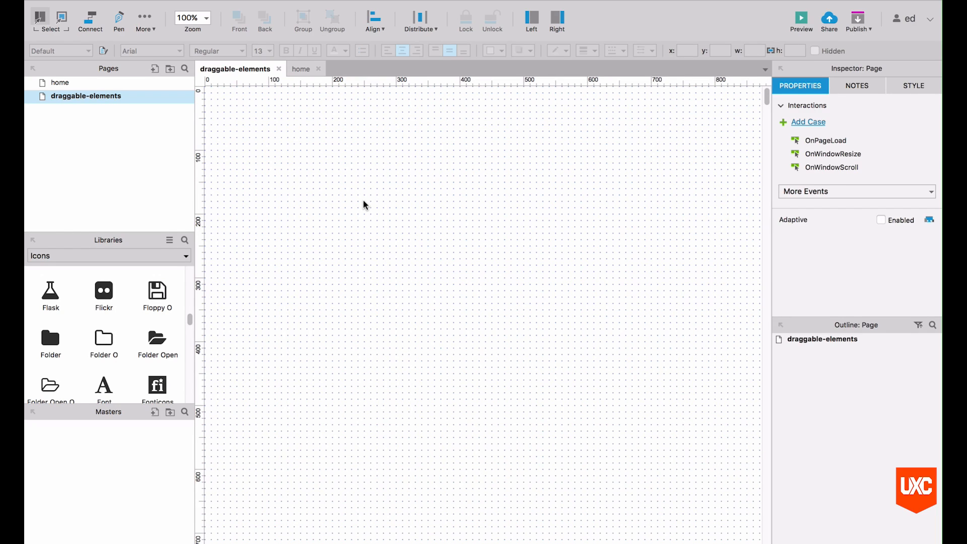
pyautogui.moveTo(190, 214)
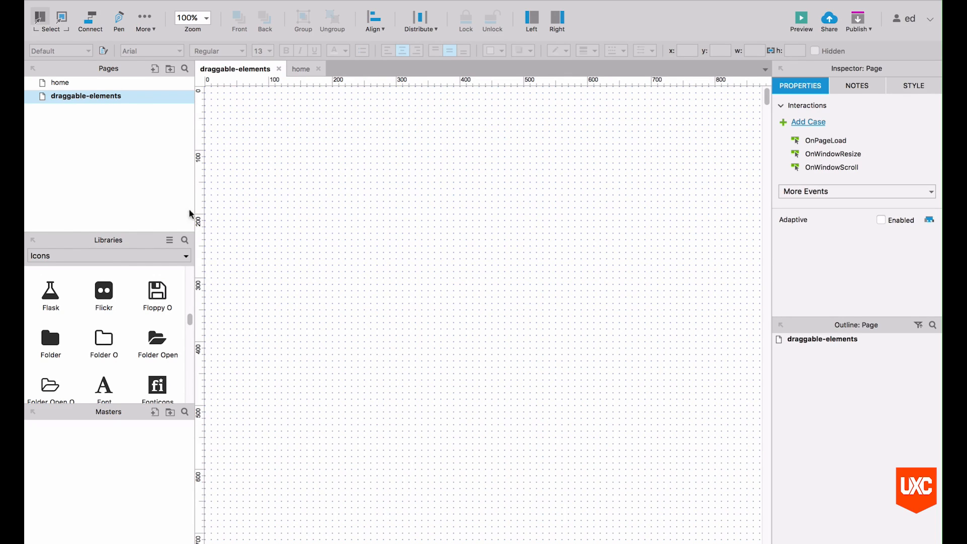
# Step: Place a Box 3 from All Libraries, resize it to 650×60 and label it Images
pyautogui.click(108, 255)
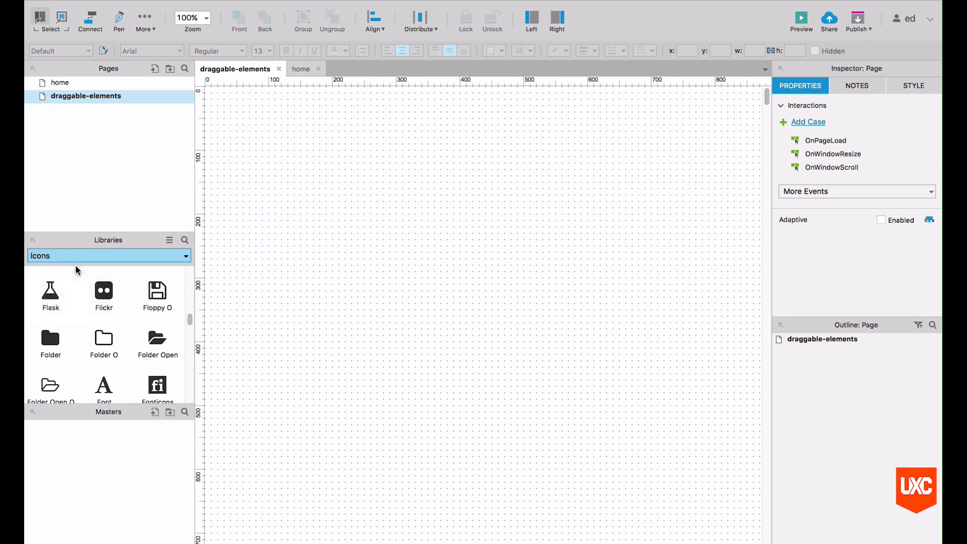
pyautogui.click(109, 254)
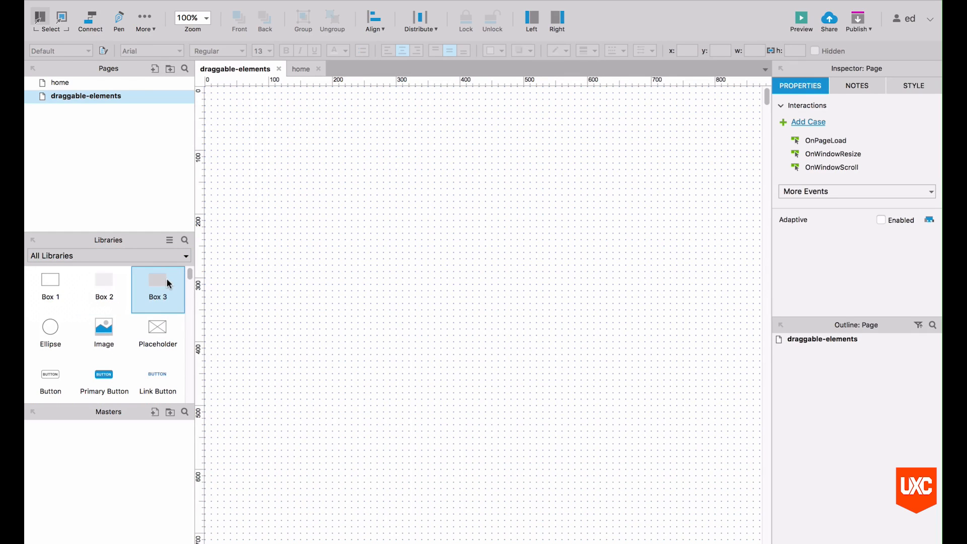
pyautogui.moveTo(158, 279); pyautogui.dragTo(364, 268)
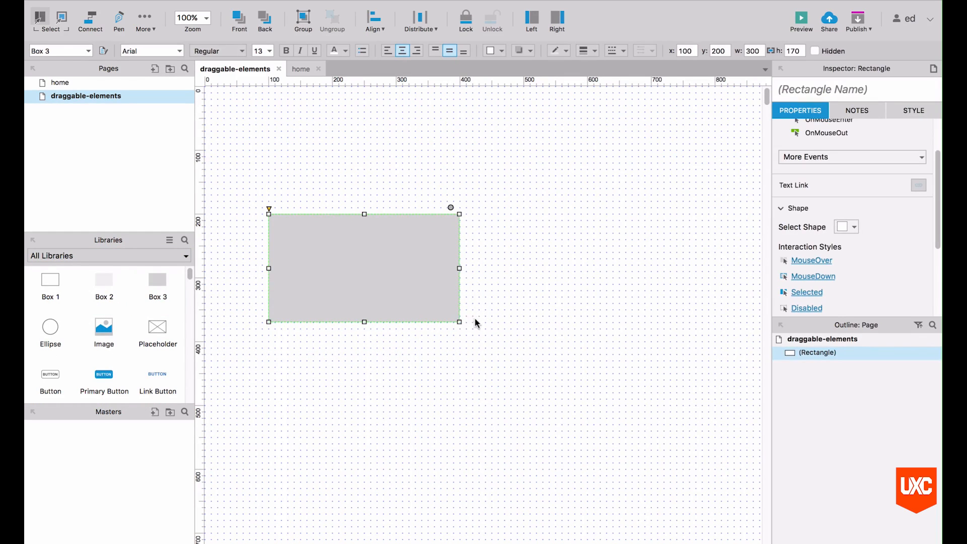
pyautogui.moveTo(459, 322); pyautogui.dragTo(639, 259)
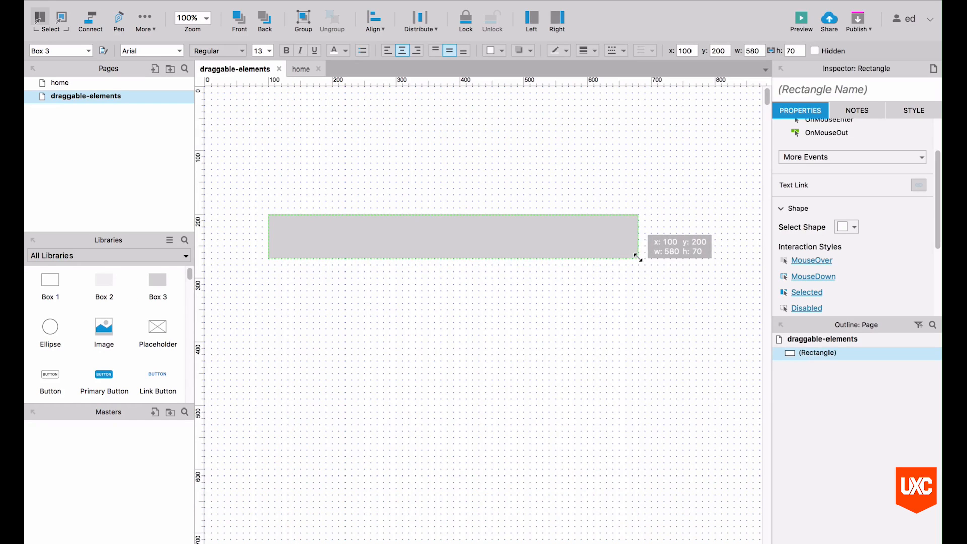
pyautogui.moveTo(637, 258); pyautogui.dragTo(661, 247)
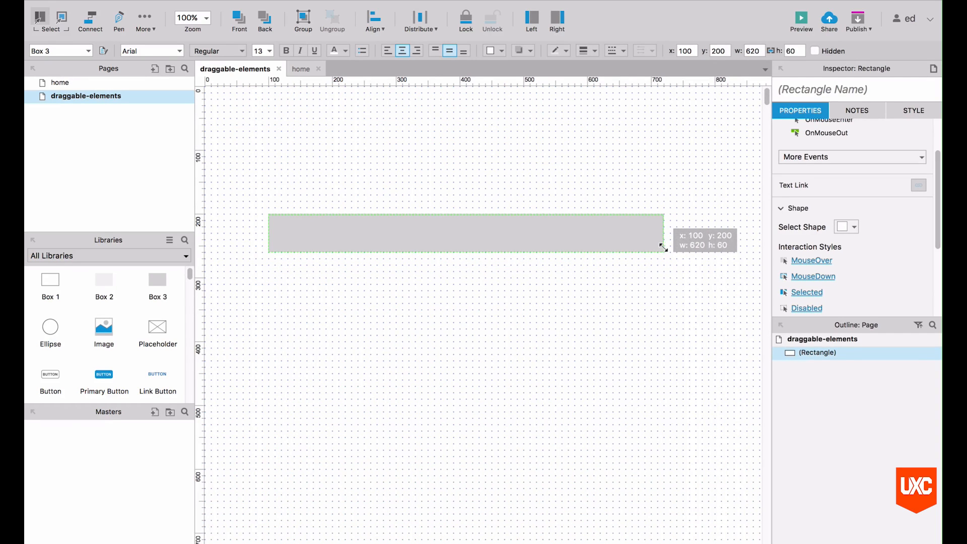
pyautogui.moveTo(663, 245); pyautogui.dragTo(683, 245)
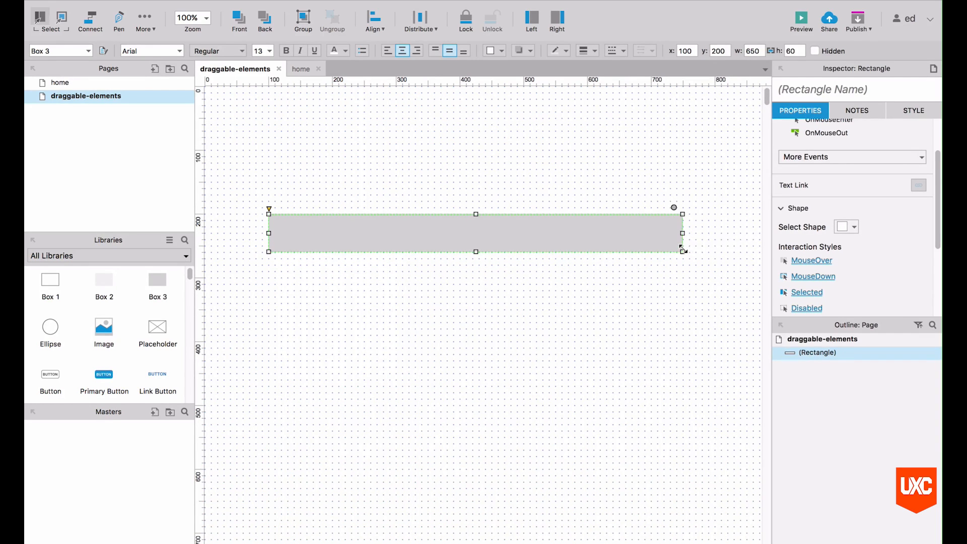
pyautogui.write('Ima')
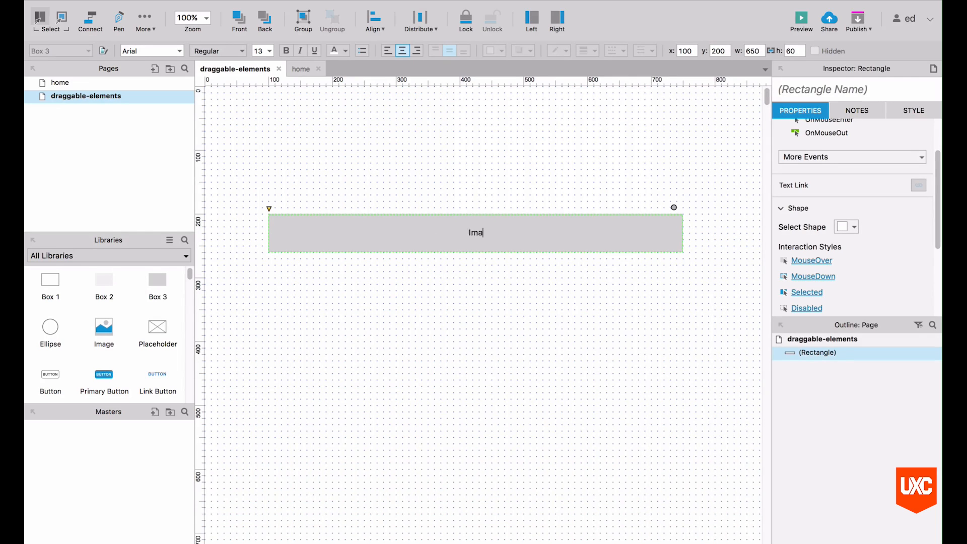
# Step: Make the Images label bold 18 pt and give the box 60 px left padding
pyautogui.click(285, 50)
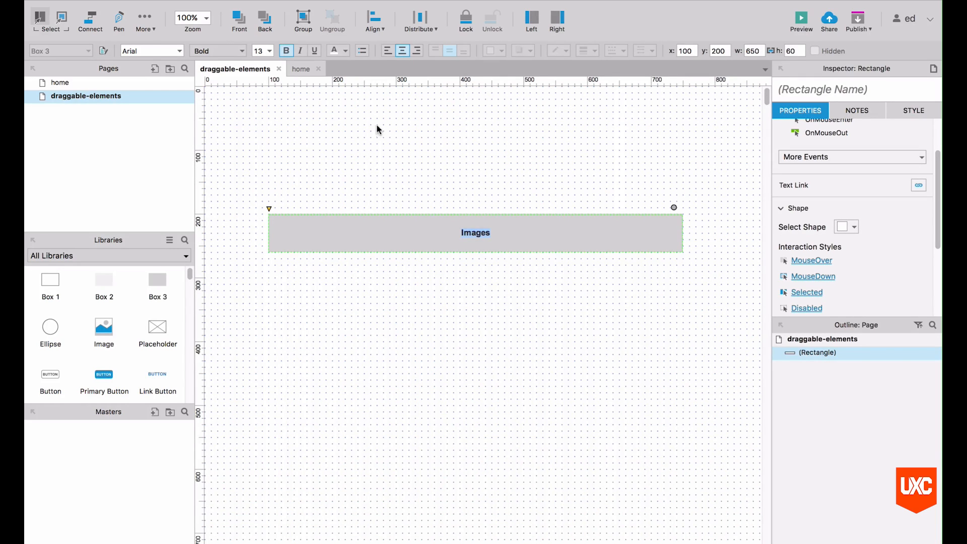
pyautogui.click(270, 51)
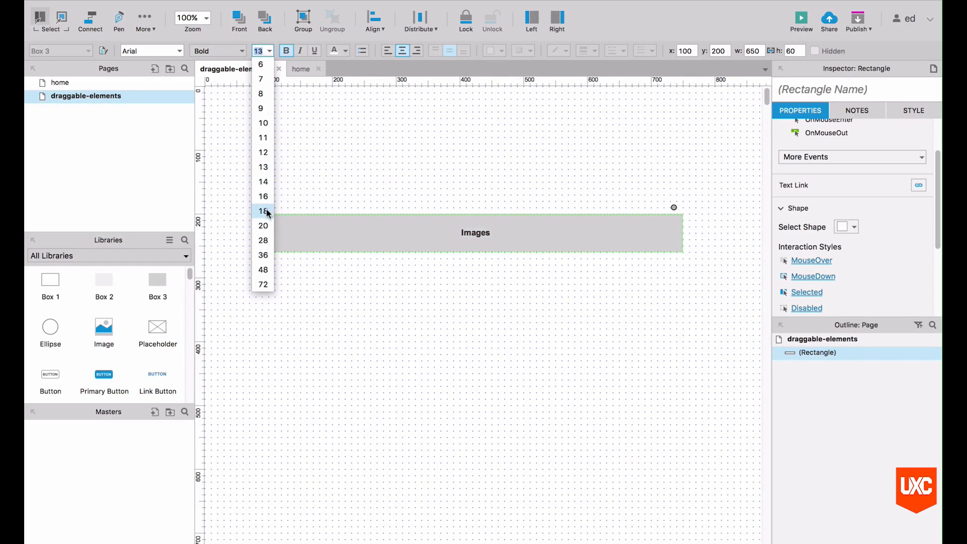
pyautogui.click(263, 210)
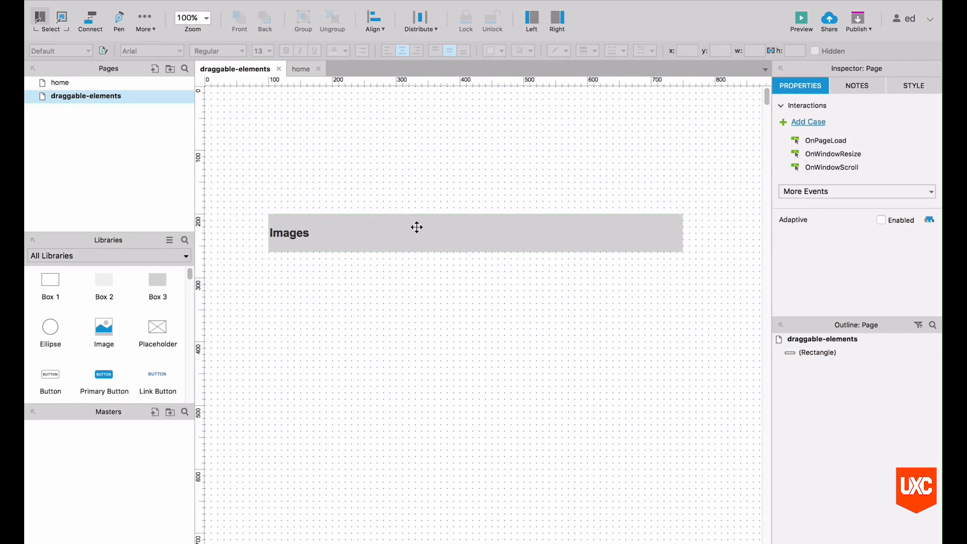
pyautogui.click(432, 233)
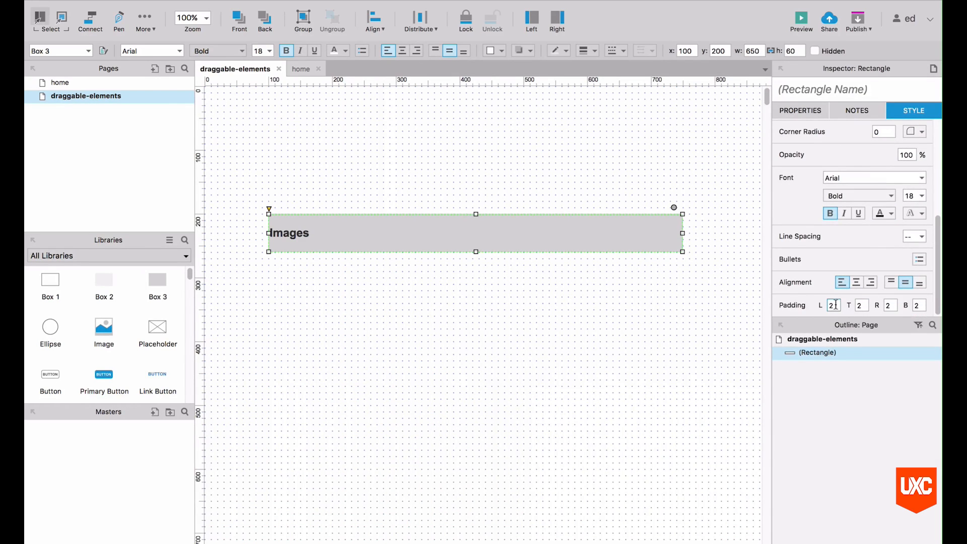
pyautogui.click(831, 305)
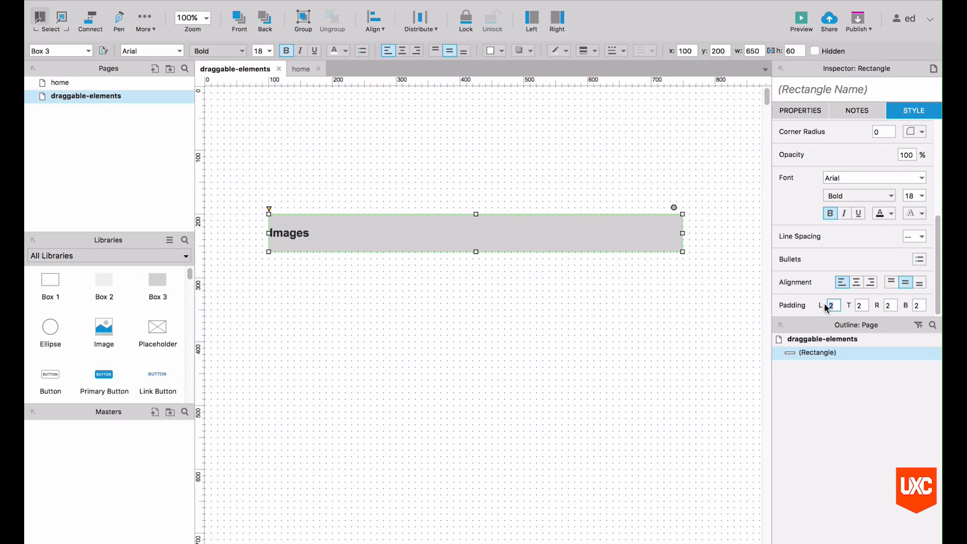
pyautogui.write('60')
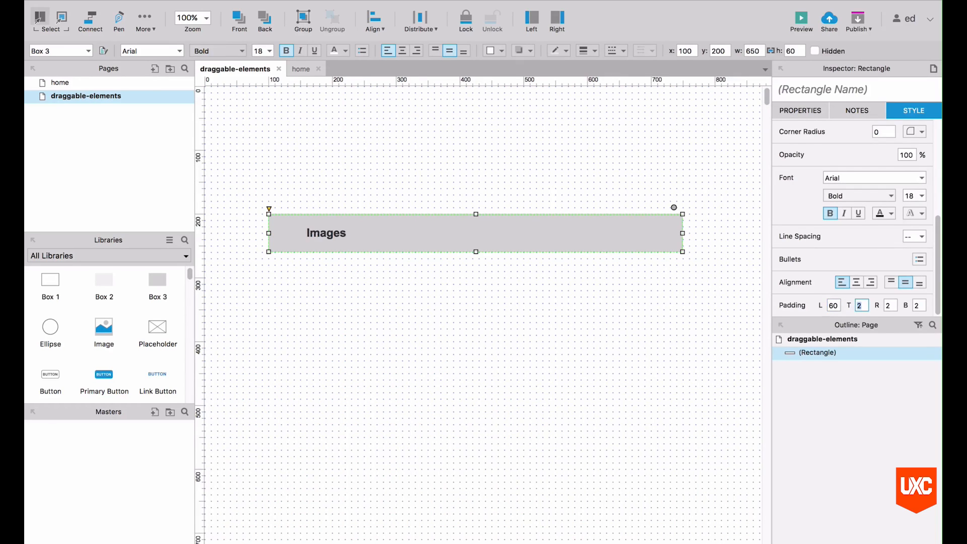
pyautogui.click(480, 304)
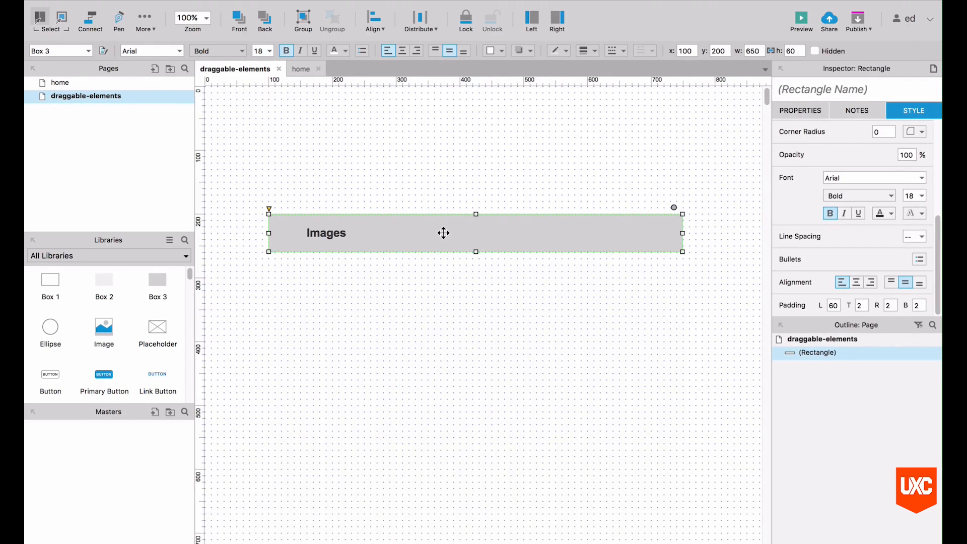
# Step: Duplicate the Images box downward to build a stacked column of seven slats
pyautogui.moveTo(445, 233); pyautogui.dragTo(432, 271)
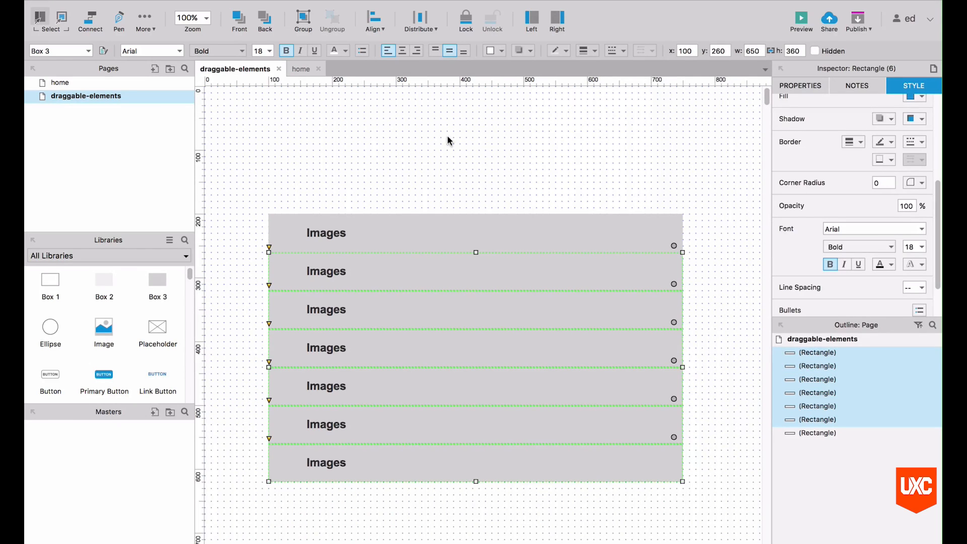
# Step: Give the six lower slats white fill and #CCCCCC borders, nudging them so borders overlap
pyautogui.click(491, 50)
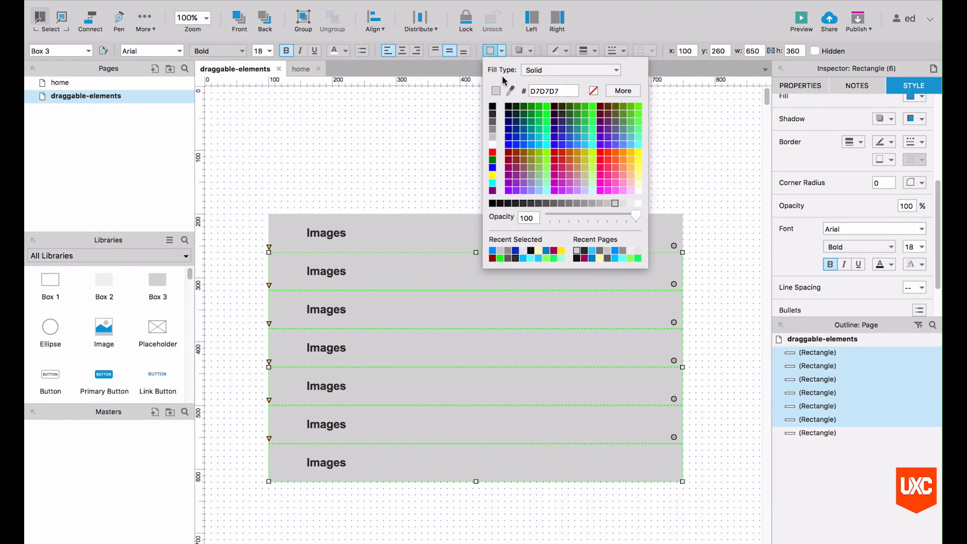
pyautogui.click(580, 75)
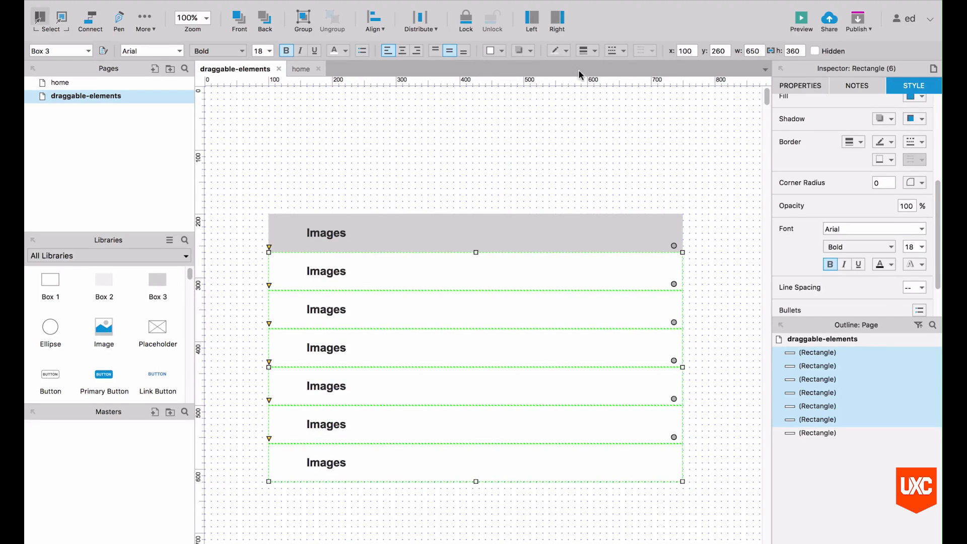
pyautogui.click(584, 50)
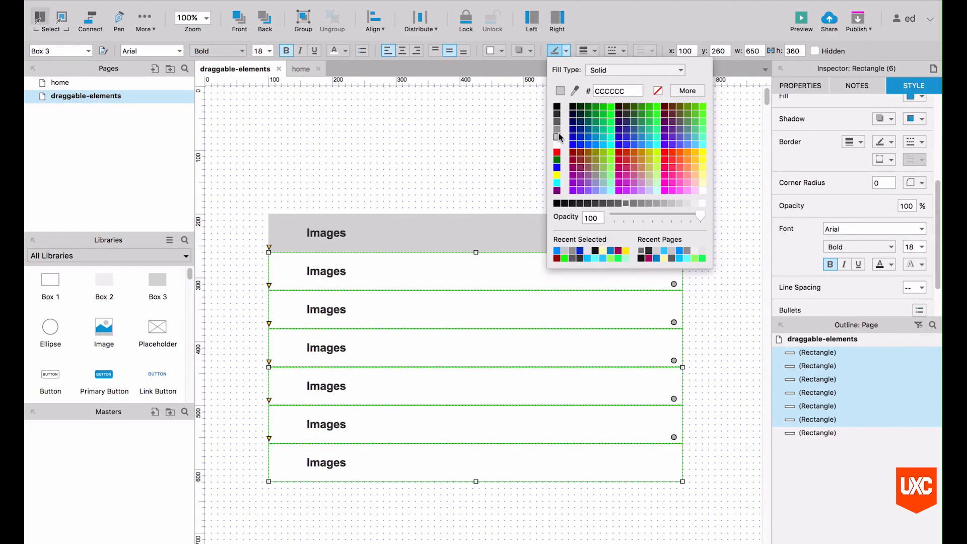
pyautogui.click(355, 172)
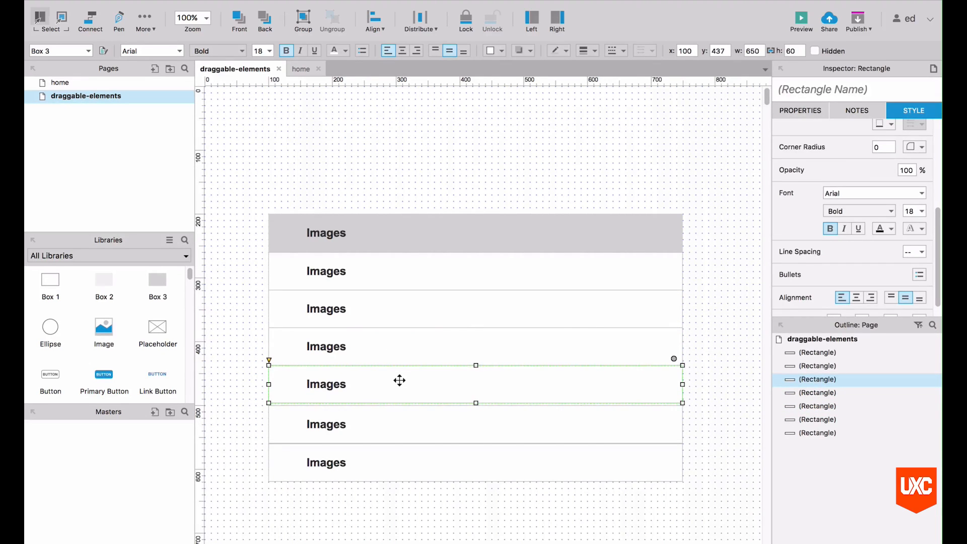
pyautogui.moveTo(400, 381); pyautogui.dragTo(406, 417)
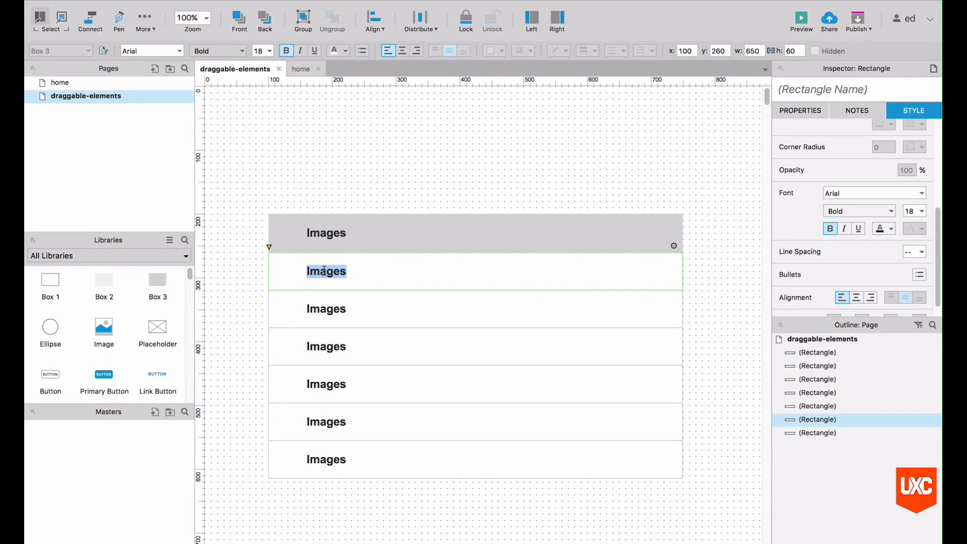
# Step: Relabel the first two slats Design-01.sketch and Design-02.sketch
pyautogui.write('design')
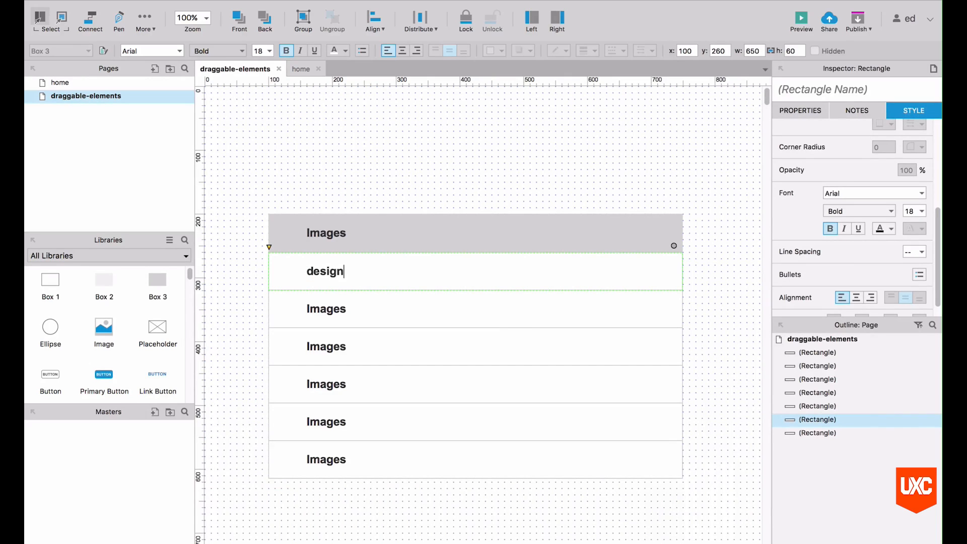
pyautogui.write('Design-01')
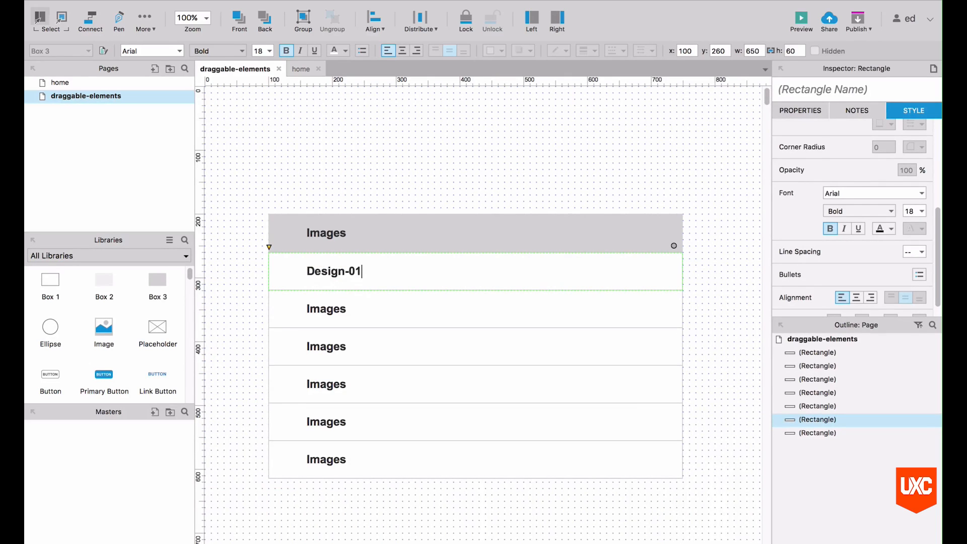
pyautogui.write('.sket')
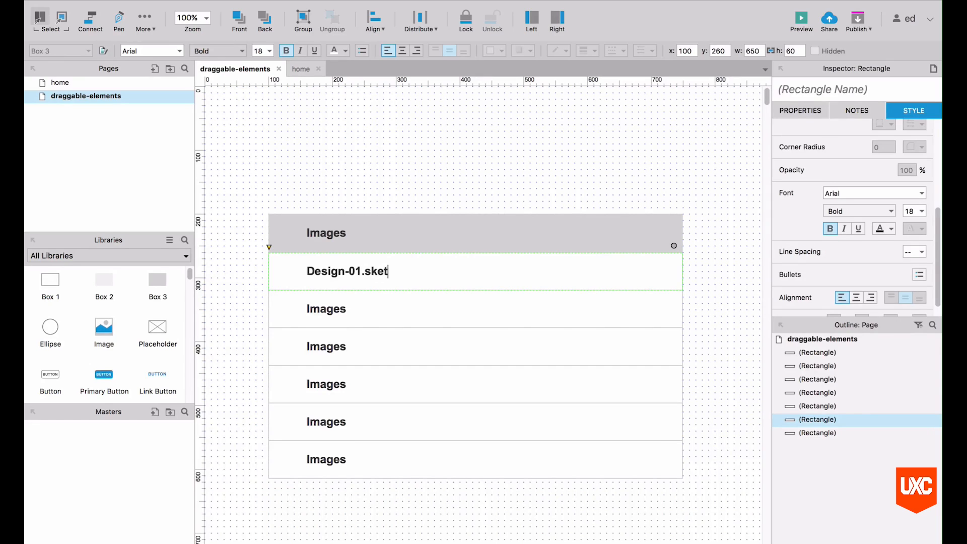
pyautogui.write('ch')
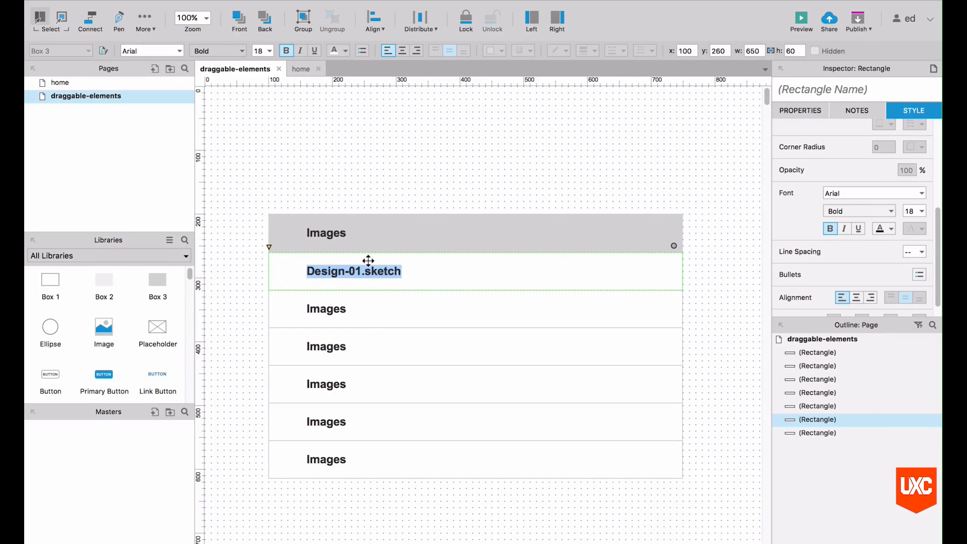
pyautogui.moveTo(353, 271); pyautogui.dragTo(353, 308)
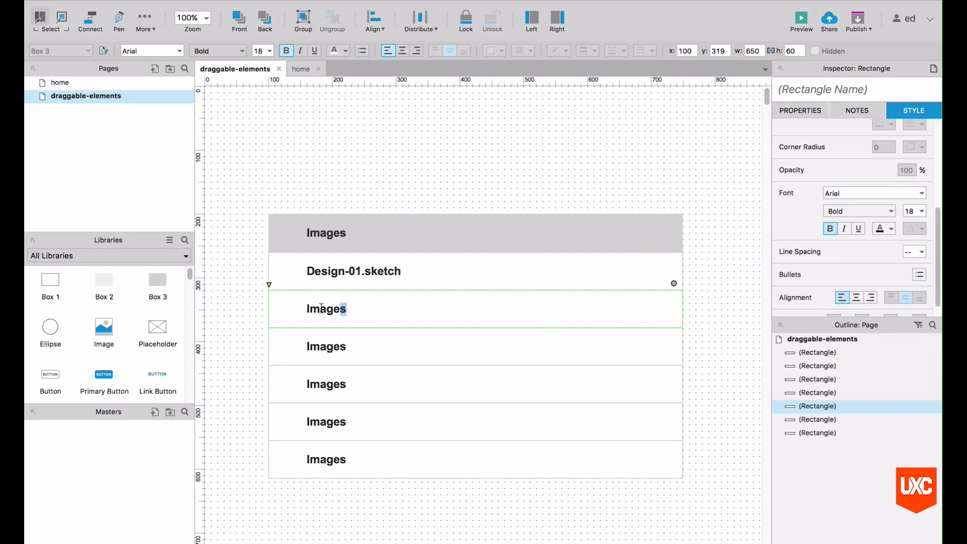
pyautogui.write('Design-01.sketch')
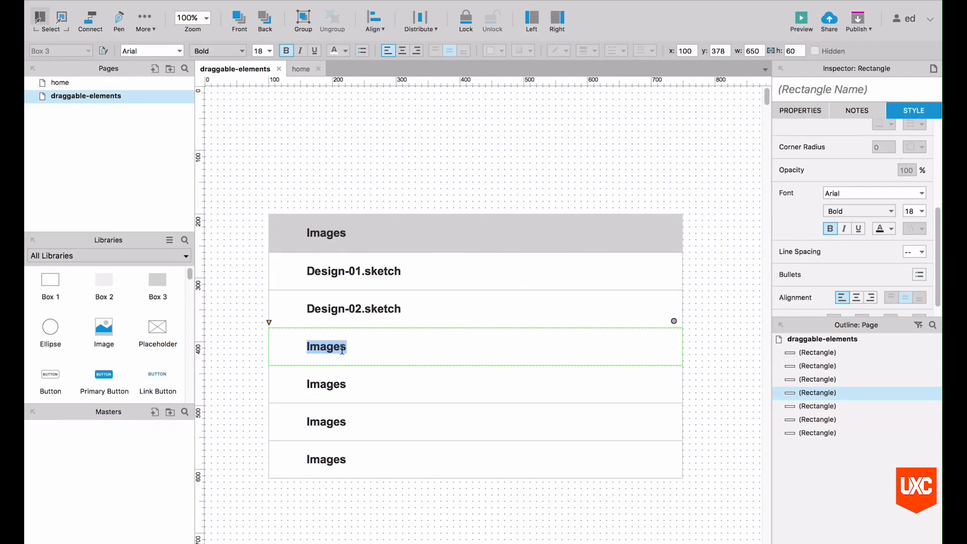
# Step: Relabel the remaining slats Design-03.sketch through Design-06.sketch
pyautogui.write('Design-01.sketch')
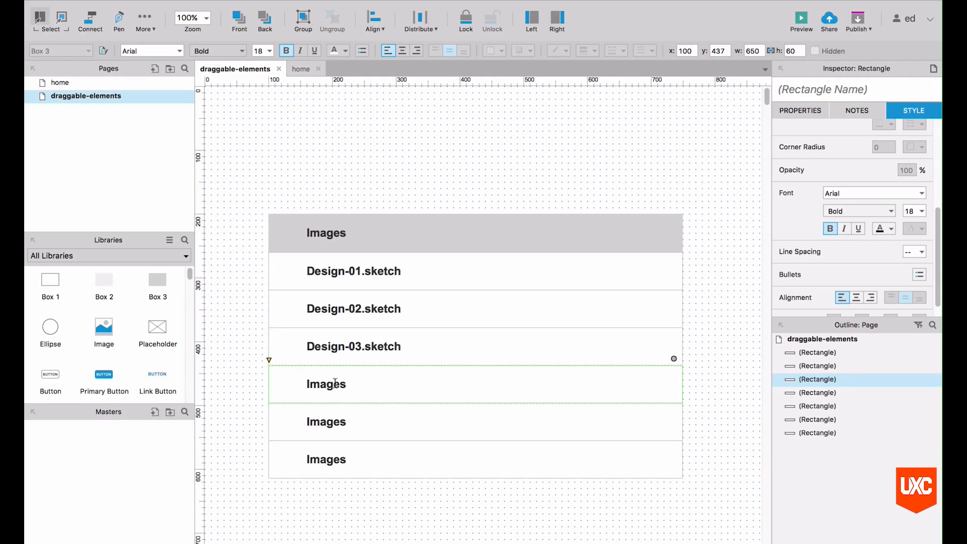
pyautogui.write('Design-01.sketch')
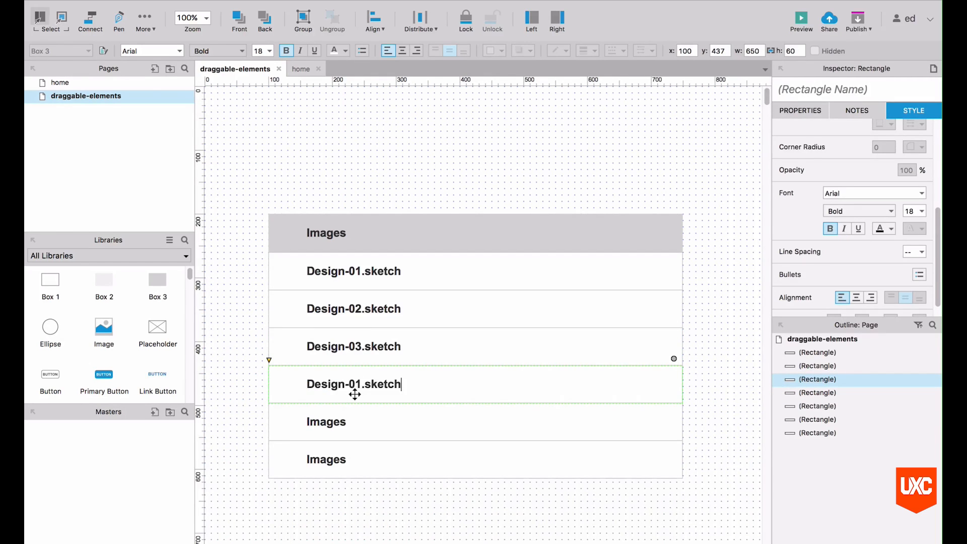
pyautogui.write('Design-04.sketch')
pyautogui.click(474, 421)
pyautogui.write('Design-05.sketch')
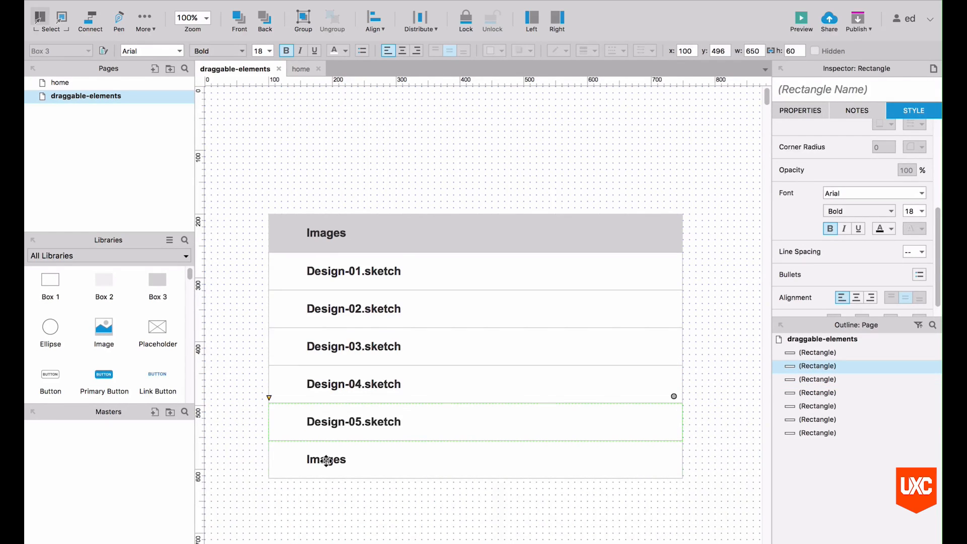
pyautogui.moveTo(325, 459); pyautogui.dragTo(361, 460)
pyautogui.write('Design-06.sketch')
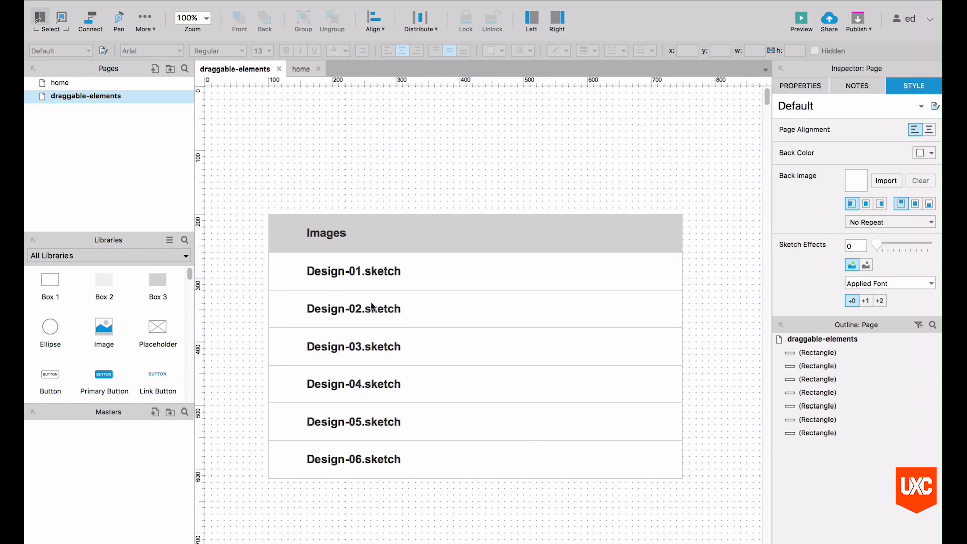
# Step: Switch to the Icons library and place file and folder icons beside the list
pyautogui.click(109, 255)
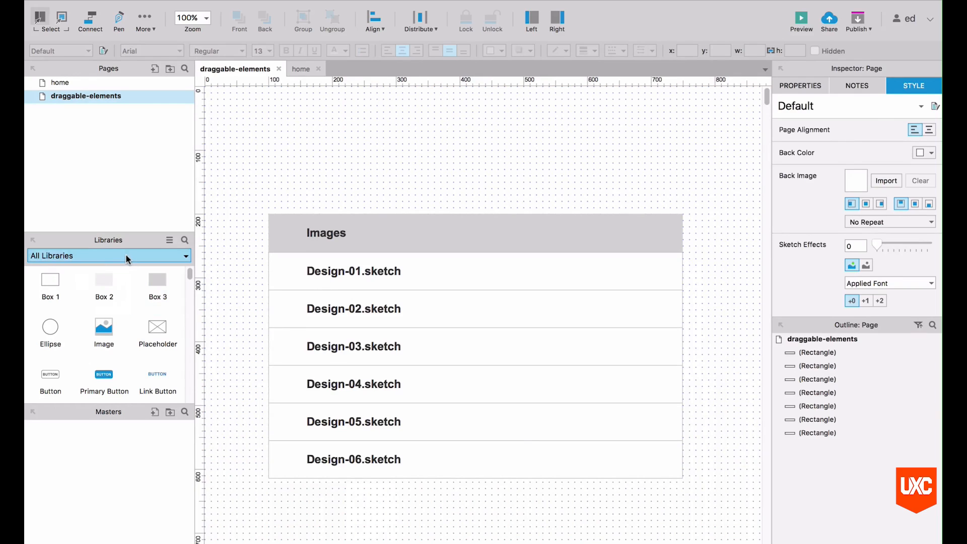
pyautogui.click(109, 255)
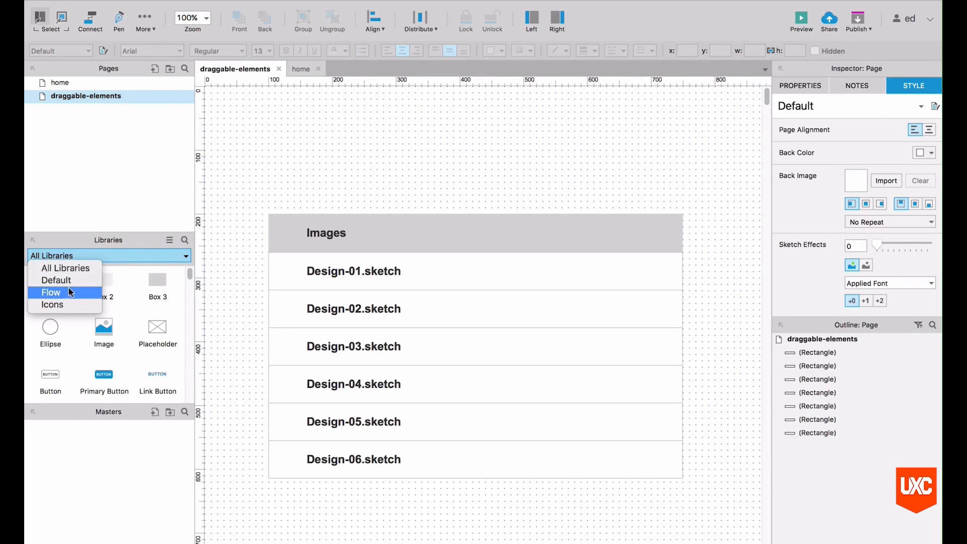
pyautogui.click(52, 304)
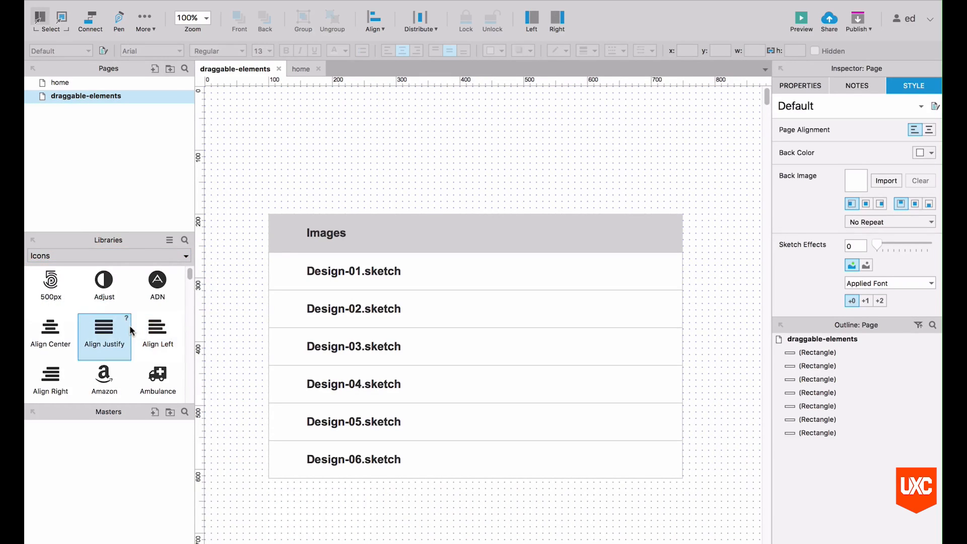
pyautogui.scroll(-3)
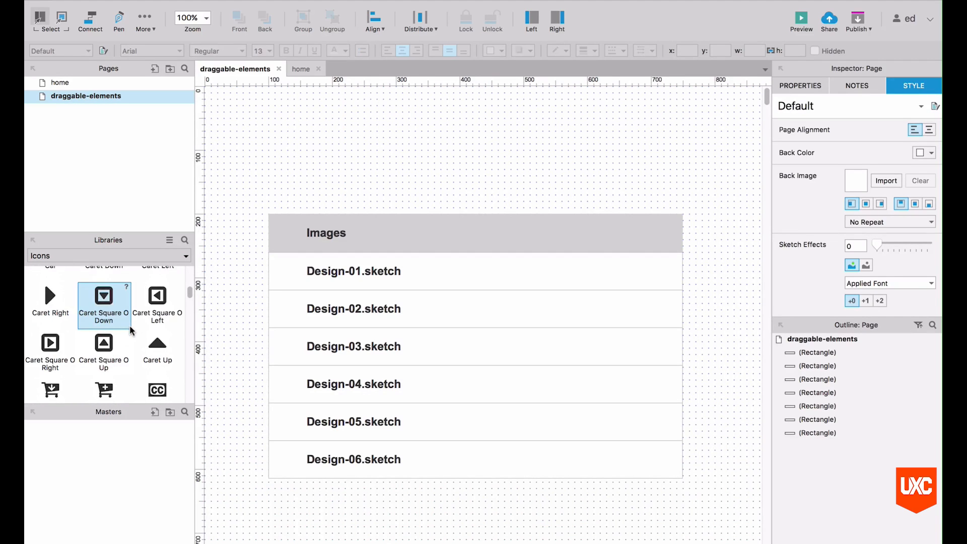
pyautogui.scroll(-3)
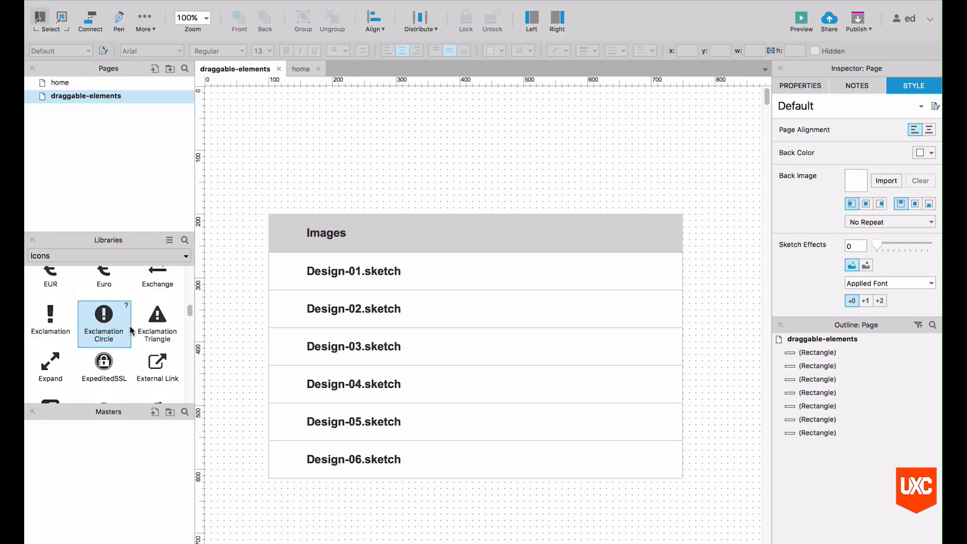
pyautogui.scroll(-3)
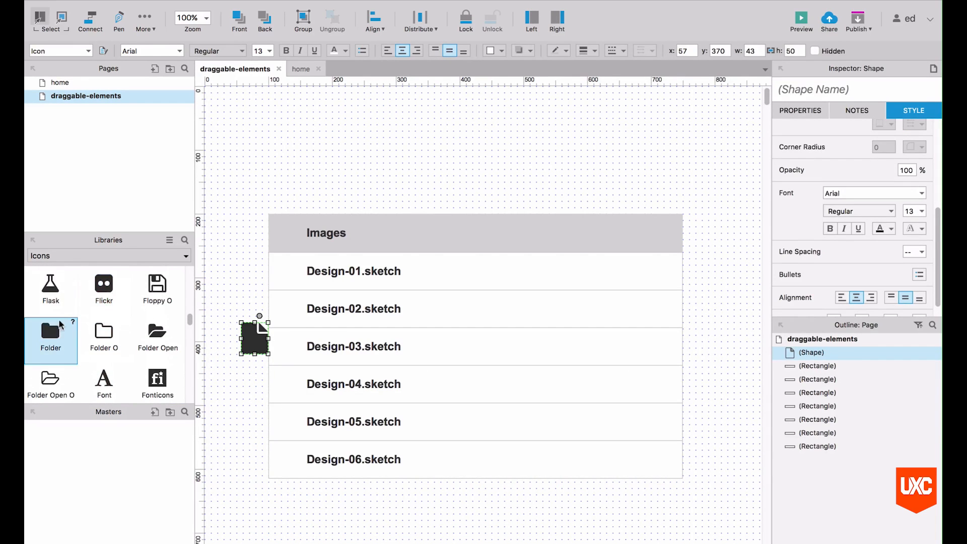
pyautogui.moveTo(255, 337); pyautogui.dragTo(245, 203)
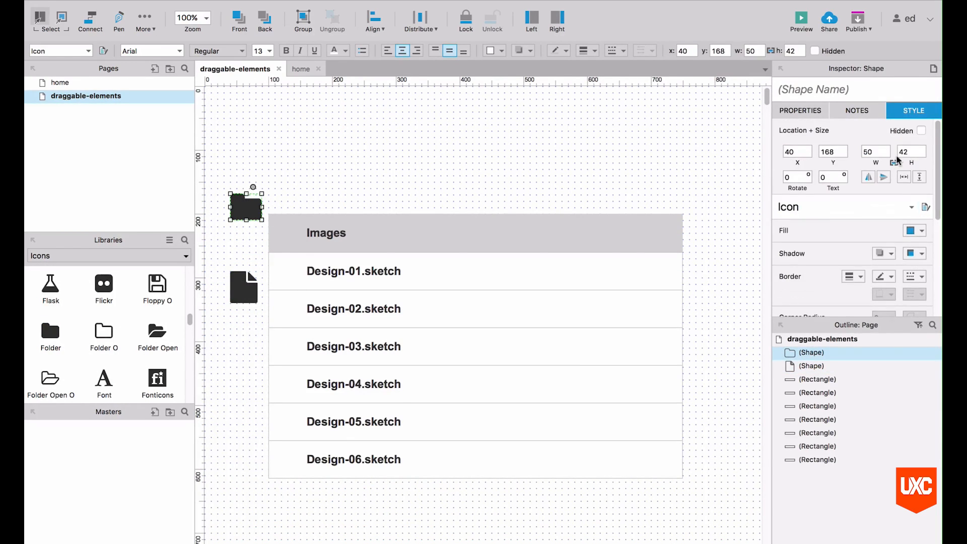
pyautogui.moveTo(894, 162)
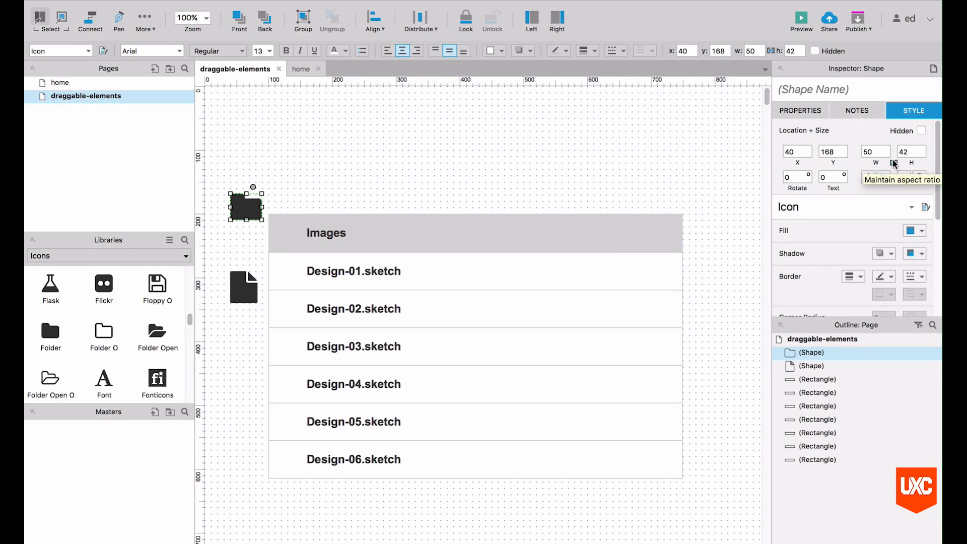
# Step: Shrink the folder icon to 24 wide by 20 high
pyautogui.write('24')
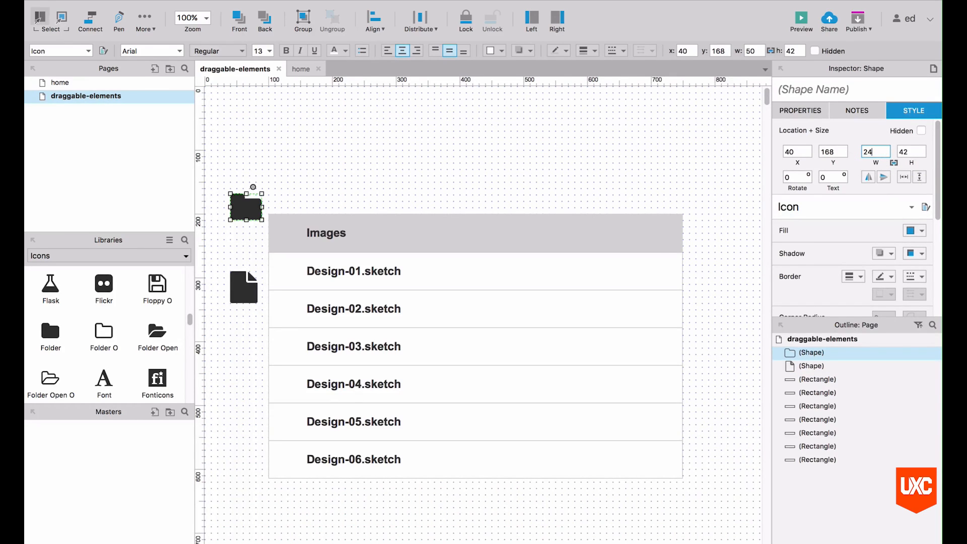
pyautogui.write('20')
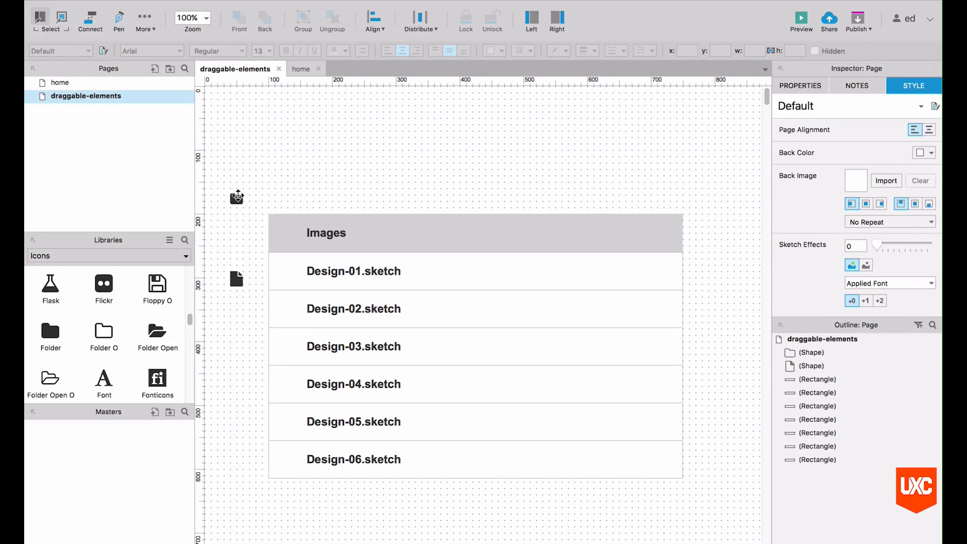
# Step: Move the file icon onto Design-01.sketch and copy it onto slats two through five
pyautogui.click(235, 198)
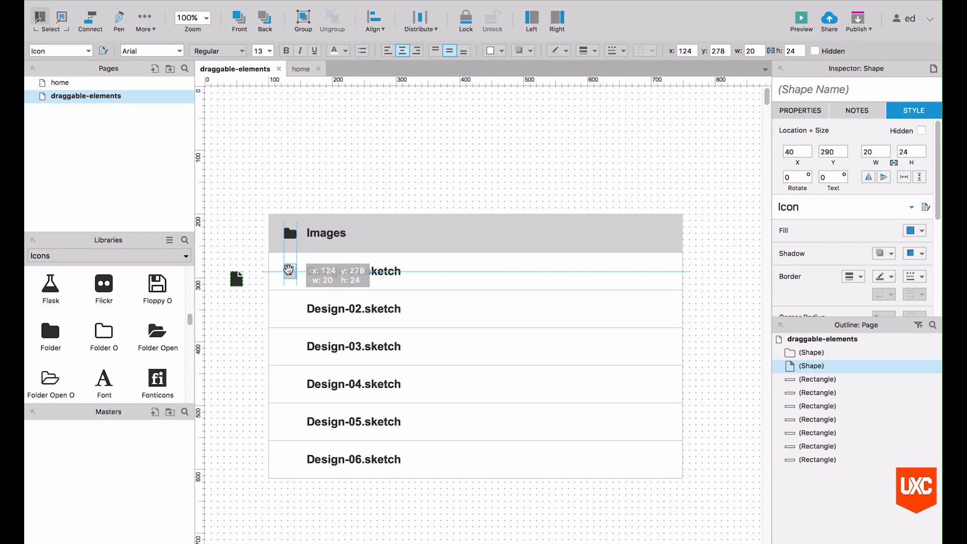
pyautogui.moveTo(236, 279); pyautogui.dragTo(290, 270)
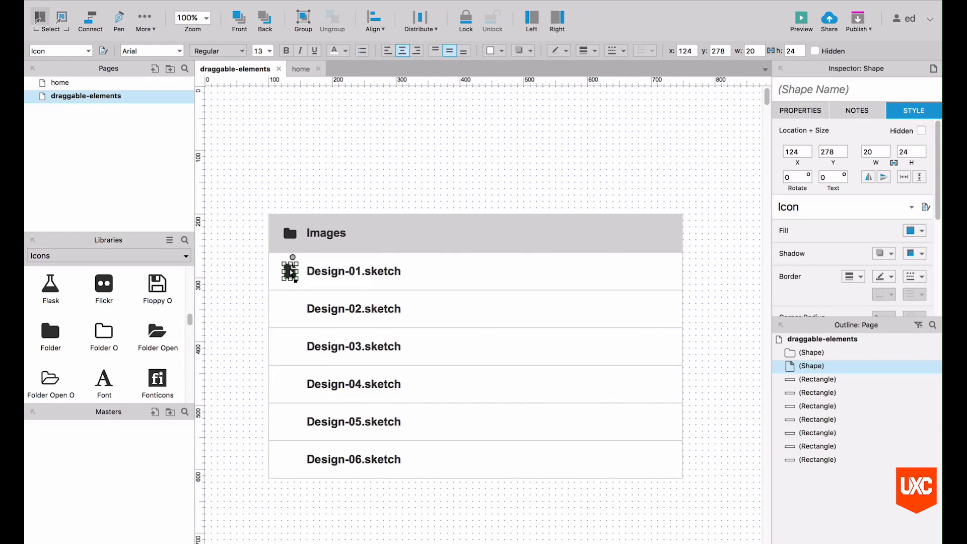
pyautogui.moveTo(290, 270); pyautogui.dragTo(289, 308)
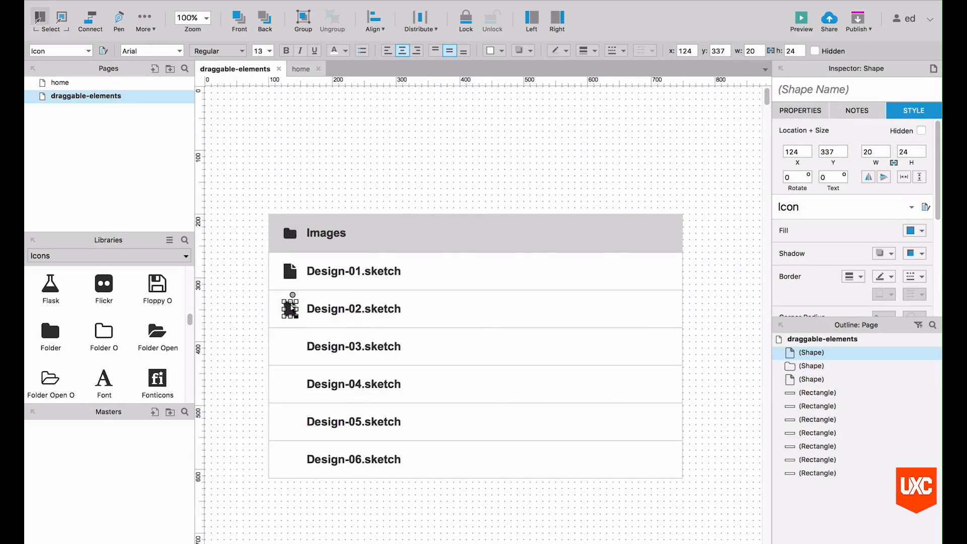
pyautogui.moveTo(291, 308); pyautogui.dragTo(290, 375)
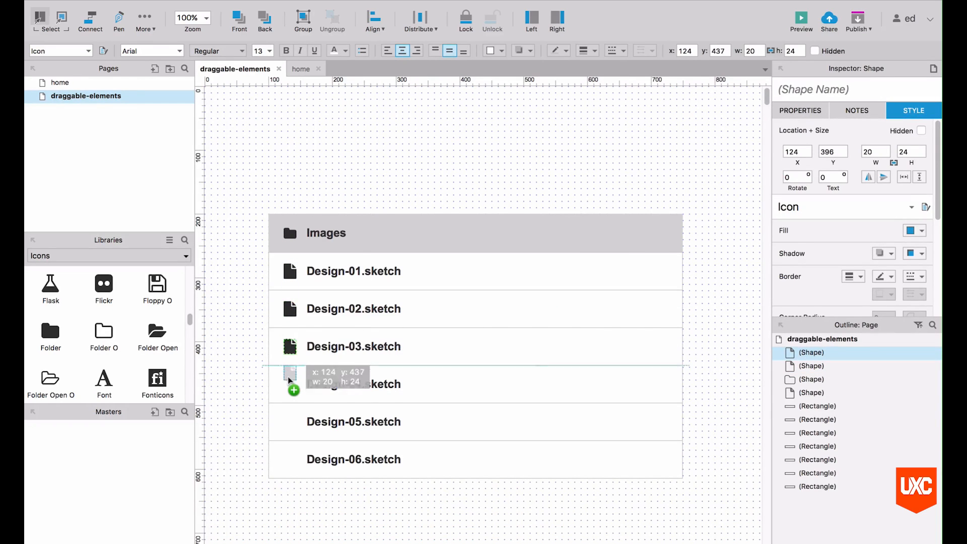
pyautogui.moveTo(290, 370); pyautogui.dragTo(290, 419)
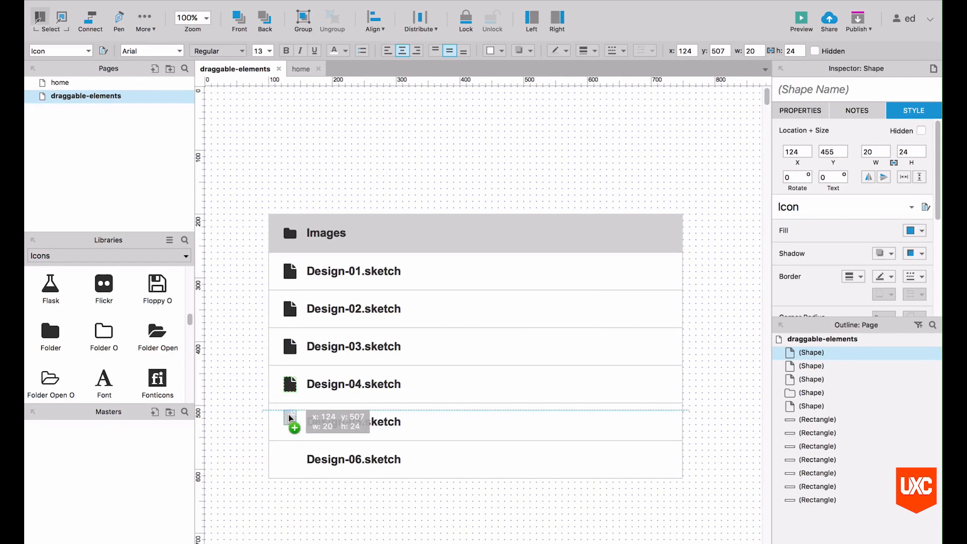
pyautogui.moveTo(291, 419); pyautogui.dragTo(290, 421)
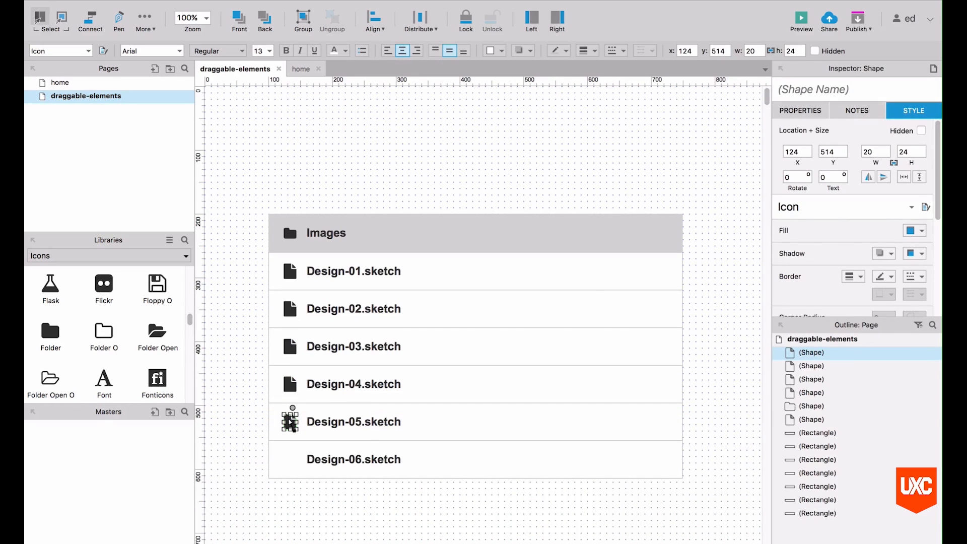
pyautogui.click(352, 486)
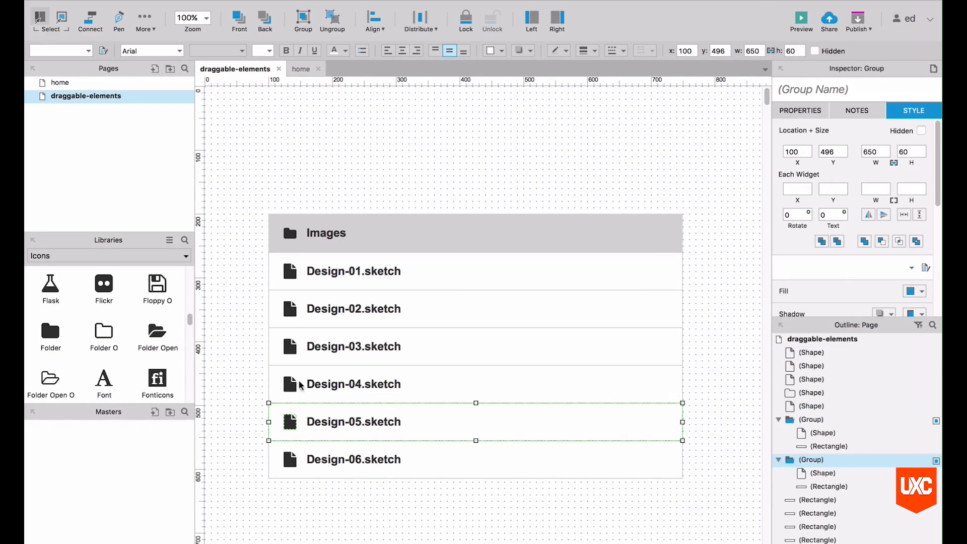
pyautogui.moveTo(475, 421); pyautogui.dragTo(474, 384)
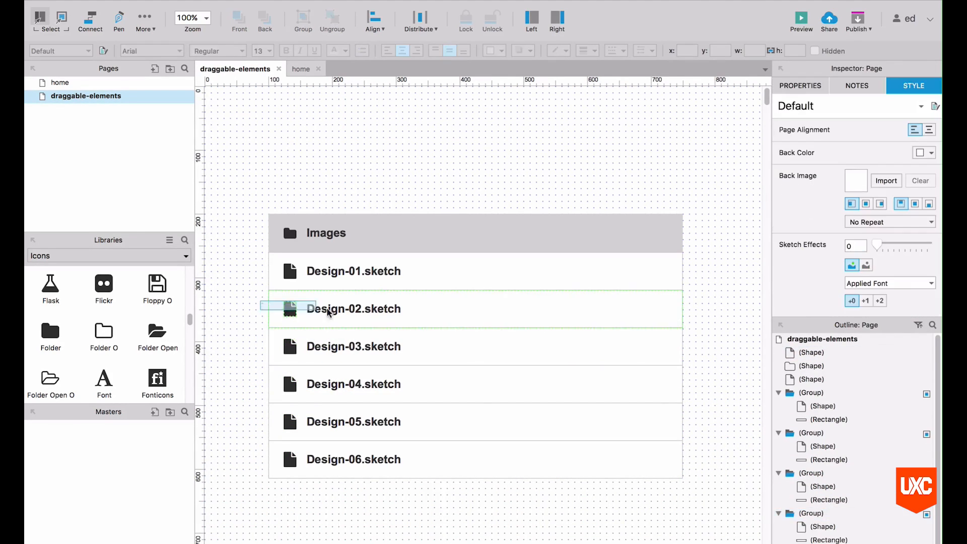
pyautogui.click(353, 271)
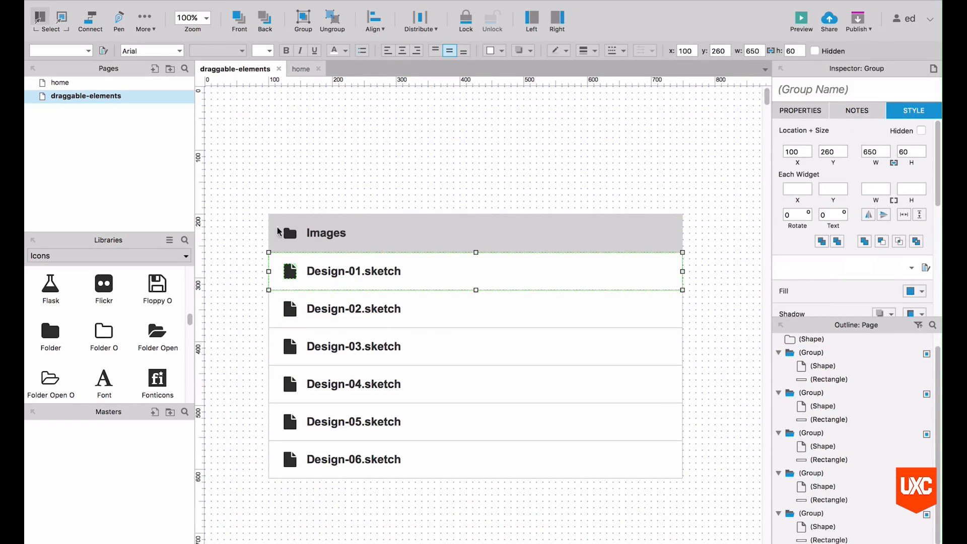
pyautogui.click(393, 202)
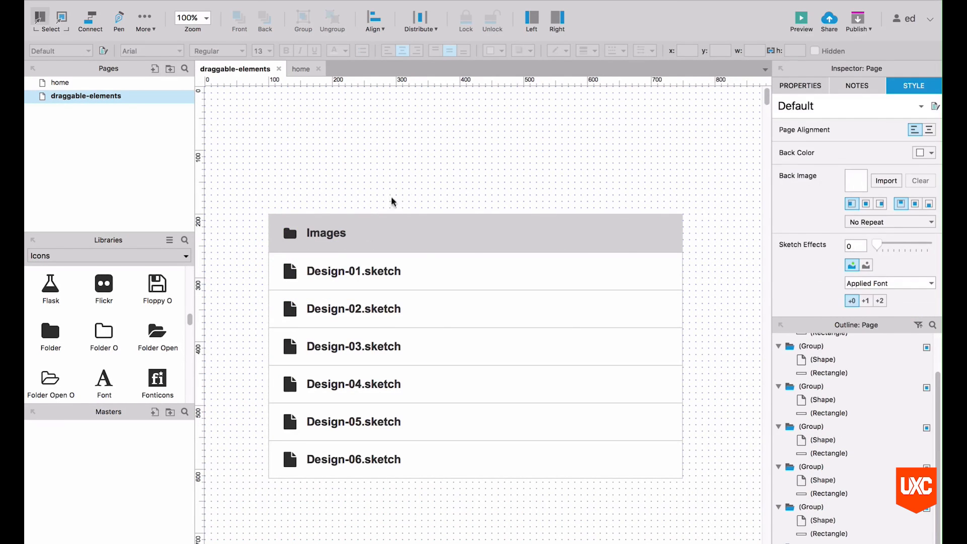
# Step: Name the rows Image-target, Design-01-slat and Design-02-slat in the Inspector
pyautogui.click(475, 232)
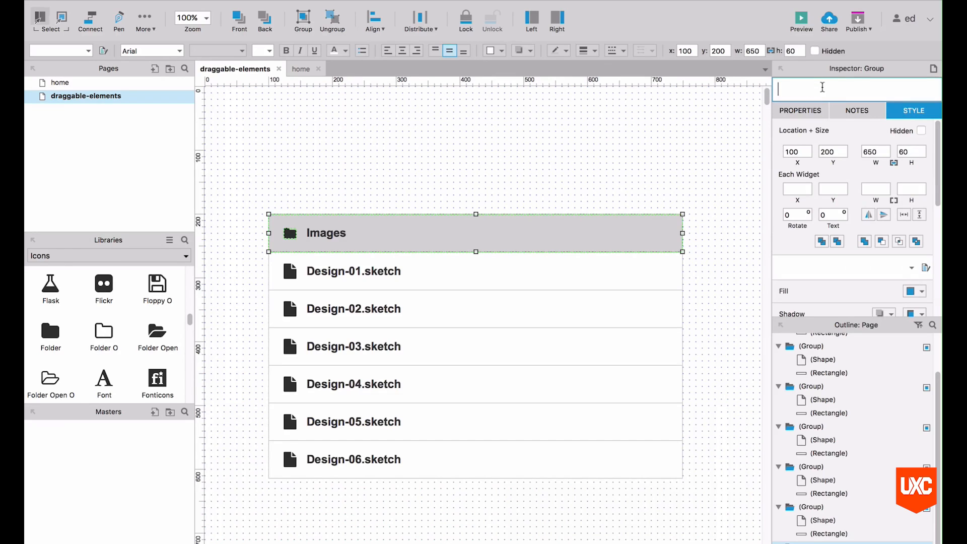
pyautogui.write('image')
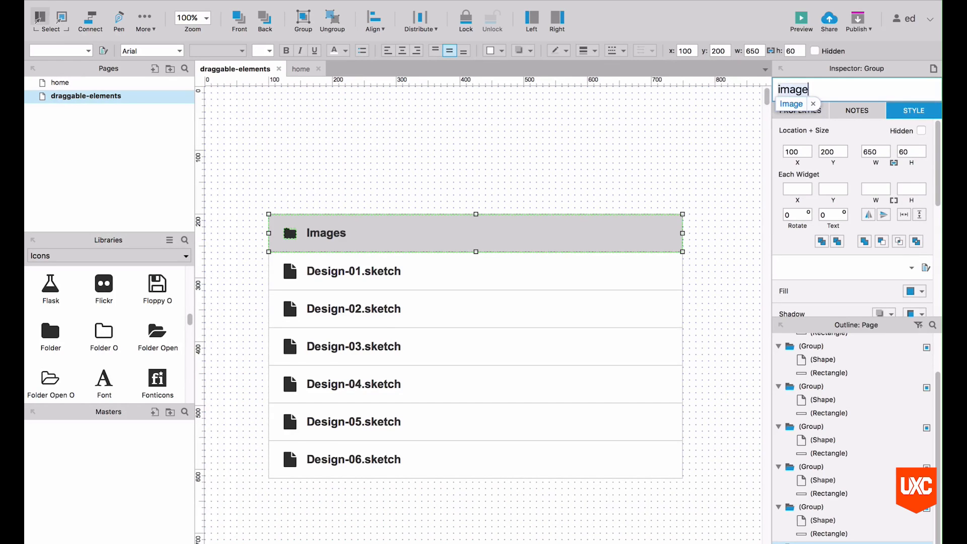
pyautogui.write('Image-ta')
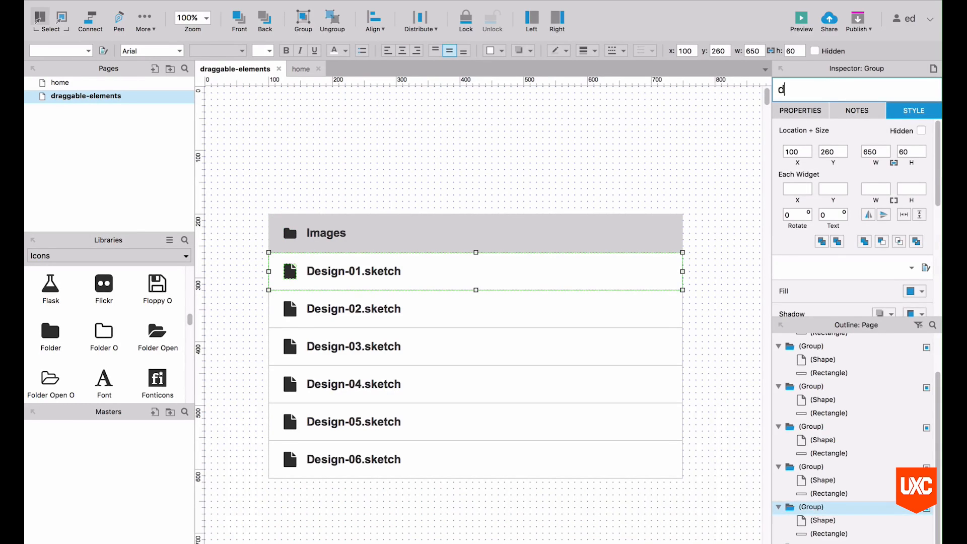
pyautogui.write('Design-01-')
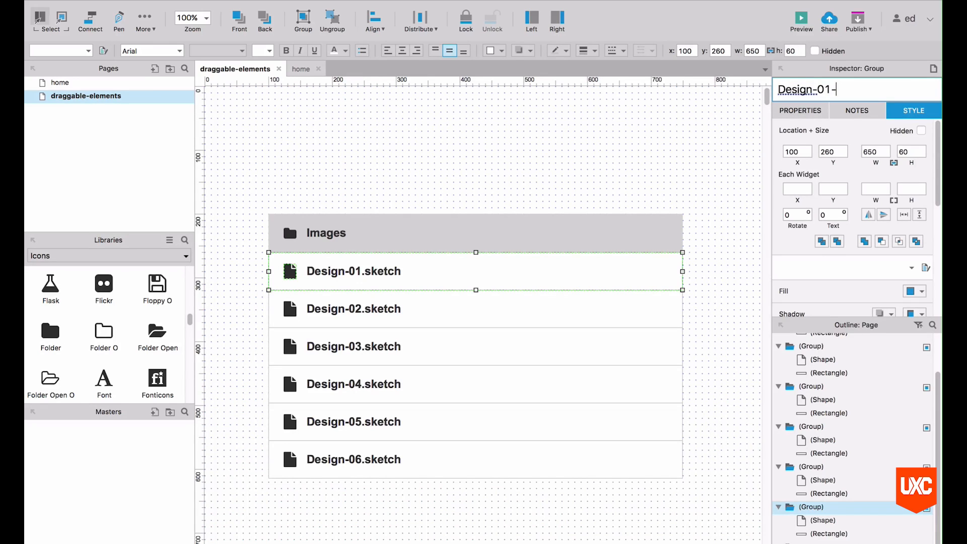
pyautogui.moveTo(475, 271); pyautogui.dragTo(475, 308)
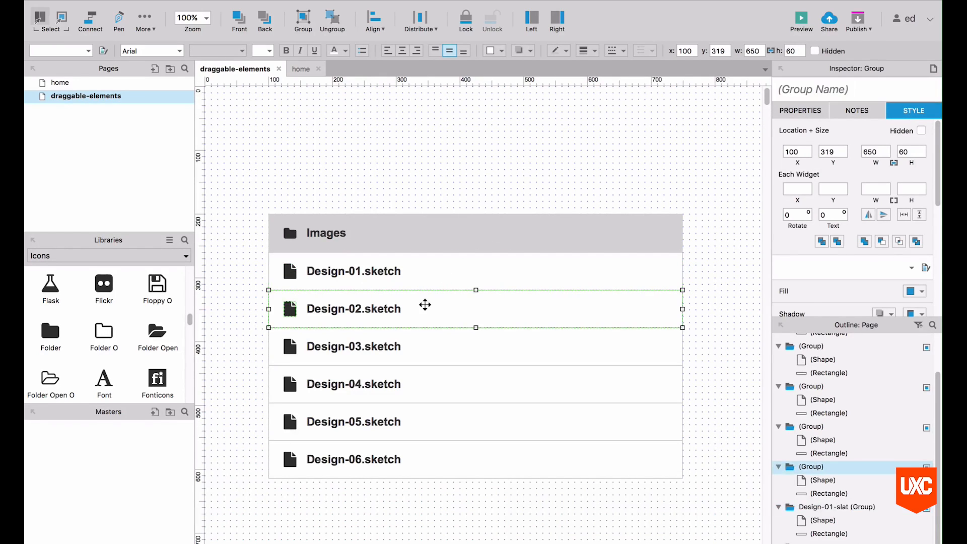
pyautogui.write('design')
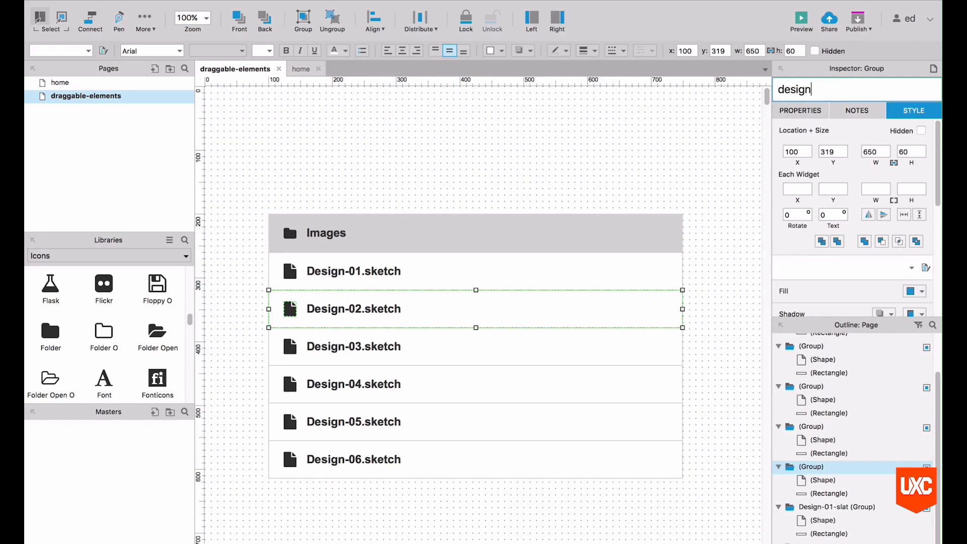
pyautogui.write('Design-02-slat')
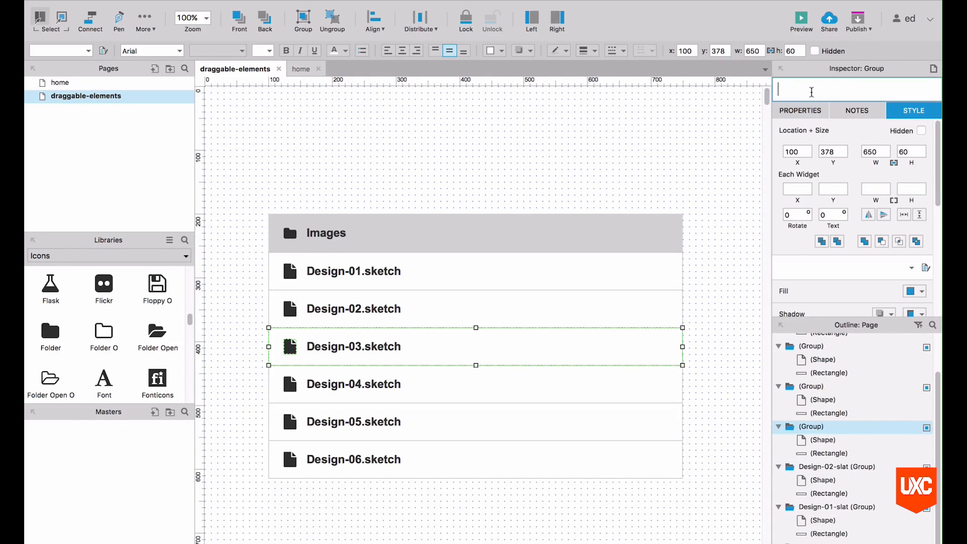
# Step: Name the remaining rows Design-03-slat, draggable-slat, Design-05-slat and Design-06-slat
pyautogui.write('design-')
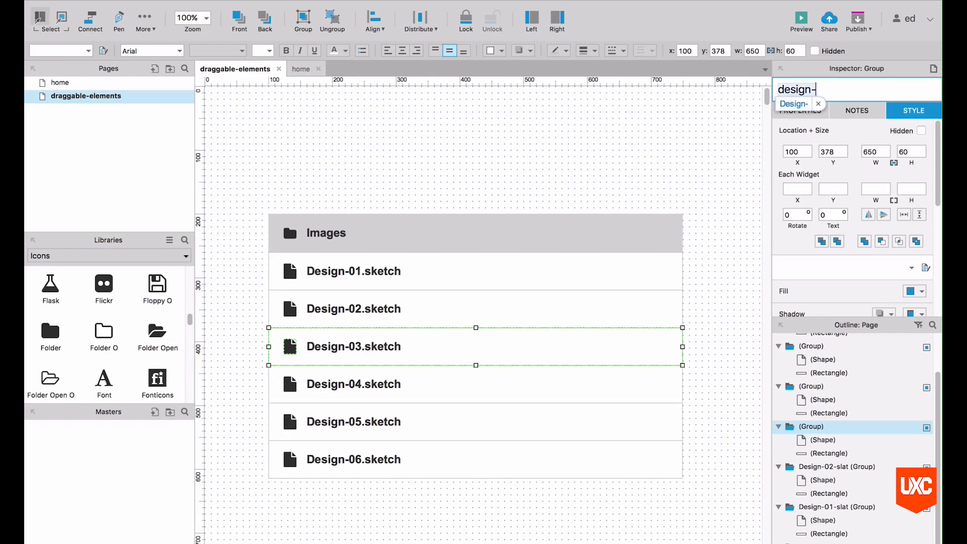
pyautogui.write('Design-03-slat')
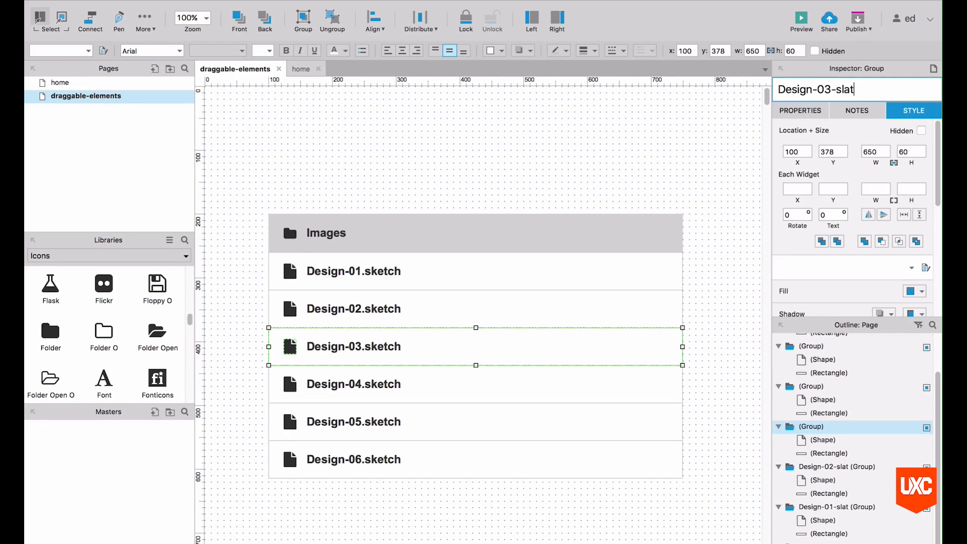
pyautogui.moveTo(390, 389)
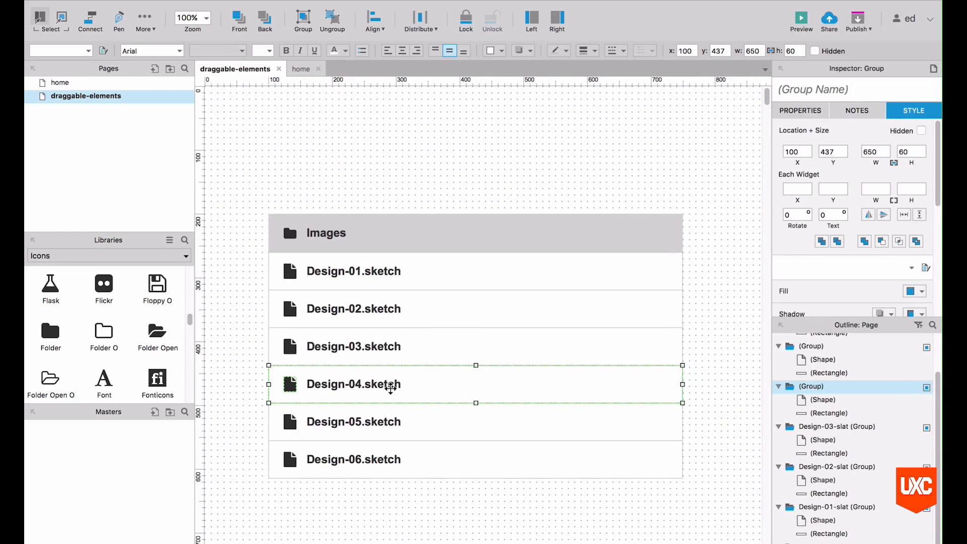
pyautogui.moveTo(757, 141)
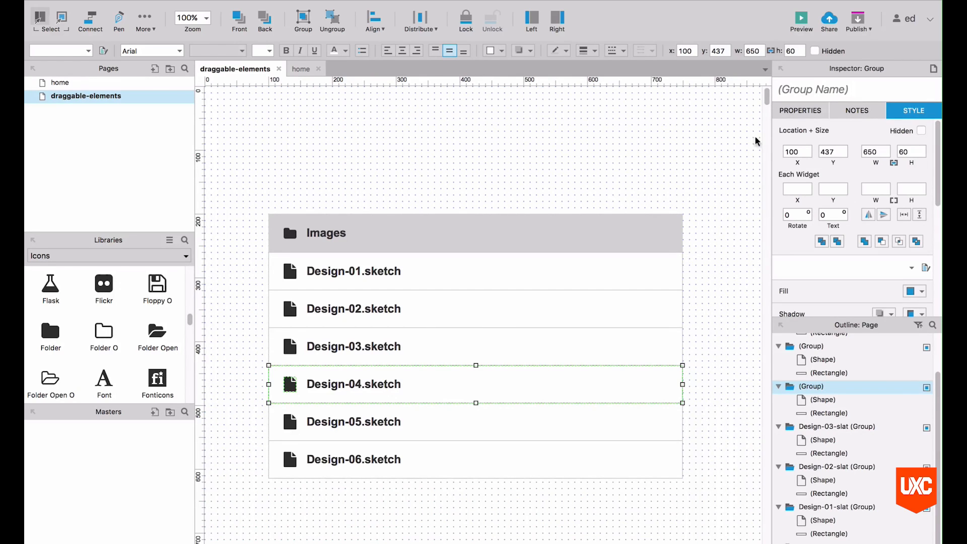
pyautogui.write('drag')
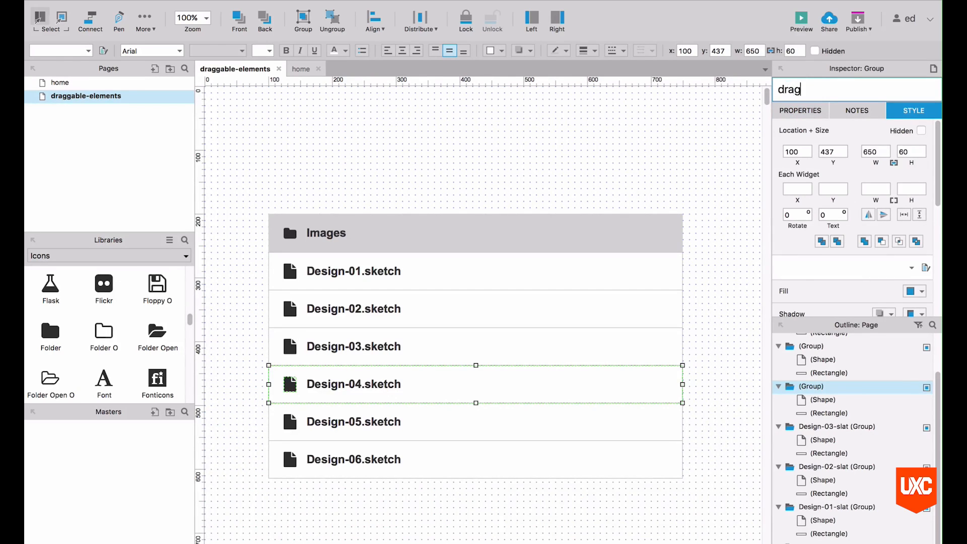
pyautogui.write('draggable-s')
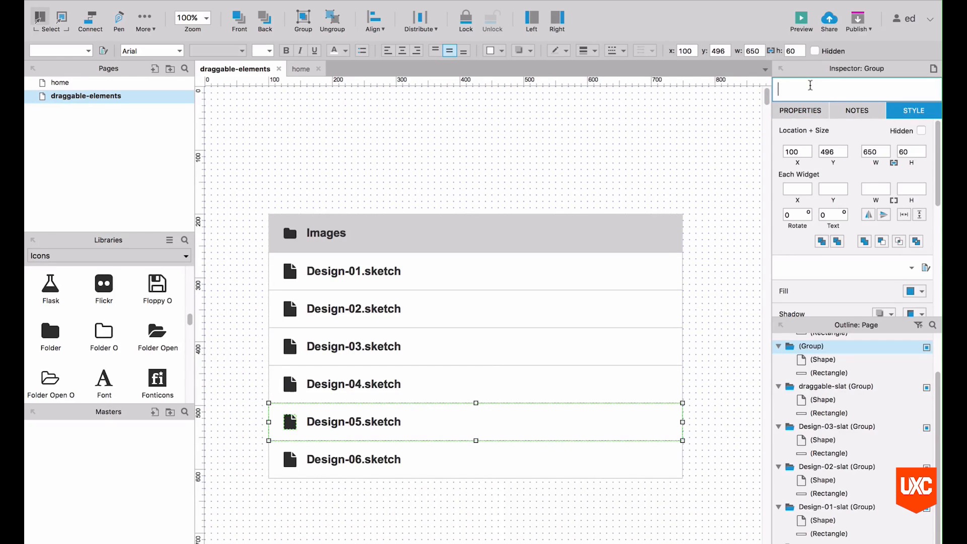
pyautogui.write('Design-')
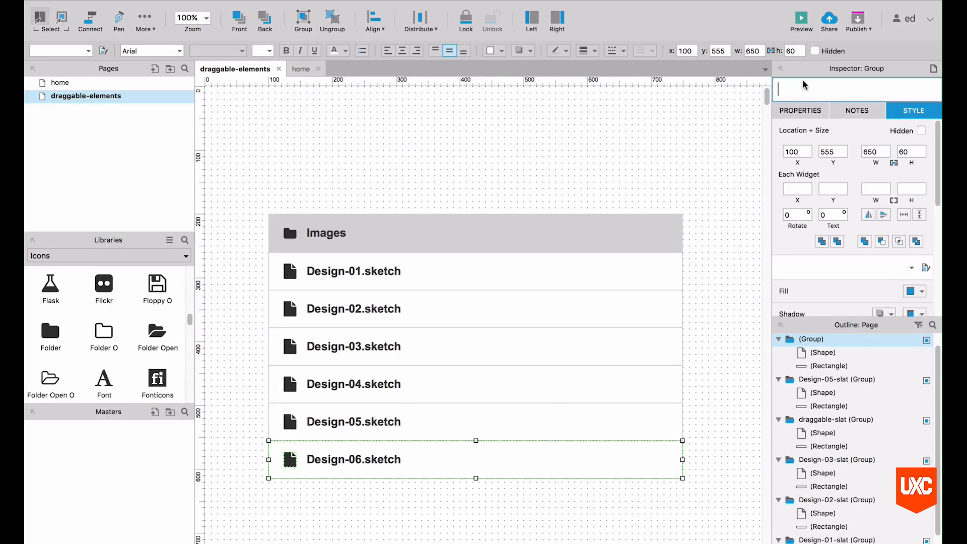
pyautogui.write('Design-06')
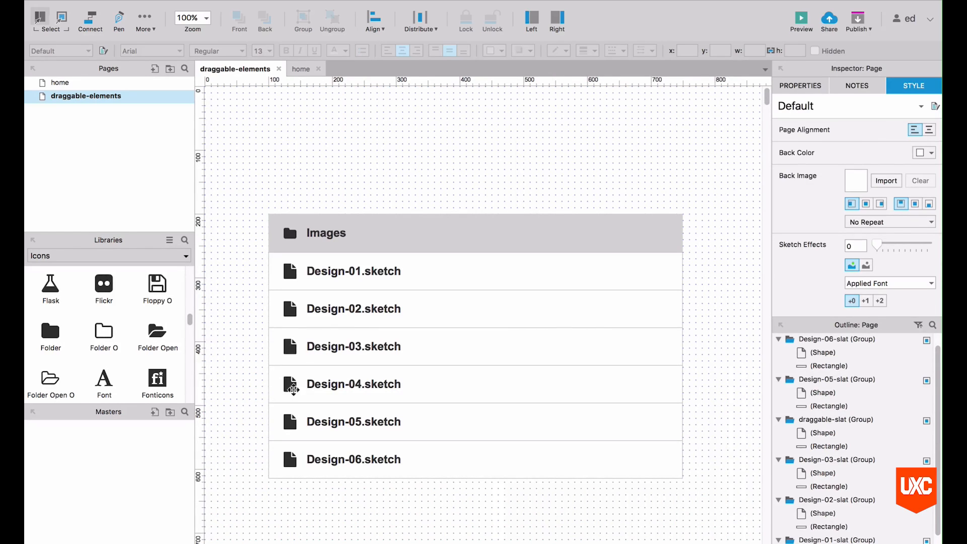
# Step: Ctrl-drag a copy of draggable-slat, then fade the original's label and icon to light grey
pyautogui.click(354, 384)
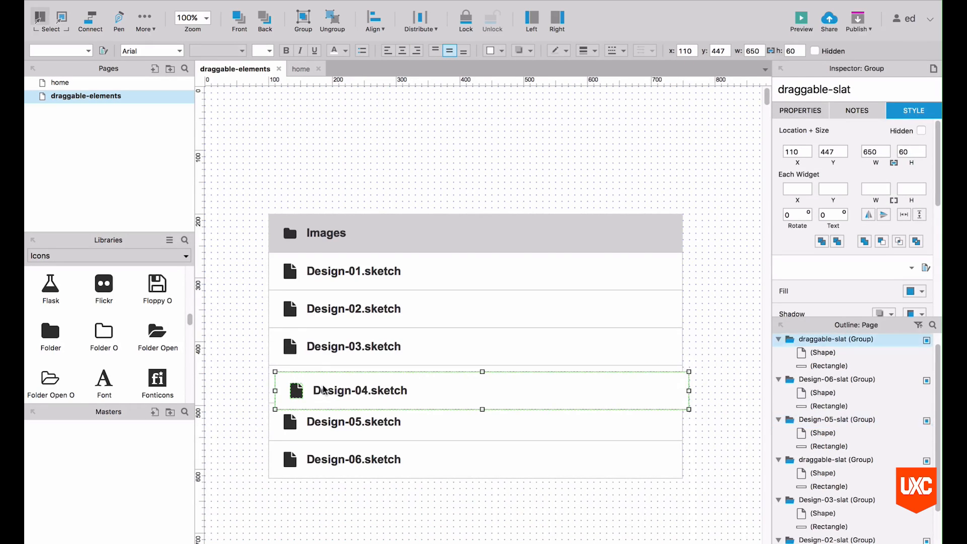
pyautogui.moveTo(360, 390); pyautogui.dragTo(404, 384)
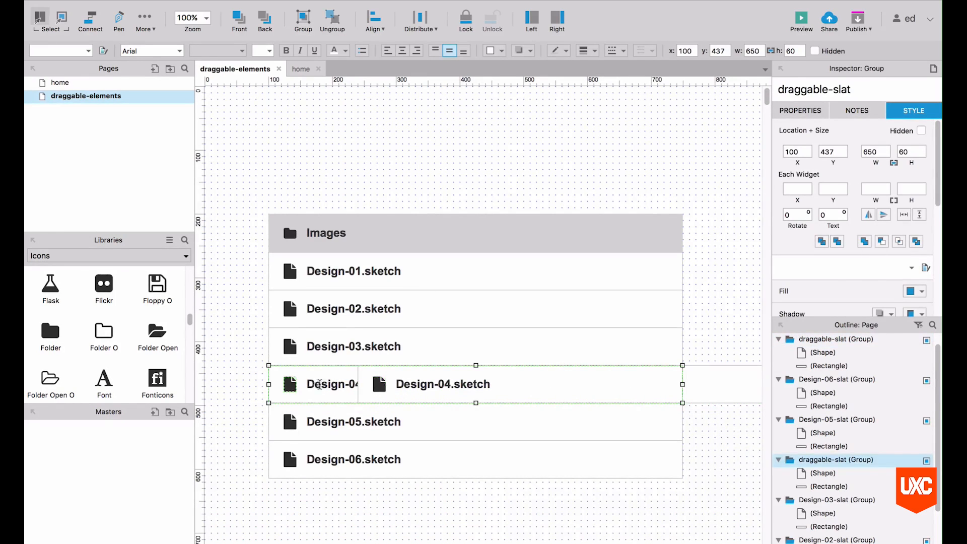
pyautogui.doubleClick(353, 384)
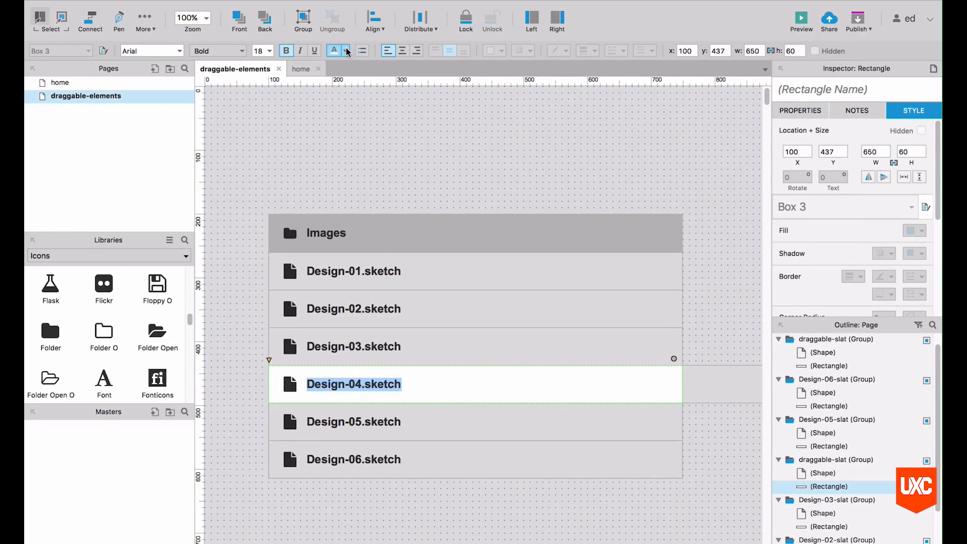
pyautogui.click(334, 50)
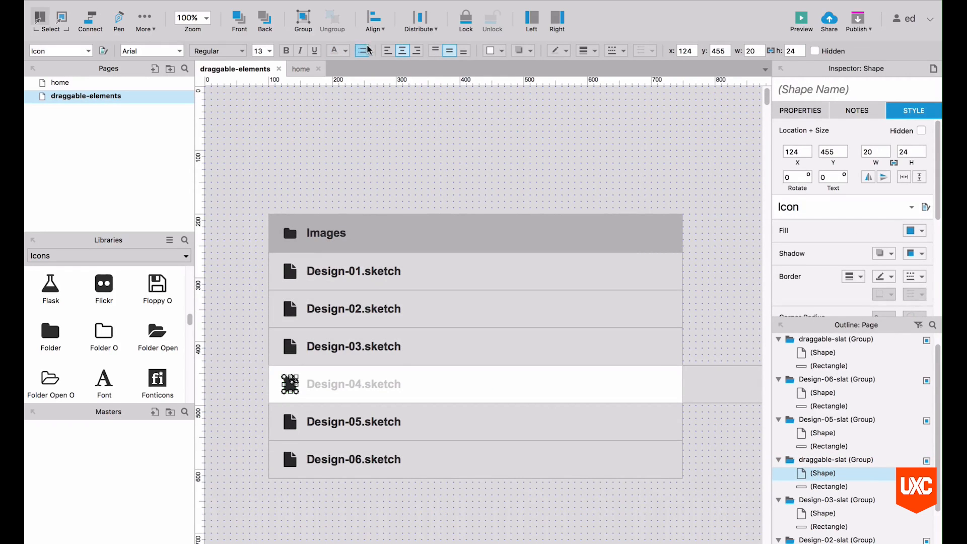
pyautogui.click(490, 51)
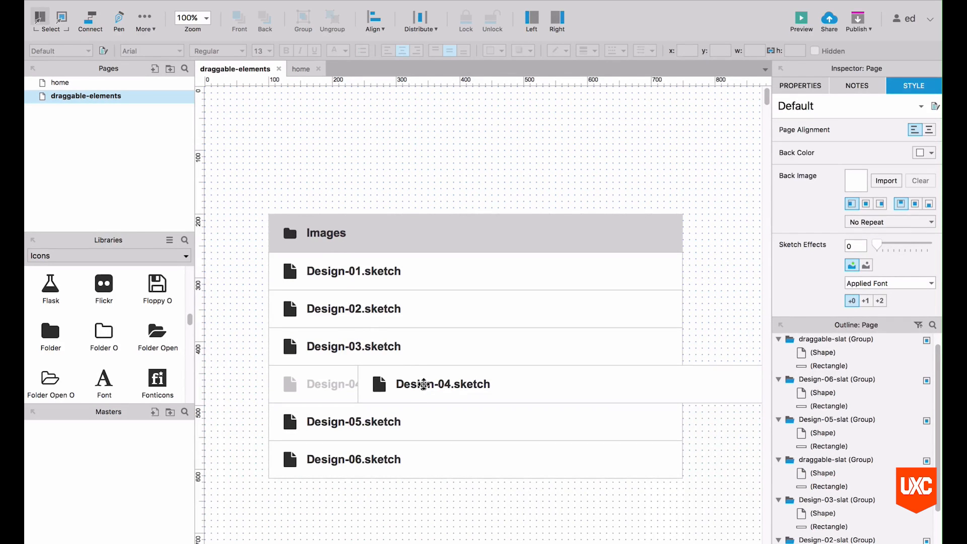
# Step: Move the Design-04 copy around, then set it back exactly over its grey placeholder
pyautogui.moveTo(442, 384); pyautogui.dragTo(445, 329)
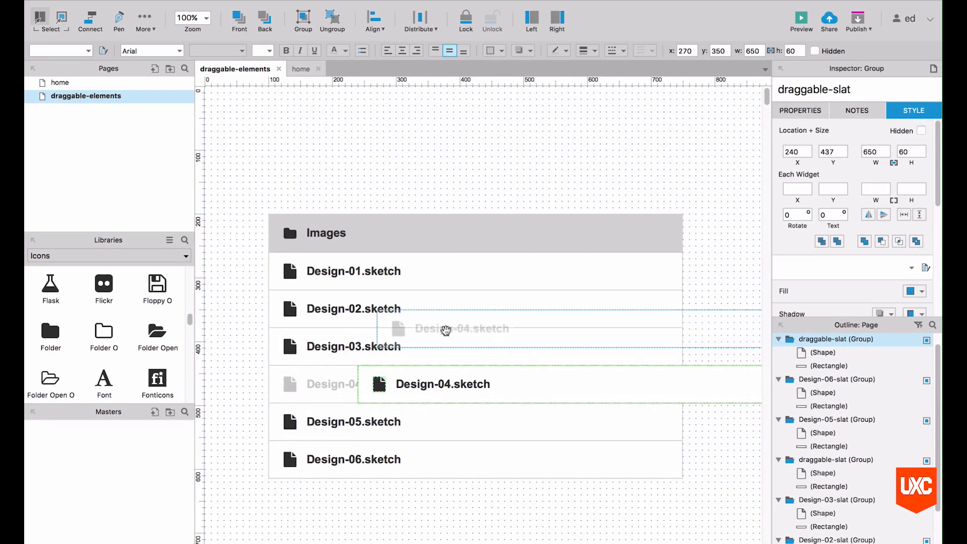
pyautogui.moveTo(442, 383); pyautogui.dragTo(462, 328)
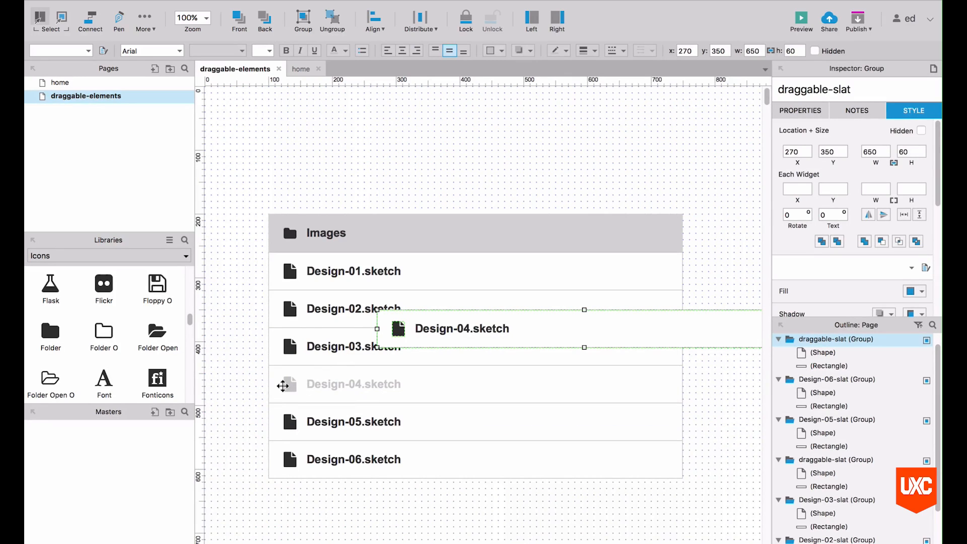
pyautogui.moveTo(309, 377)
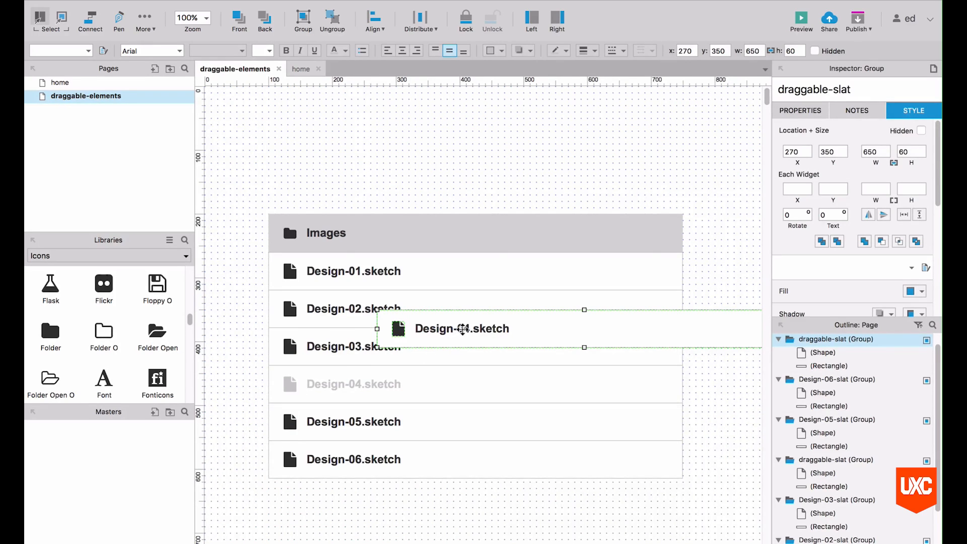
pyautogui.moveTo(463, 328); pyautogui.dragTo(419, 352)
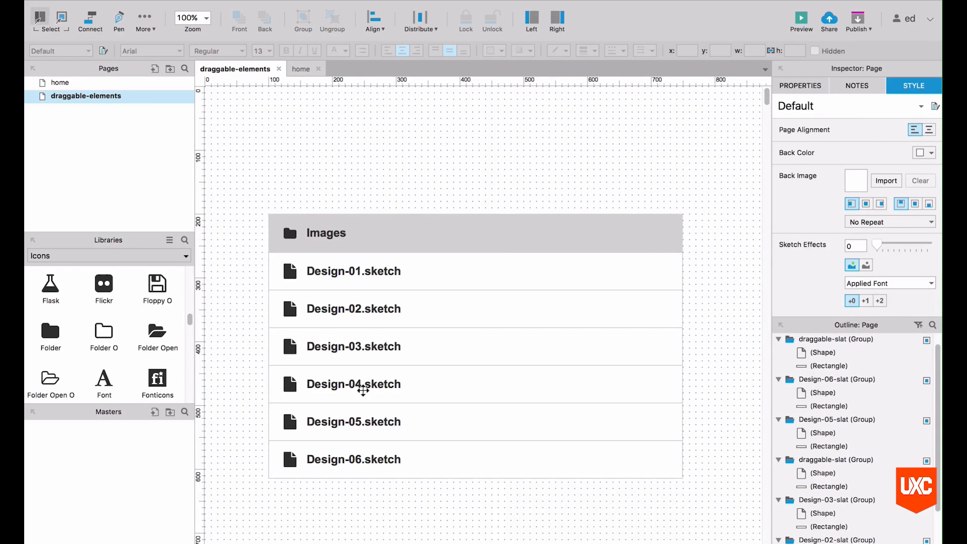
# Step: Convert the Design-04 copy group to a dynamic panel named draggable-slat
pyautogui.rightClick(363, 384)
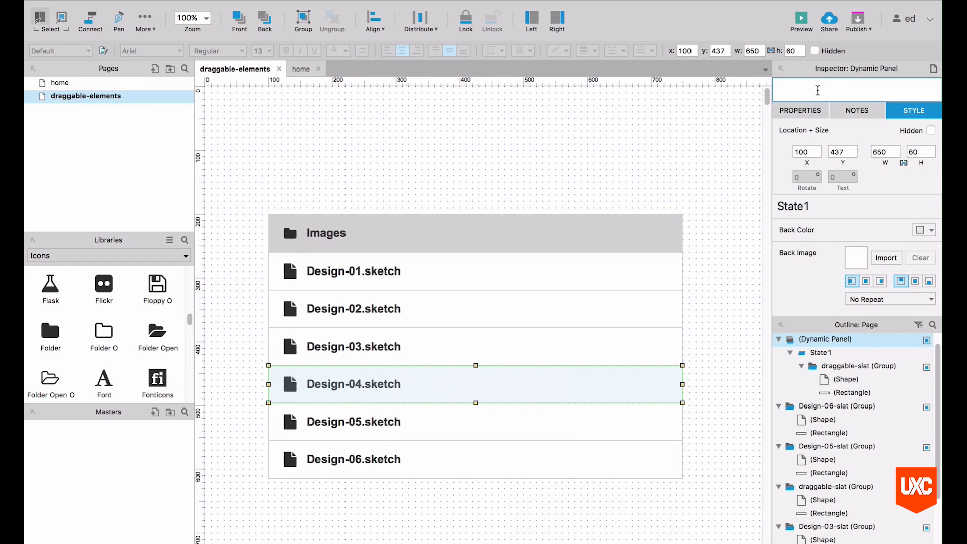
pyautogui.write('draggable-slat')
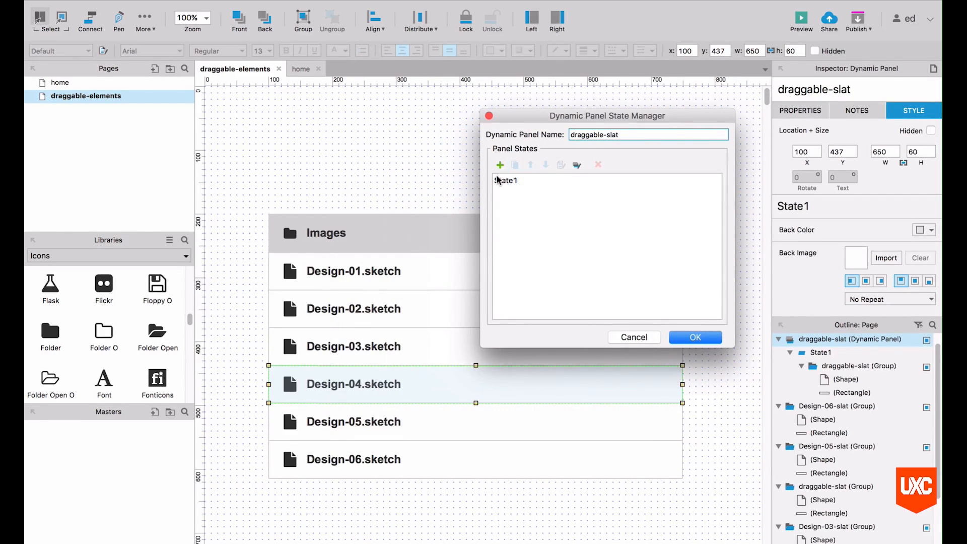
# Step: Rename State1 to default and add a second panel state named onDrag
pyautogui.click(506, 180)
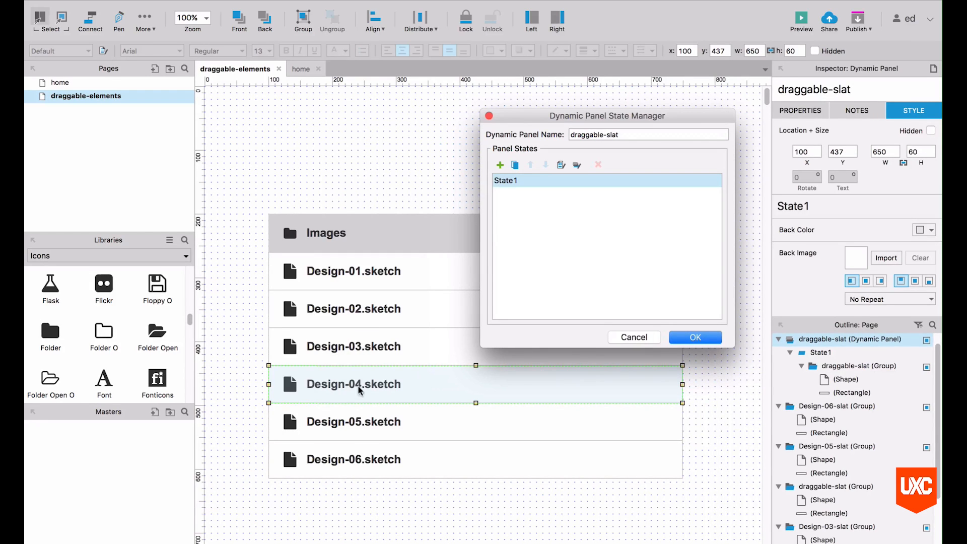
pyautogui.doubleClick(505, 181)
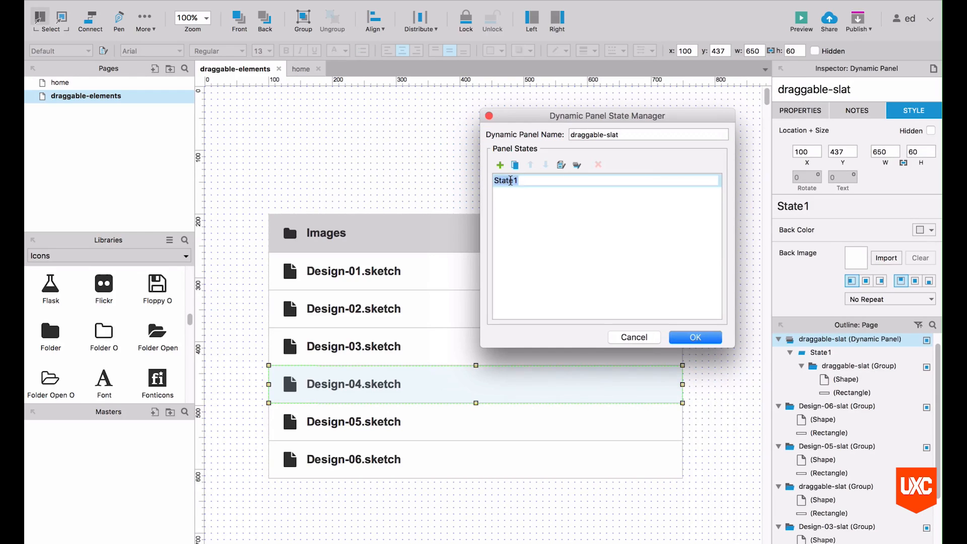
pyautogui.write('default')
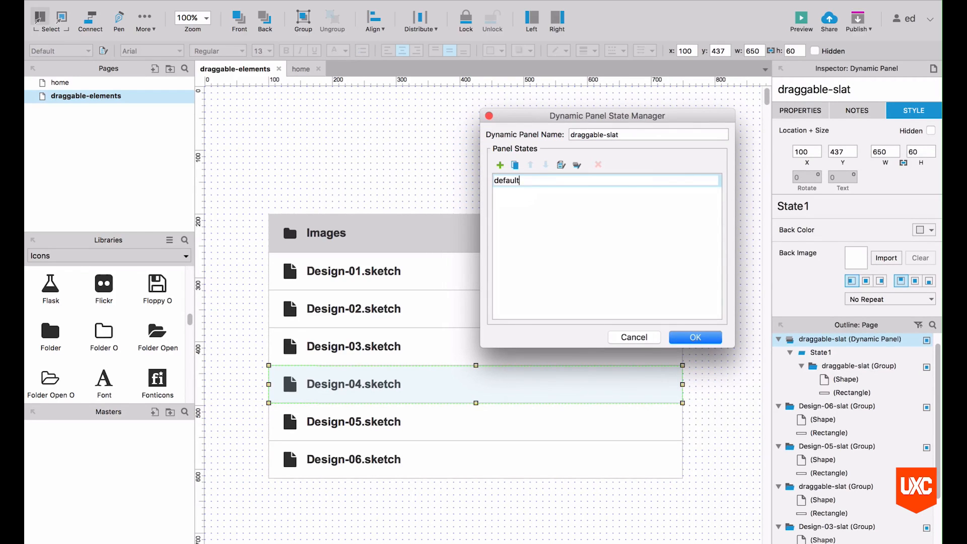
pyautogui.click(500, 164)
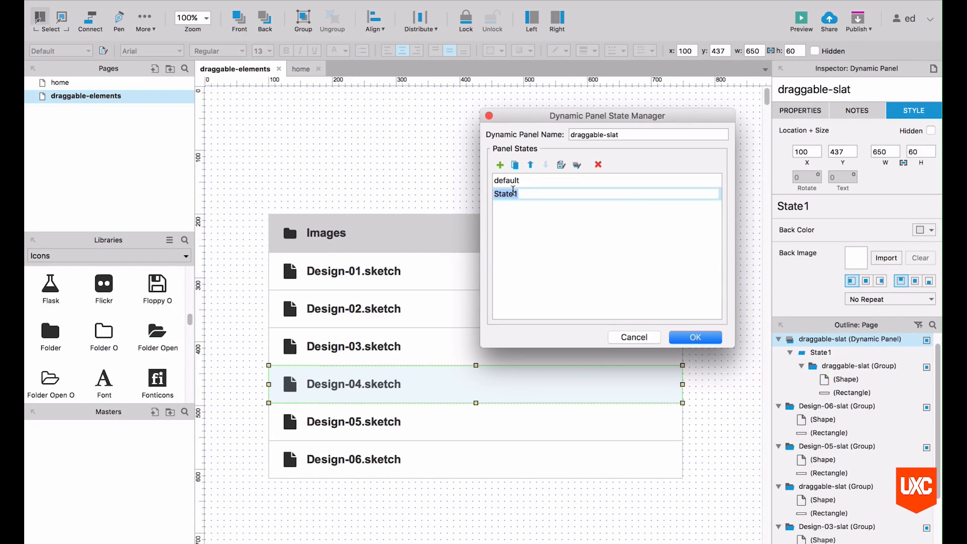
pyautogui.write('onDrag')
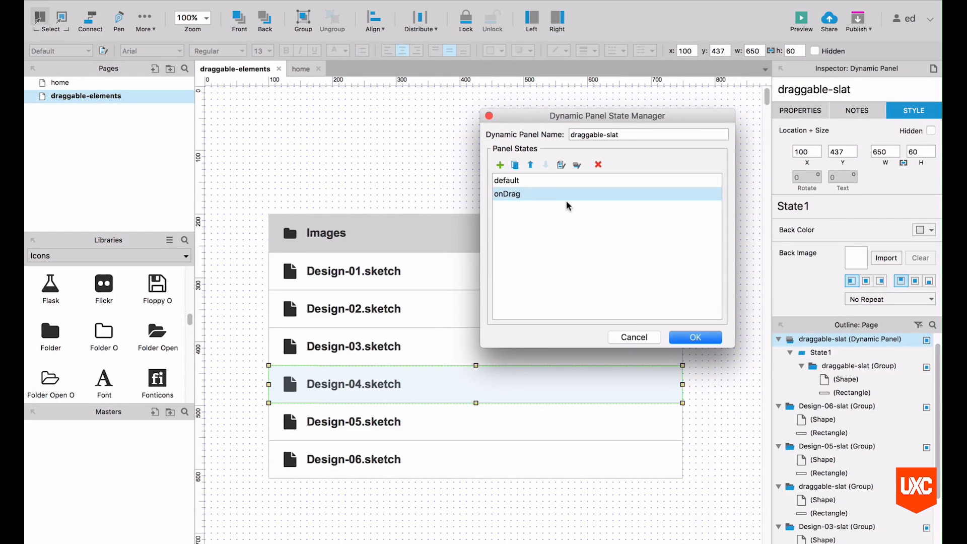
pyautogui.moveTo(562, 221)
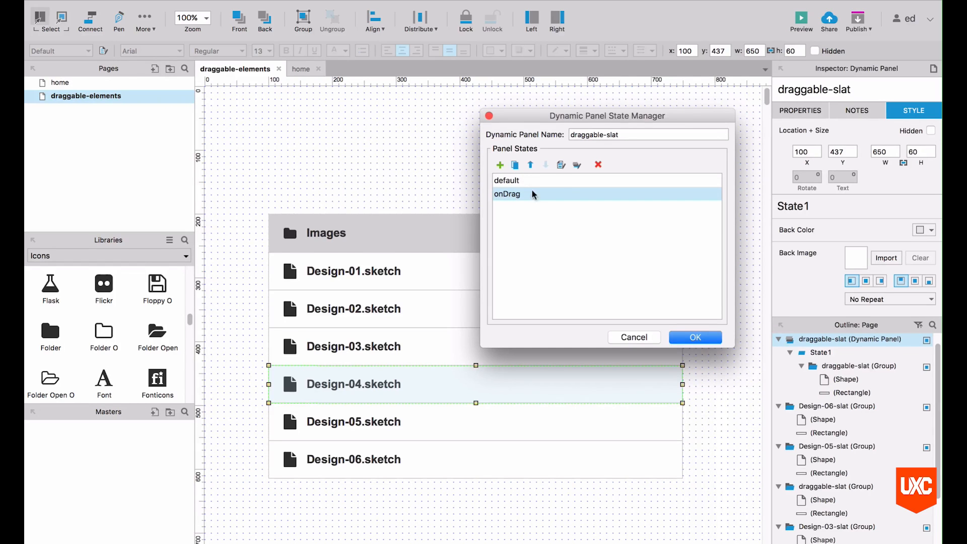
pyautogui.moveTo(515, 197)
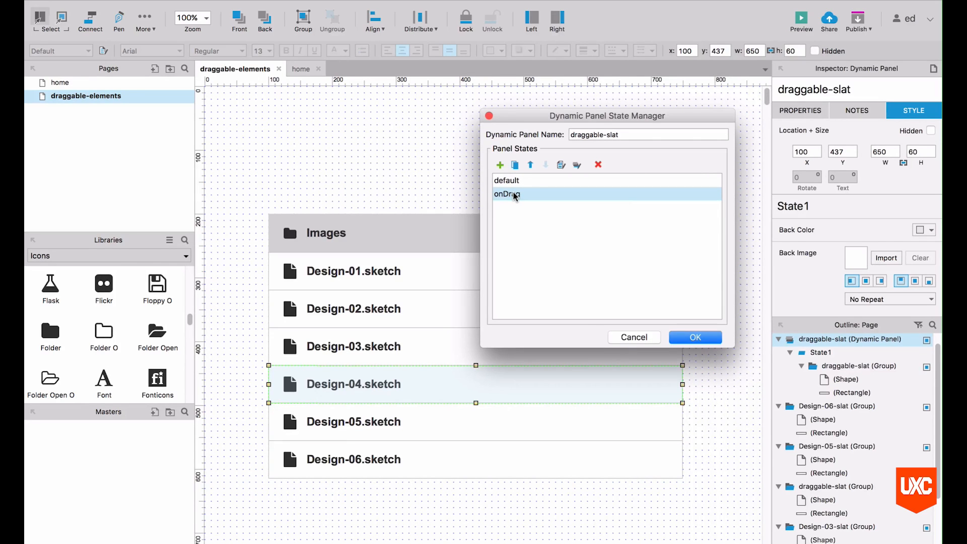
# Step: Edit the onDrag state, fill the slat's background rectangle blue, and return to the page
pyautogui.click(694, 337)
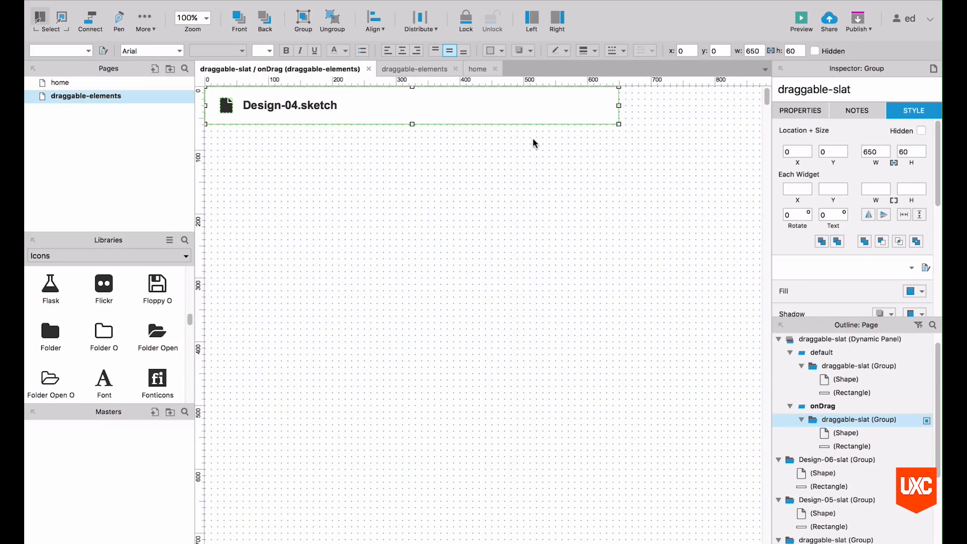
pyautogui.moveTo(527, 131)
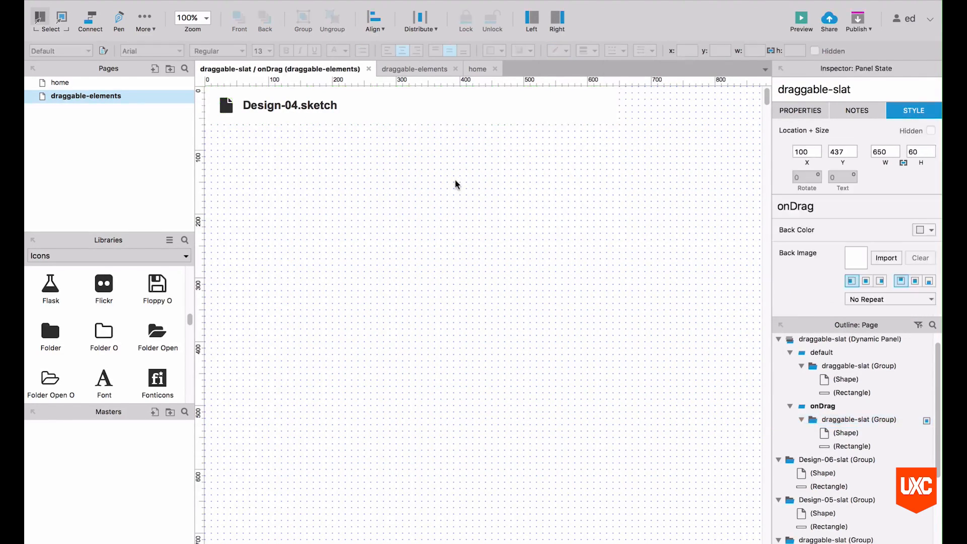
pyautogui.click(490, 50)
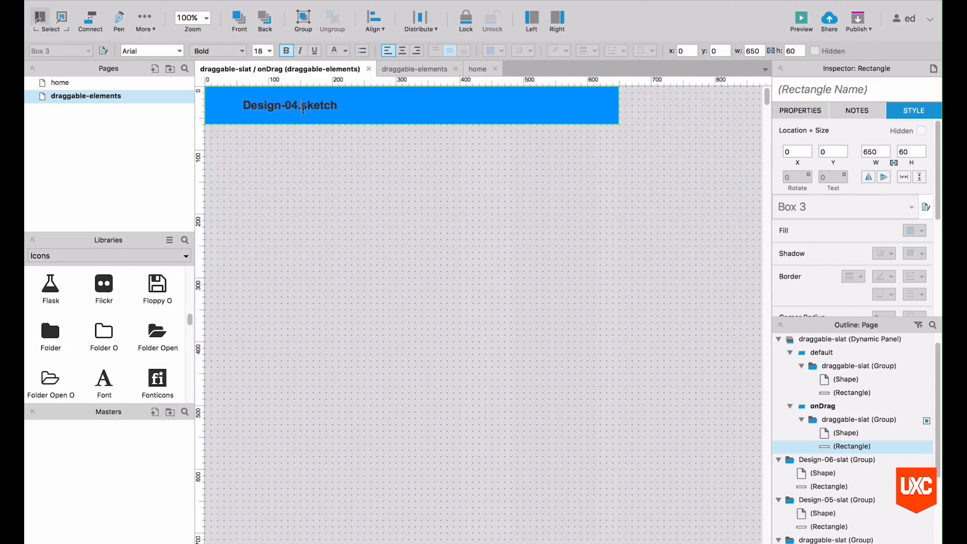
pyautogui.click(334, 51)
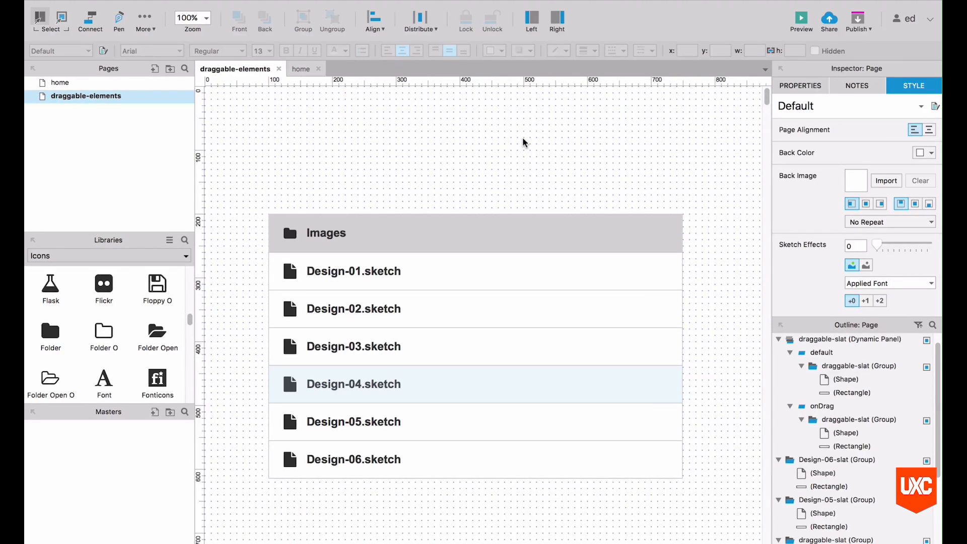
pyautogui.moveTo(682, 331)
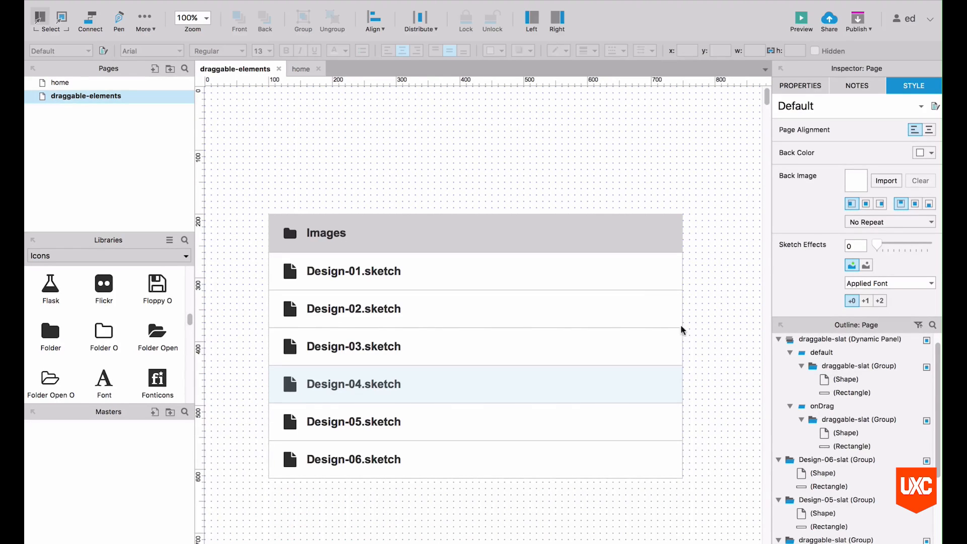
# Step: Add an OnDrag case on draggable-slat that sets its panel state to onDrag
pyautogui.click(383, 384)
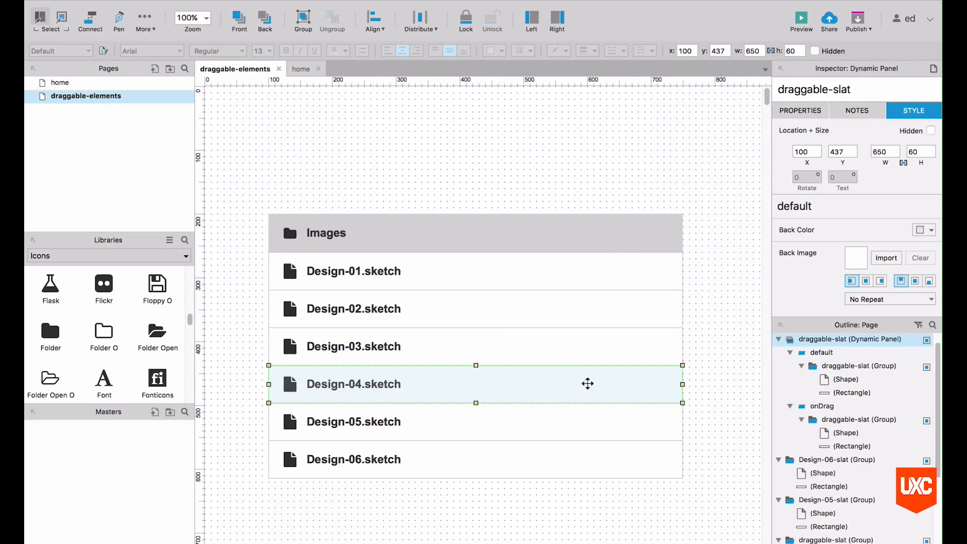
pyautogui.click(799, 111)
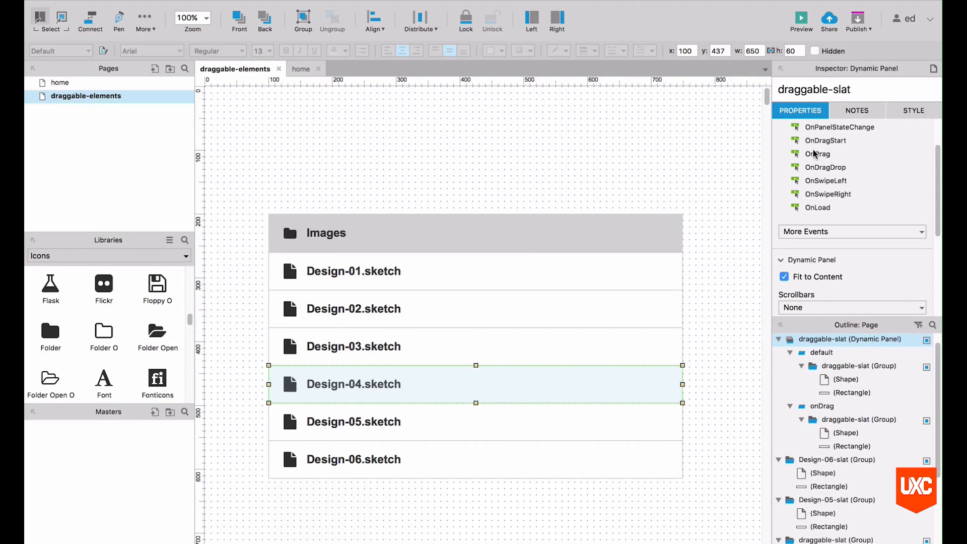
pyautogui.click(817, 153)
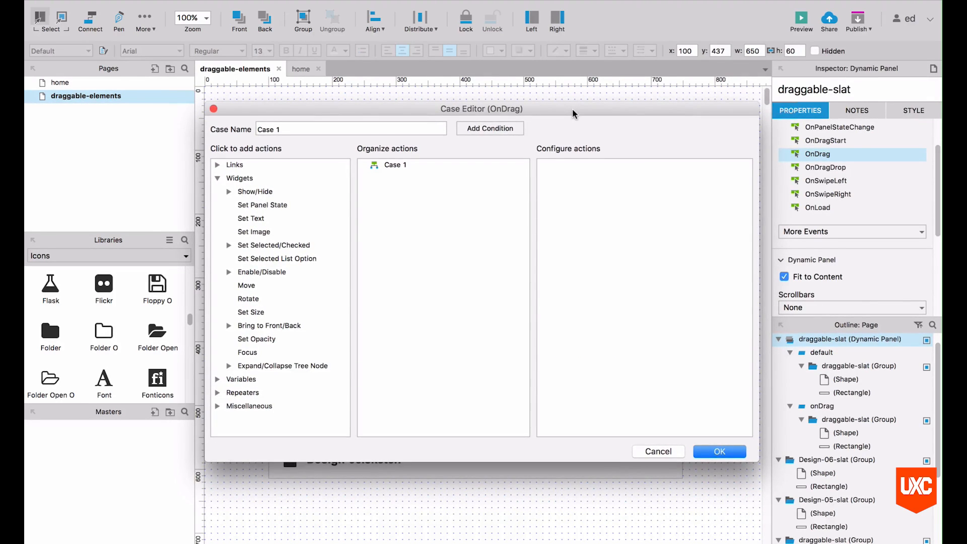
pyautogui.click(262, 205)
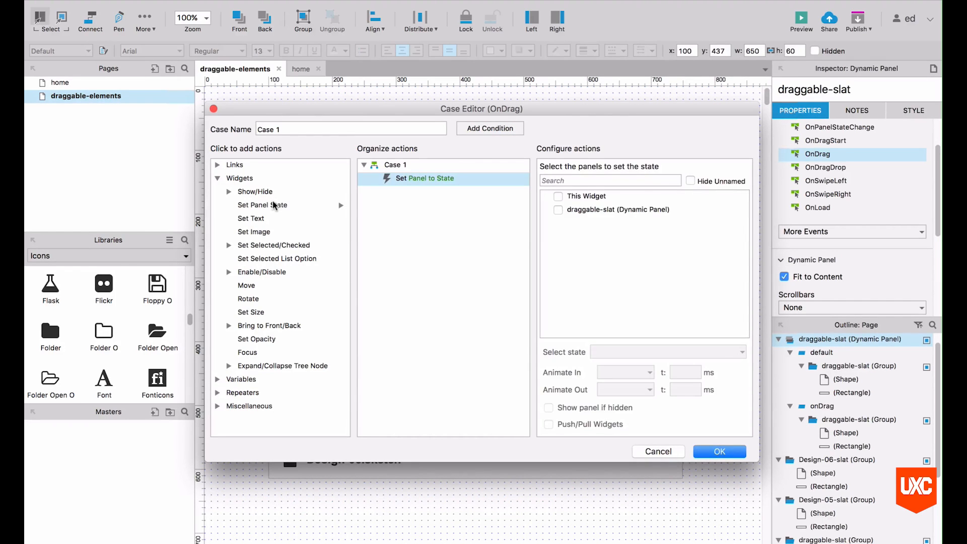
pyautogui.click(617, 210)
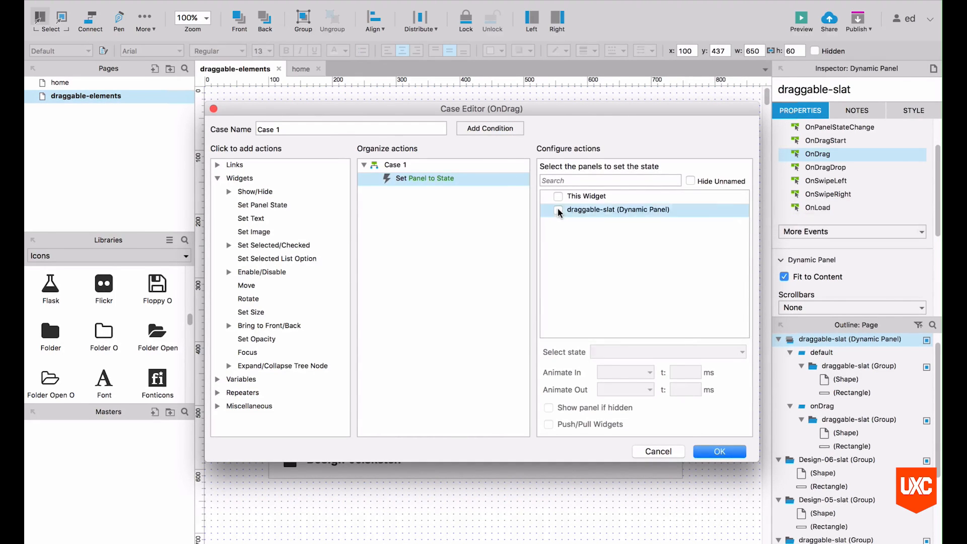
pyautogui.click(667, 351)
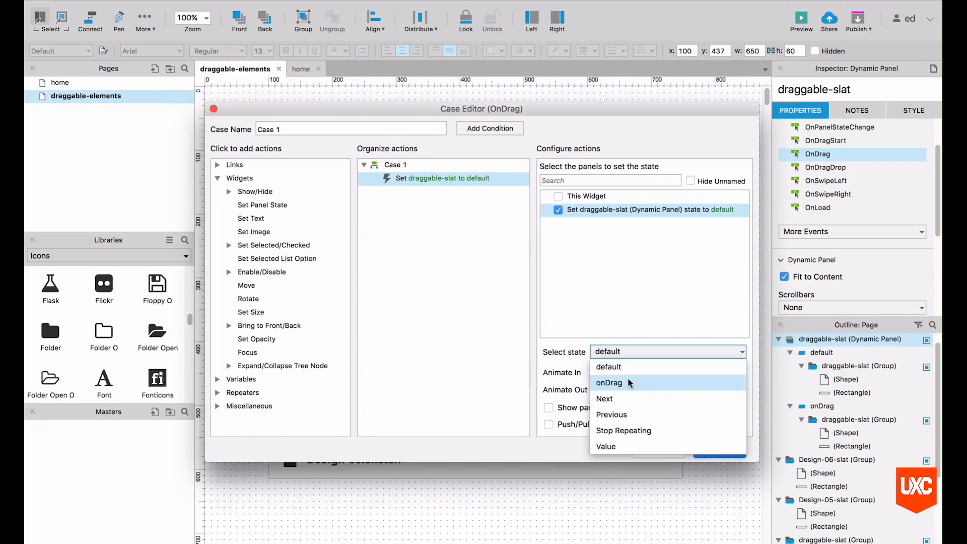
pyautogui.click(609, 383)
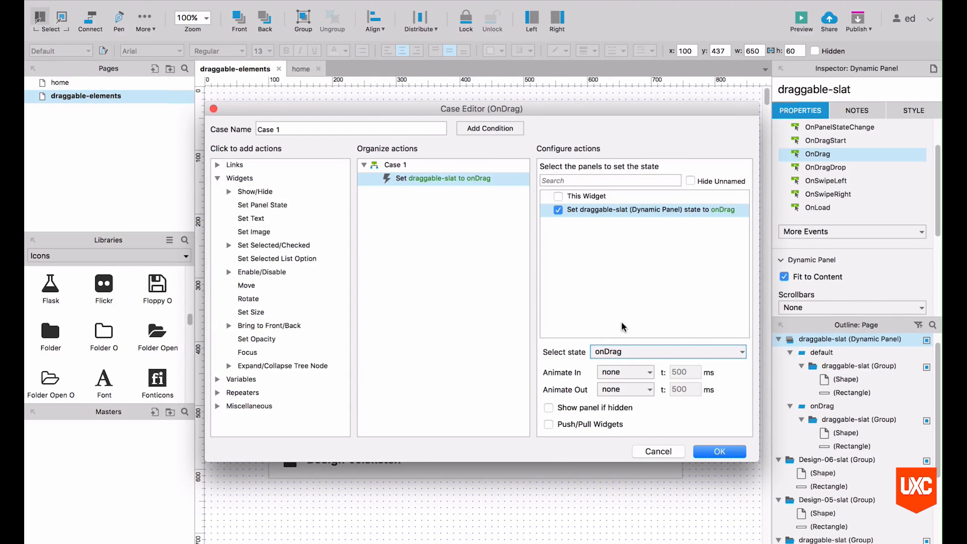
pyautogui.moveTo(491, 259)
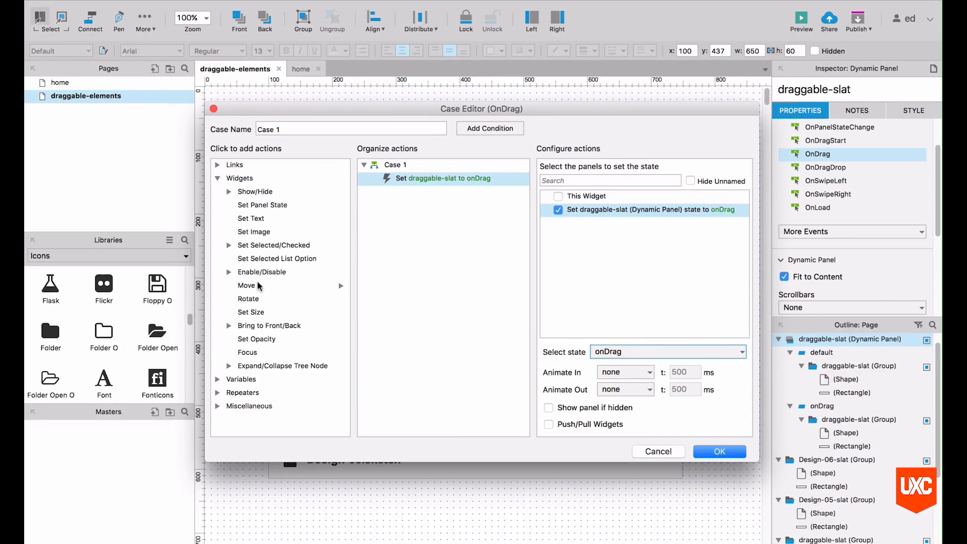
# Step: Add a Move action making draggable-slat move with the drag, and confirm the case
pyautogui.click(246, 286)
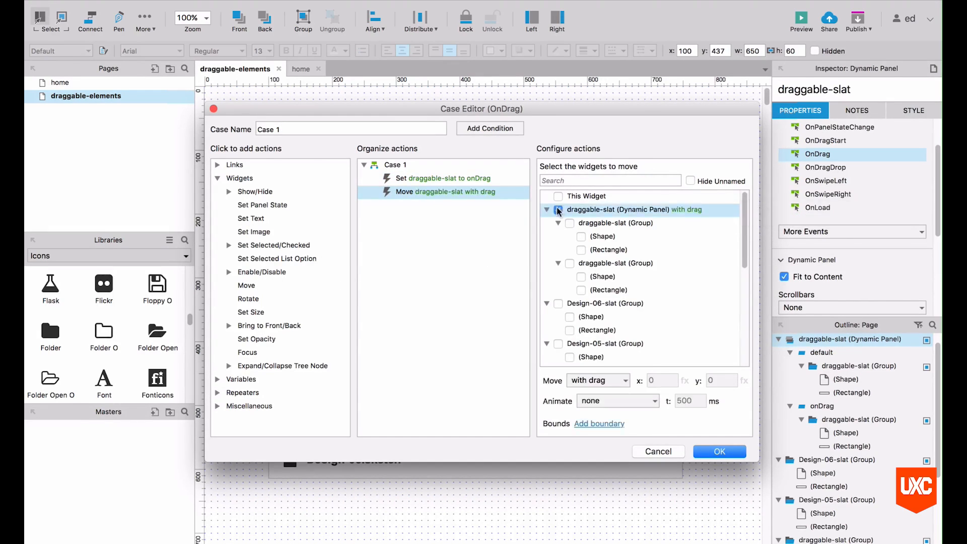
pyautogui.click(557, 210)
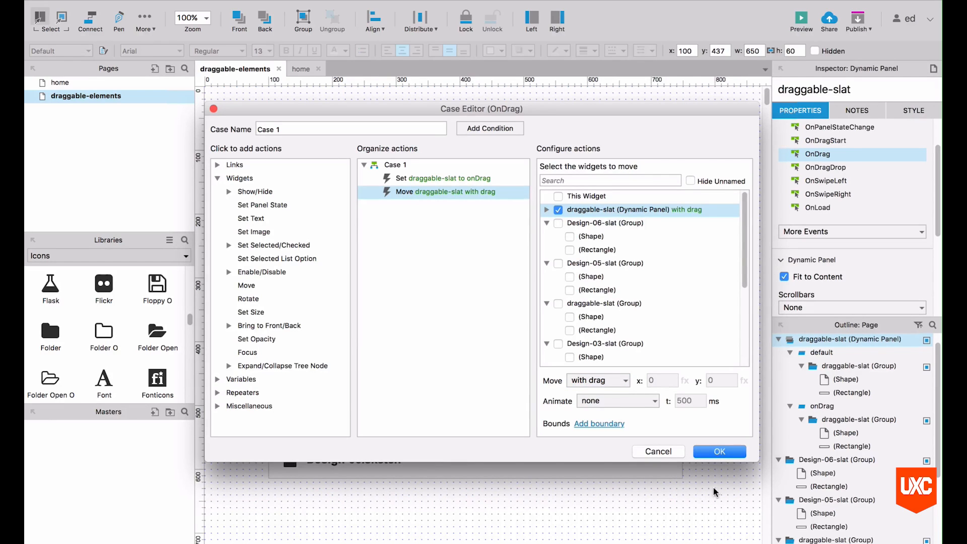
pyautogui.click(718, 451)
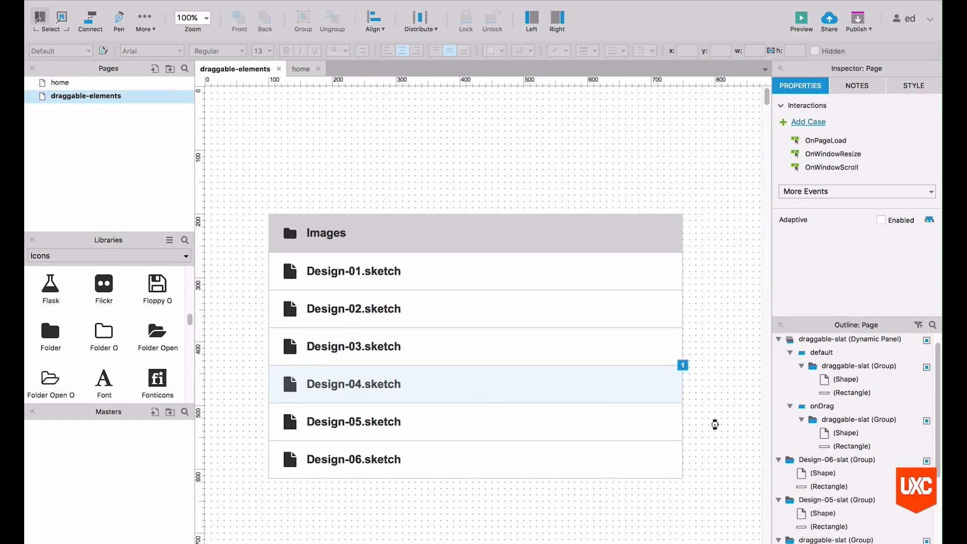
pyautogui.moveTo(715, 428)
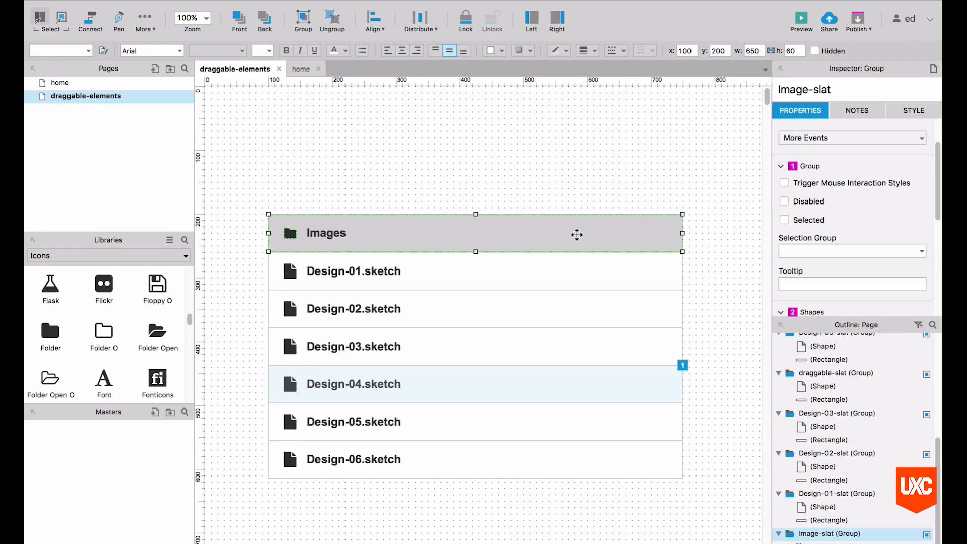
pyautogui.click(617, 183)
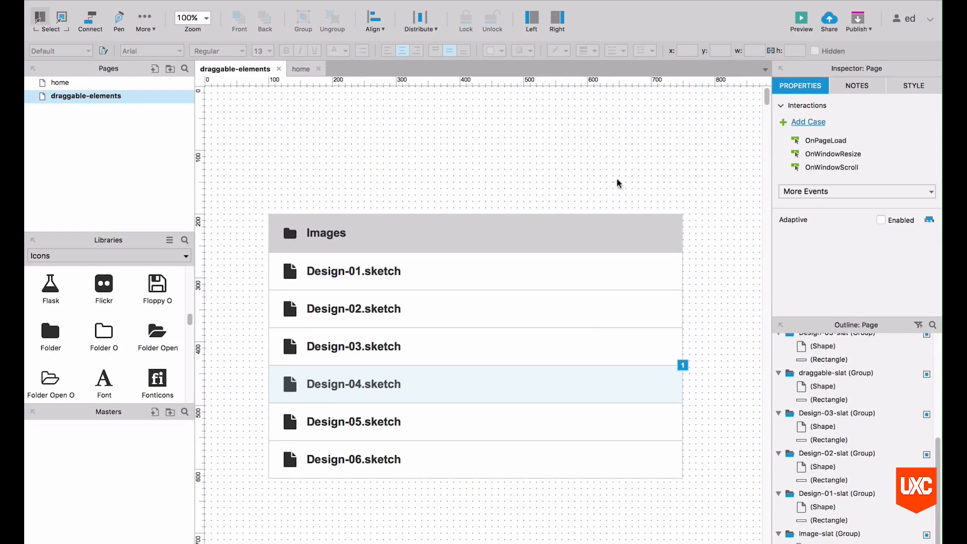
pyautogui.moveTo(700, 372)
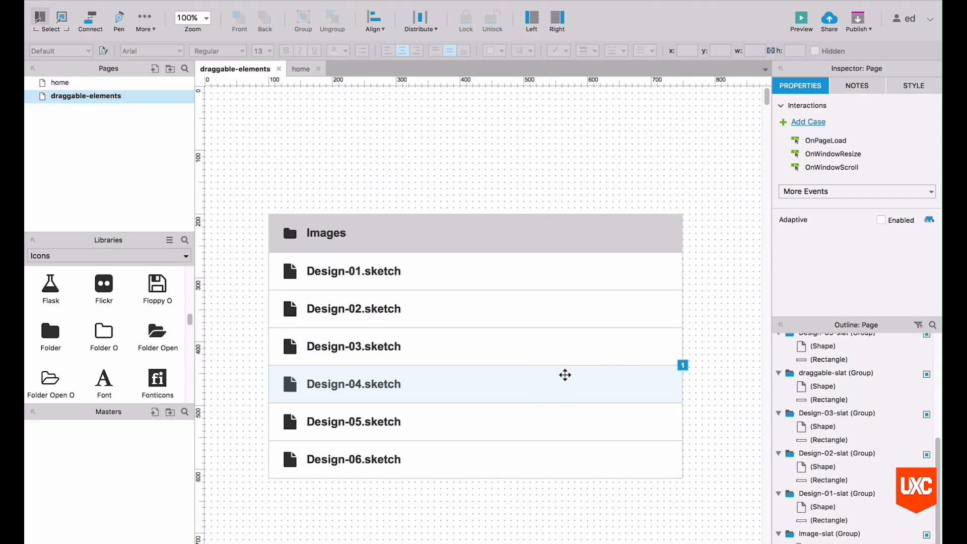
pyautogui.moveTo(715, 364)
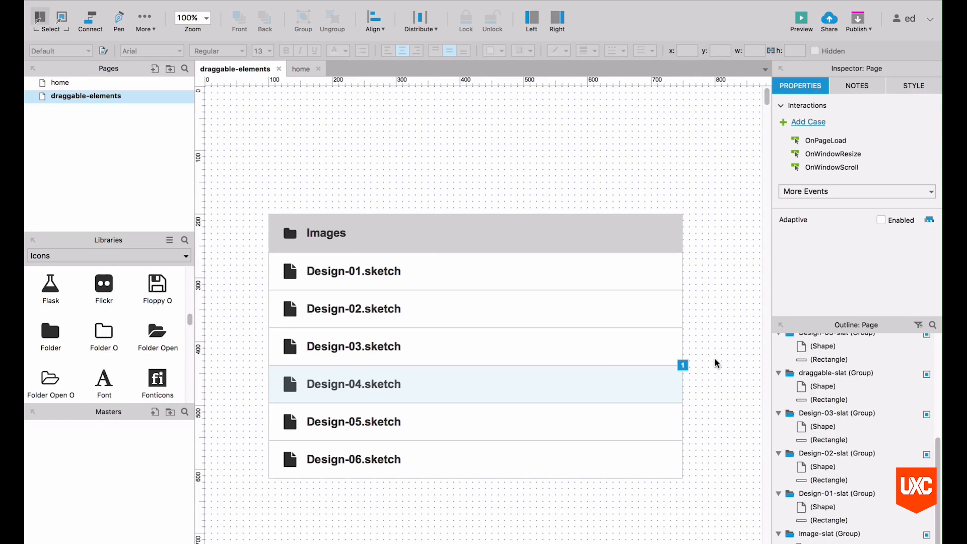
pyautogui.click(475, 384)
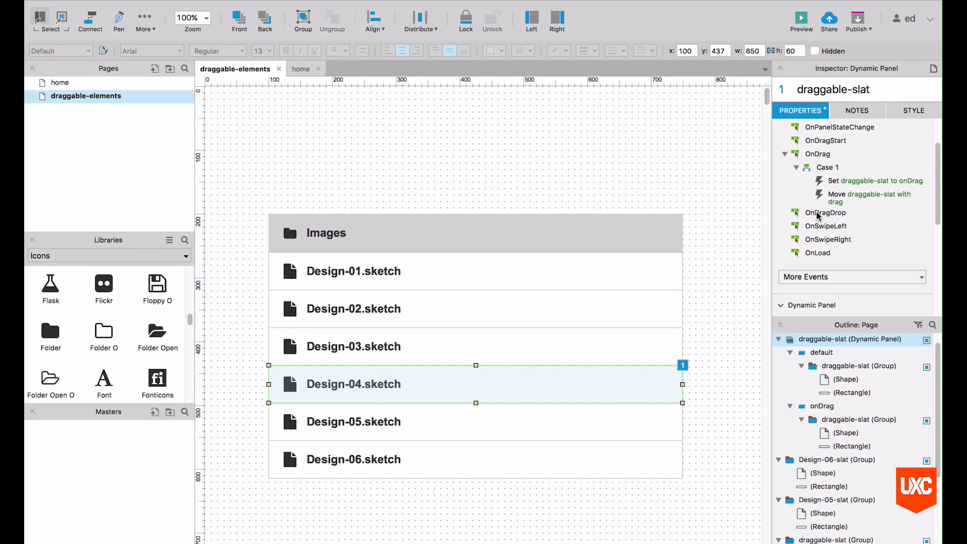
# Step: Add an OnDragDrop case conditioned on this widget's area being over Image-slat
pyautogui.click(825, 212)
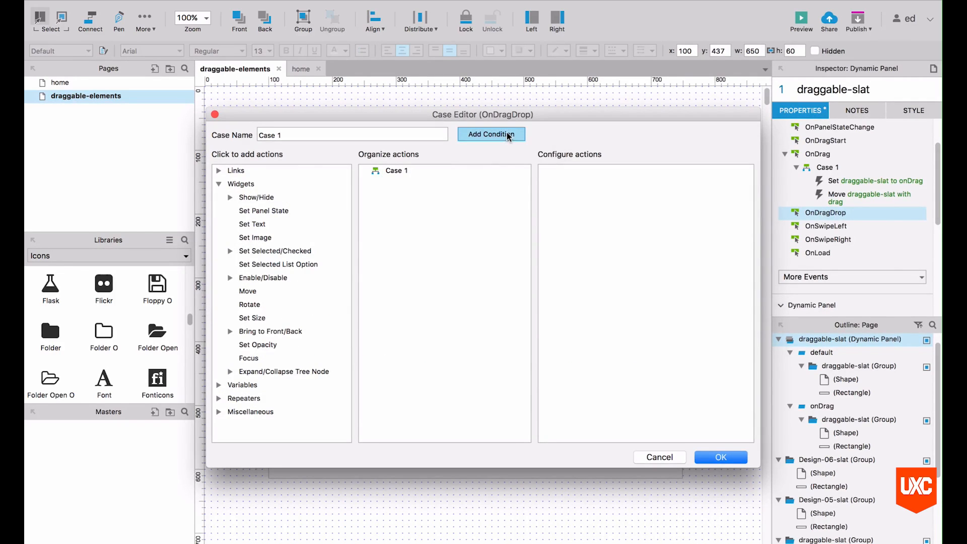
pyautogui.click(491, 134)
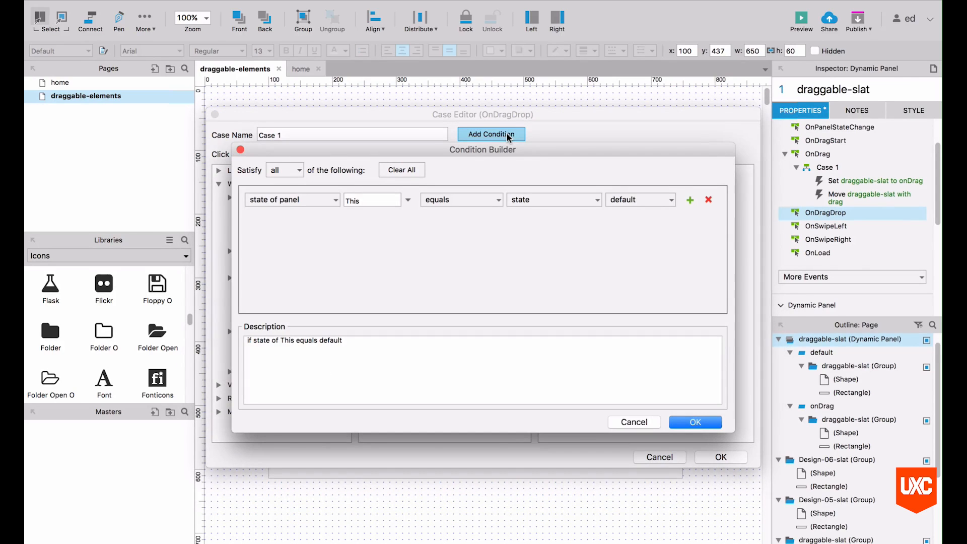
pyautogui.click(290, 200)
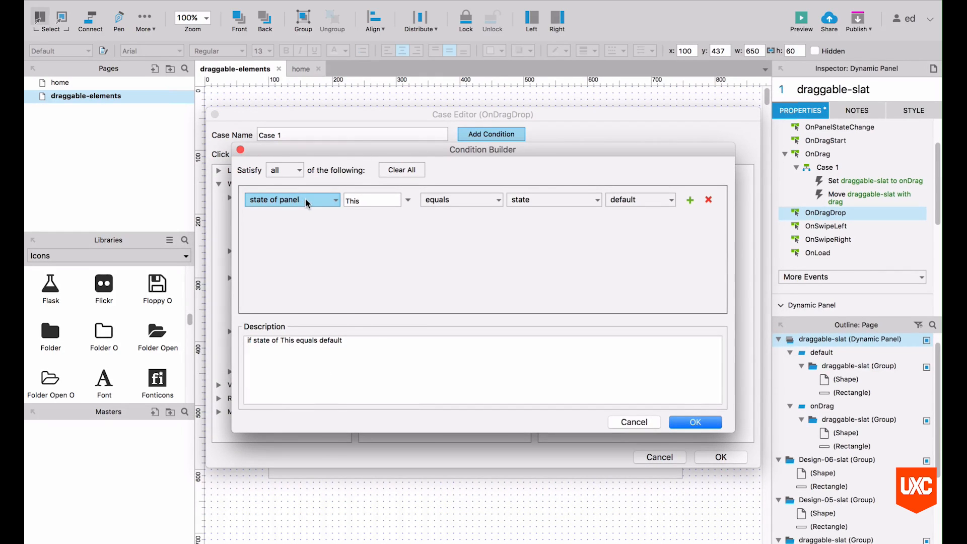
pyautogui.click(291, 199)
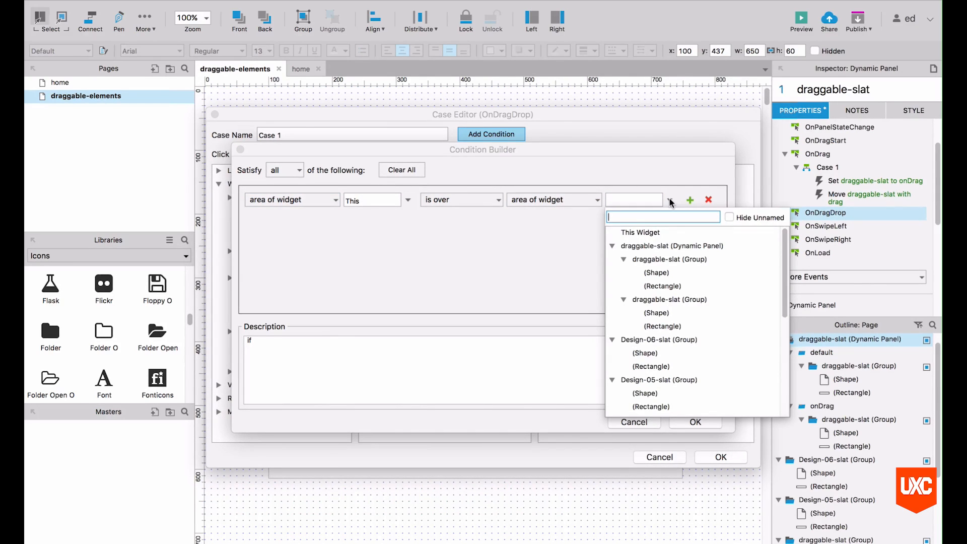
pyautogui.scroll(-3)
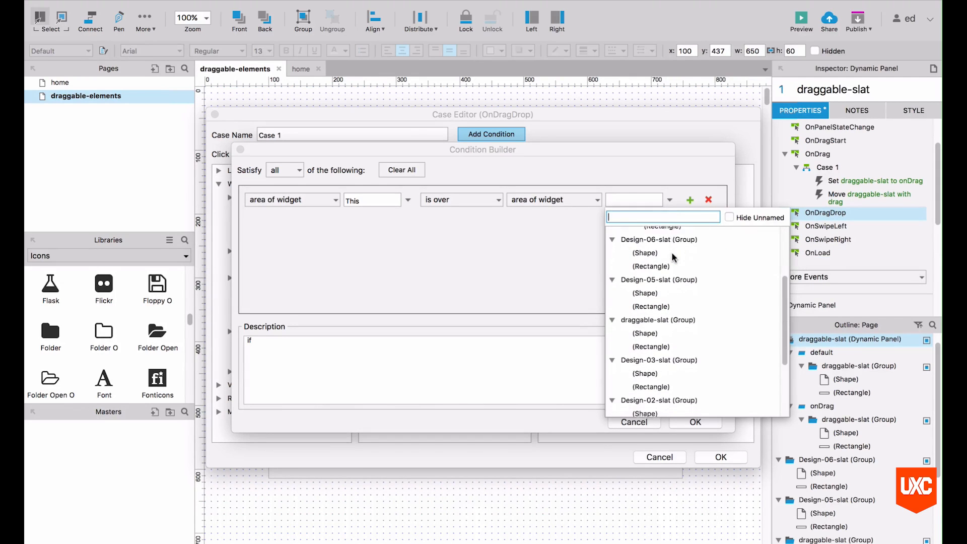
pyautogui.scroll(-3)
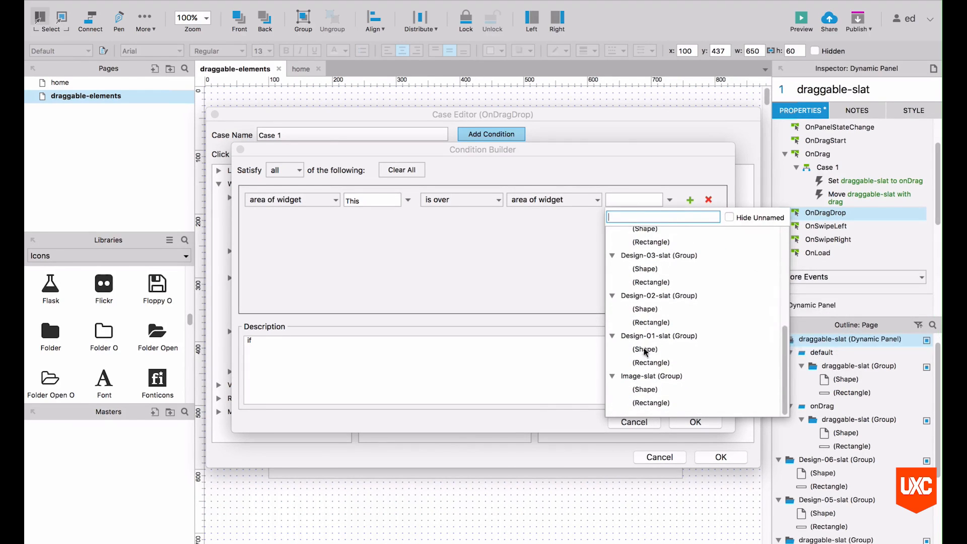
pyautogui.click(649, 376)
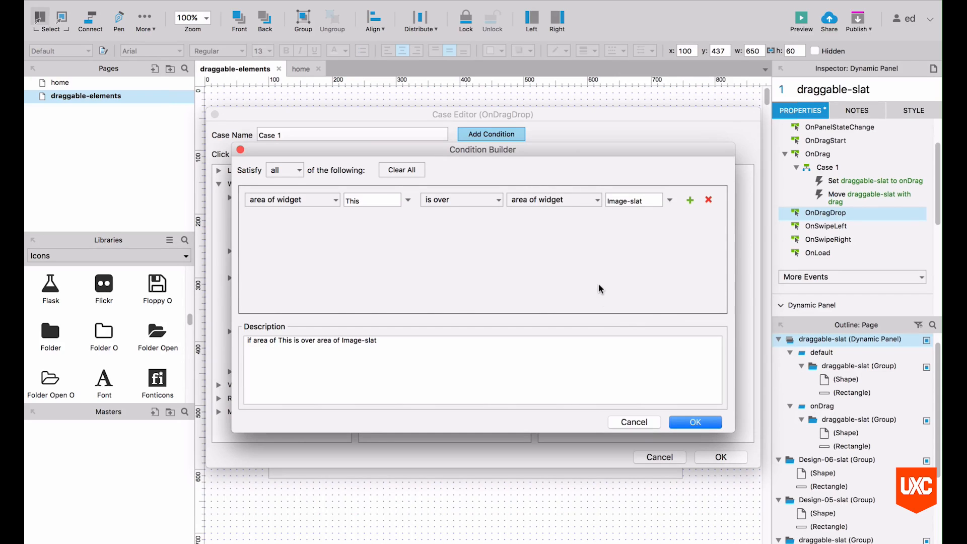
pyautogui.moveTo(364, 254)
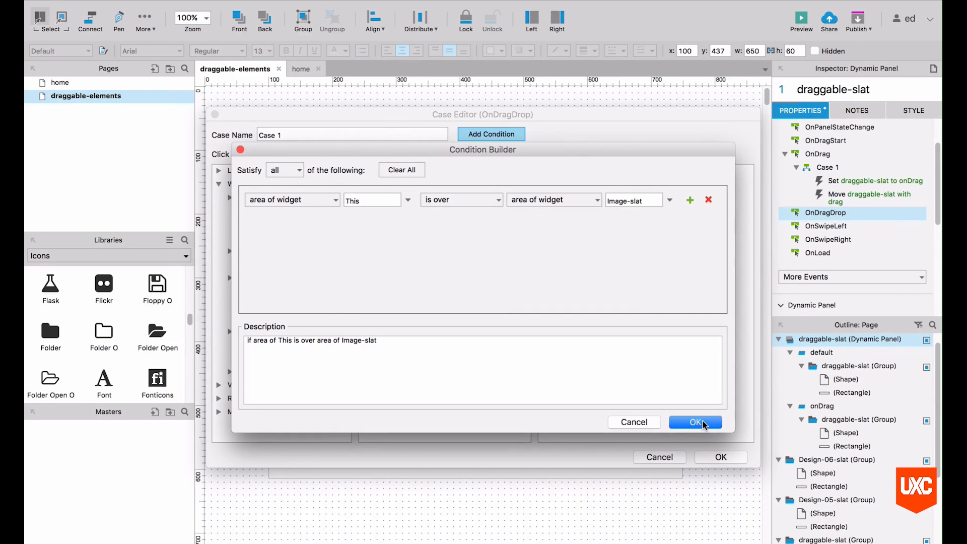
pyautogui.click(696, 422)
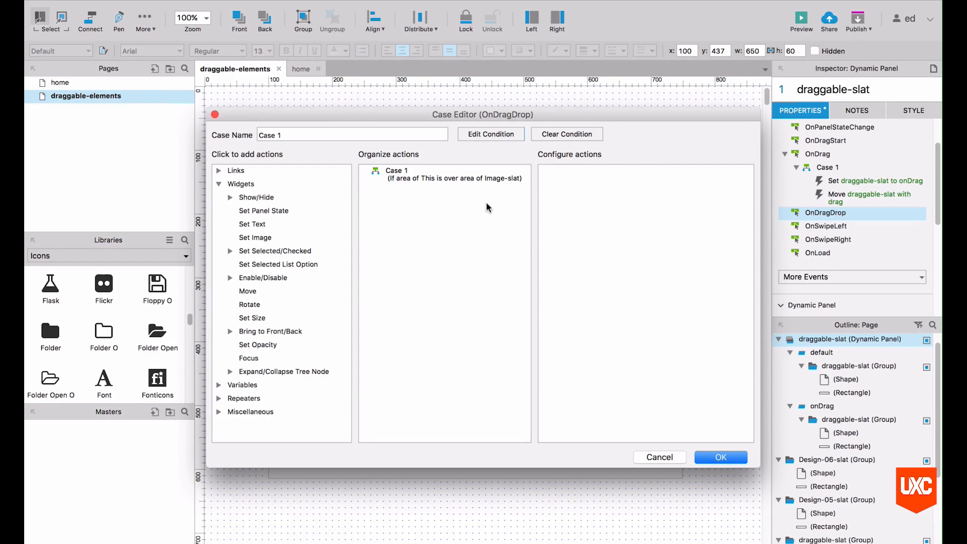
pyautogui.moveTo(482, 207)
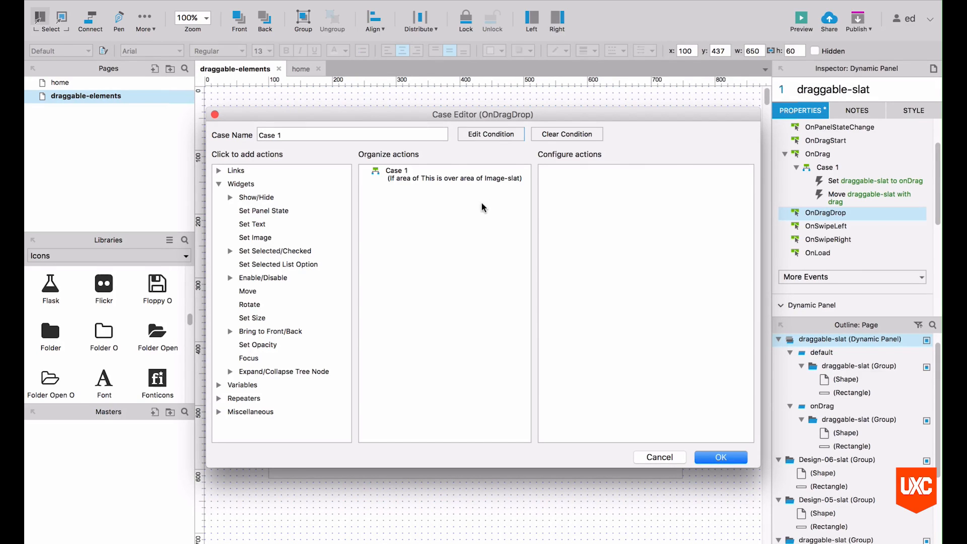
# Step: Add a Hide action for the draggable-slat group and dynamic panel, then start a Move action
pyautogui.click(257, 197)
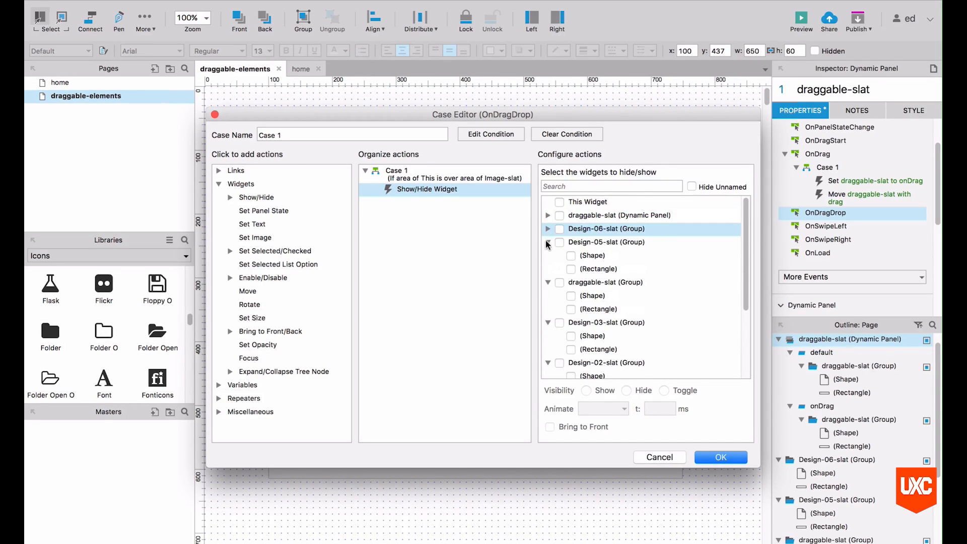
pyautogui.click(548, 243)
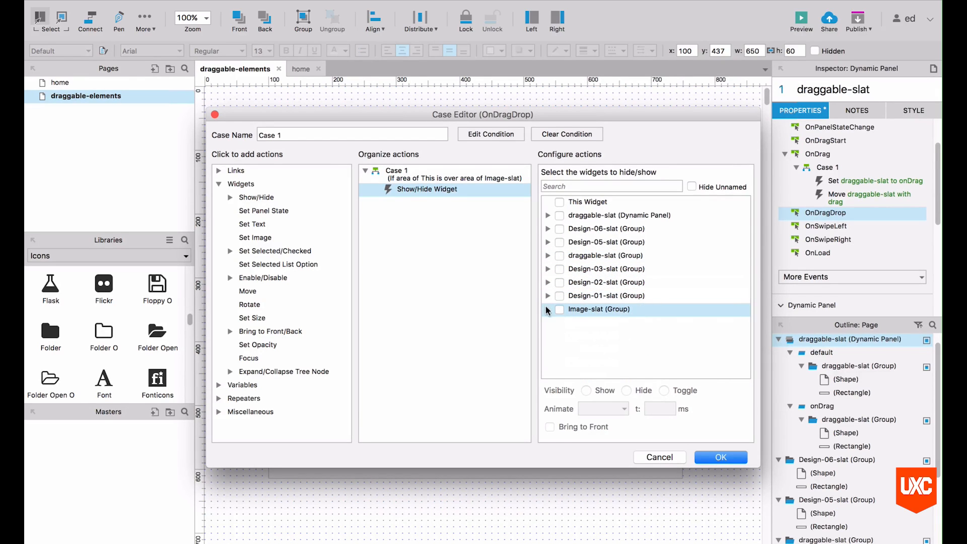
pyautogui.moveTo(555, 357)
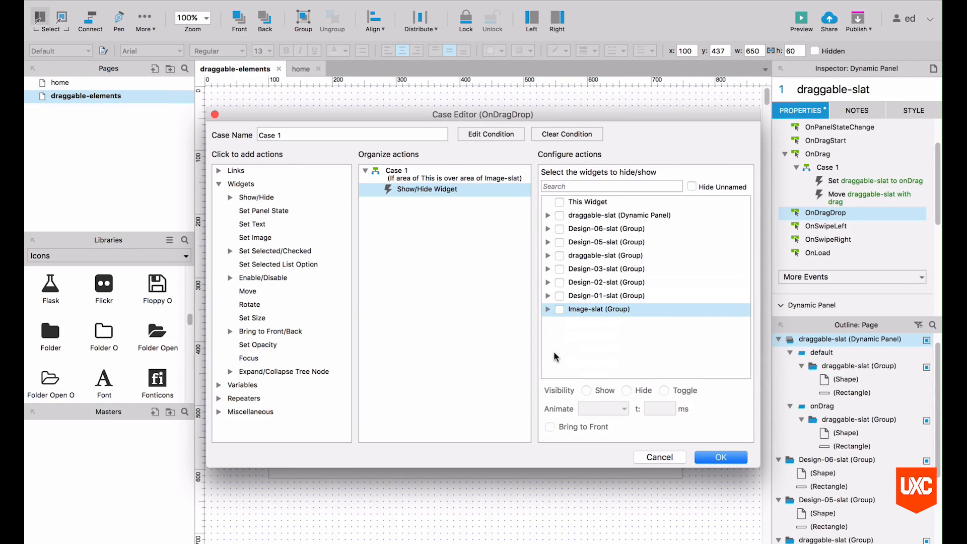
pyautogui.moveTo(629, 240)
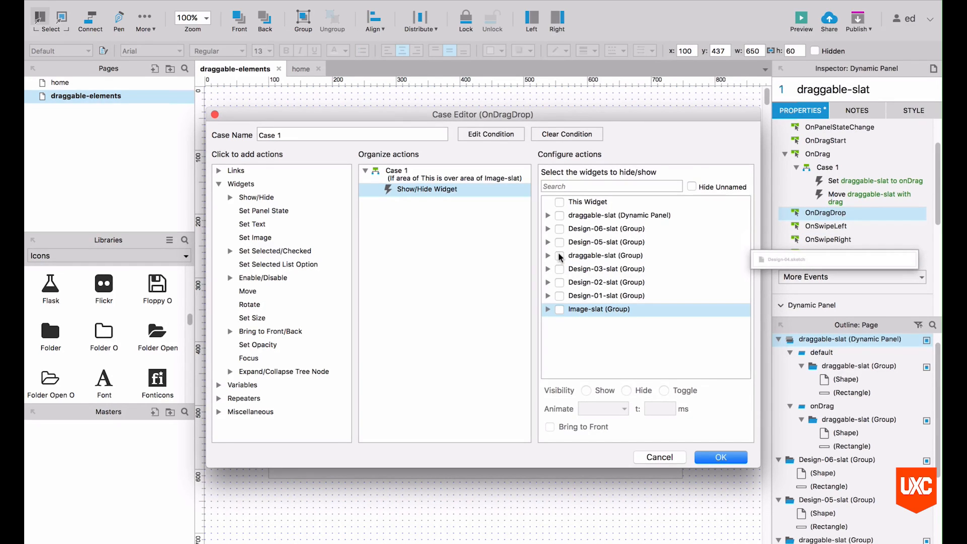
pyautogui.click(560, 255)
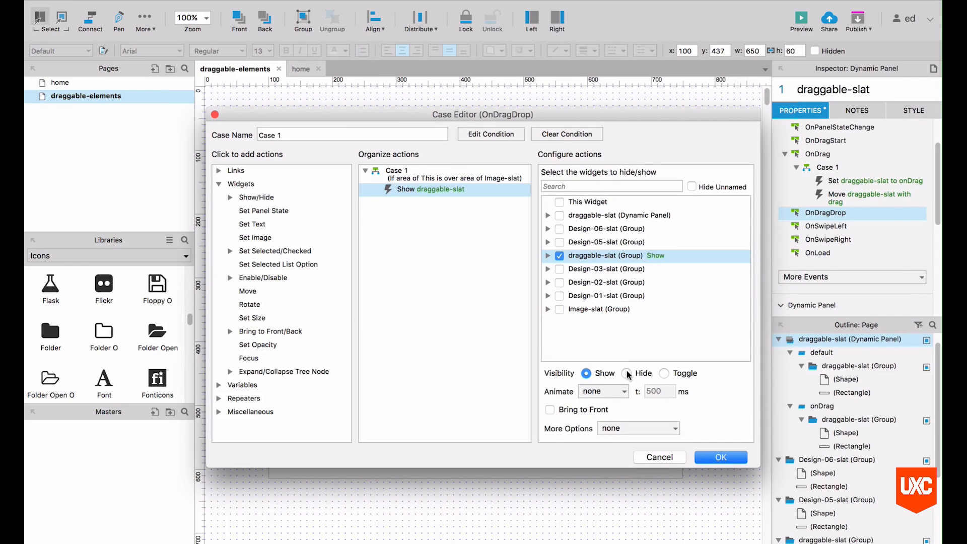
pyautogui.click(626, 373)
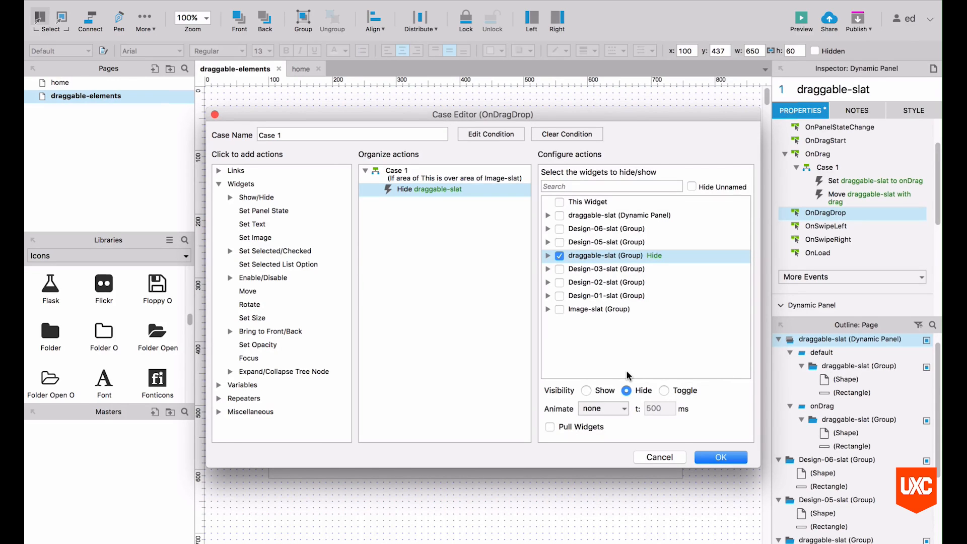
pyautogui.moveTo(573, 218)
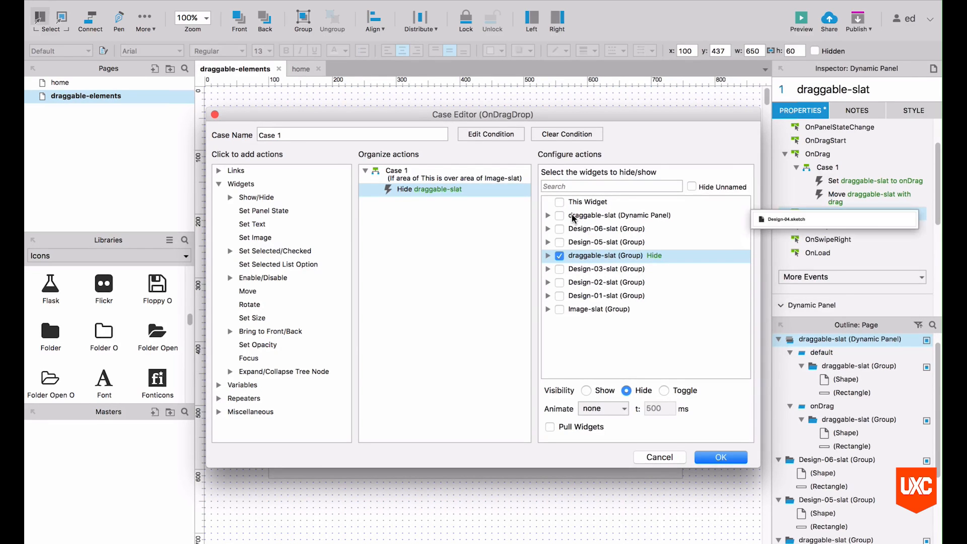
pyautogui.click(559, 214)
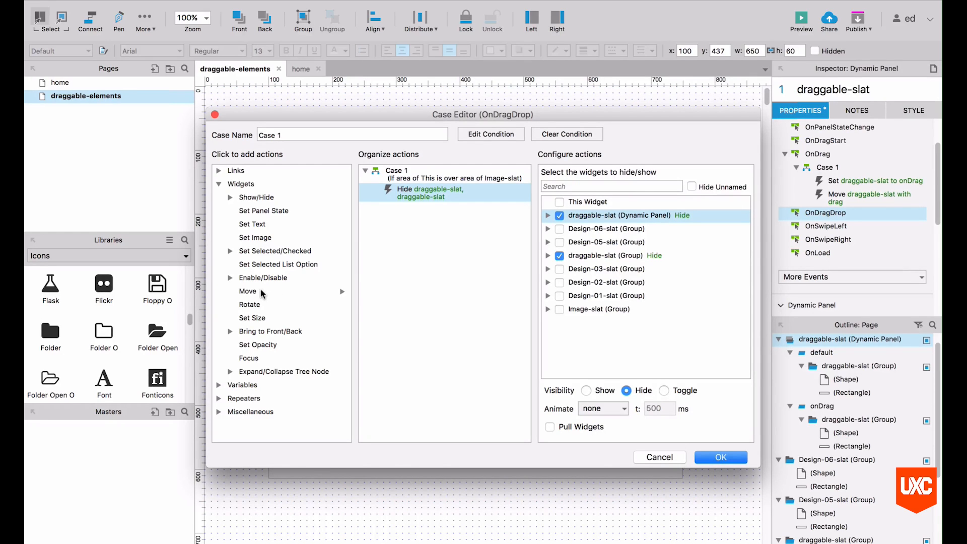
pyautogui.click(248, 291)
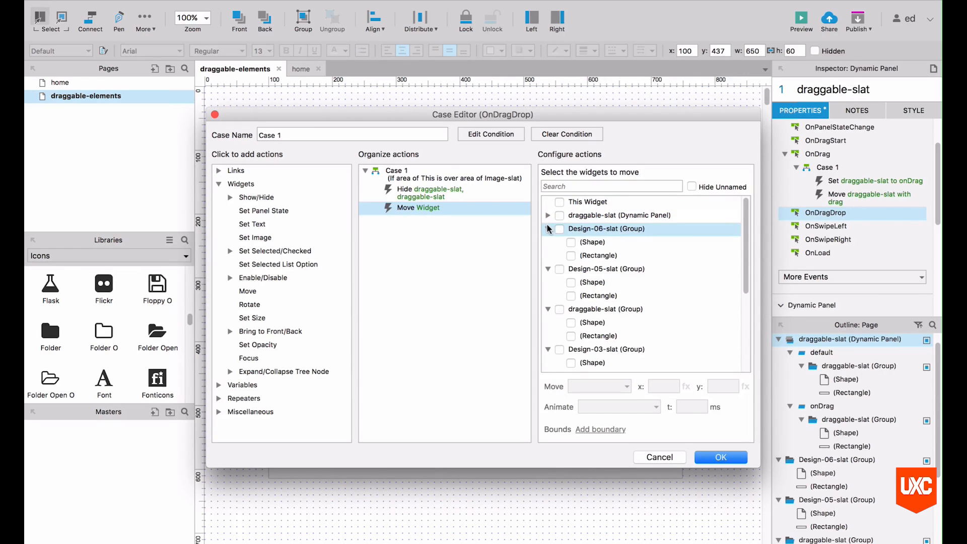
# Step: Include Design-05-slat and Design-06-slat in the move and set Design-06-slat to move by y -60
pyautogui.click(548, 229)
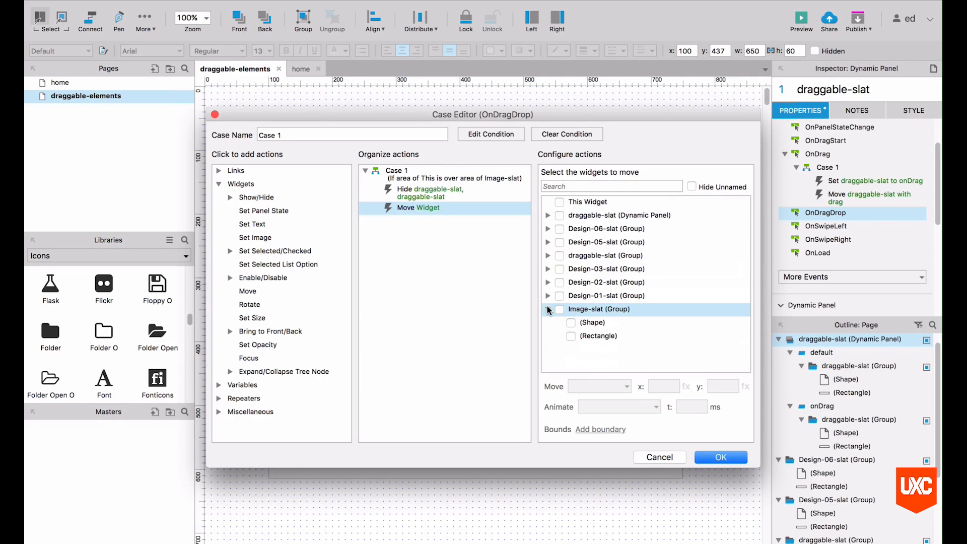
pyautogui.click(548, 309)
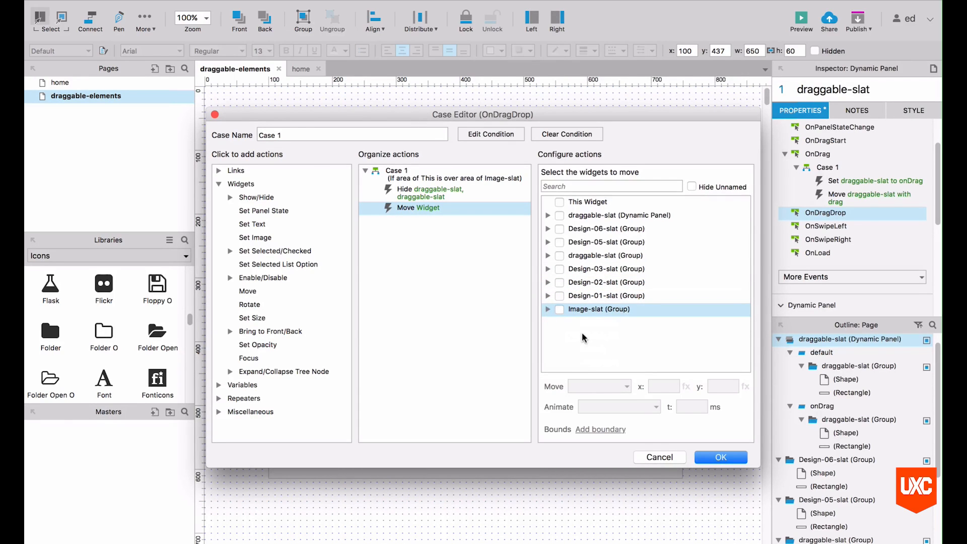
pyautogui.click(560, 242)
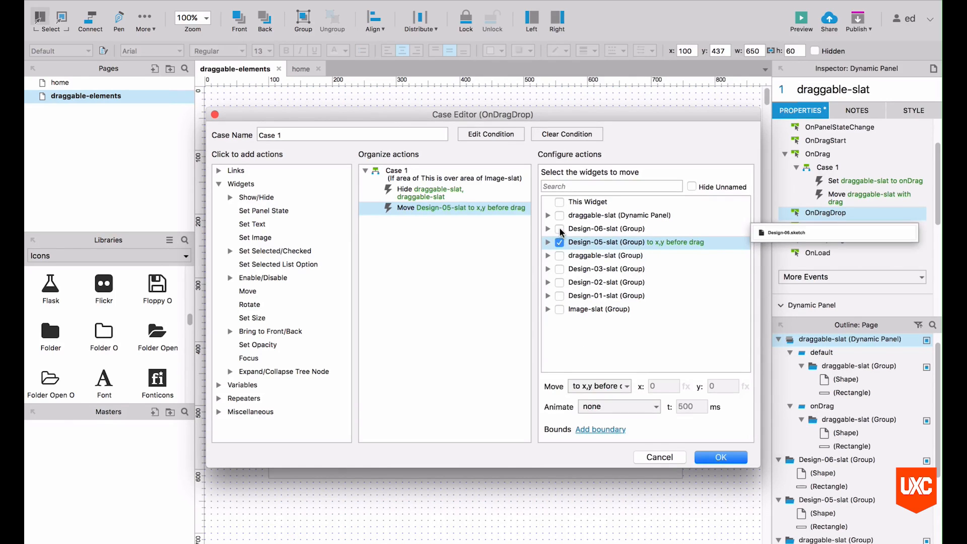
pyautogui.click(559, 229)
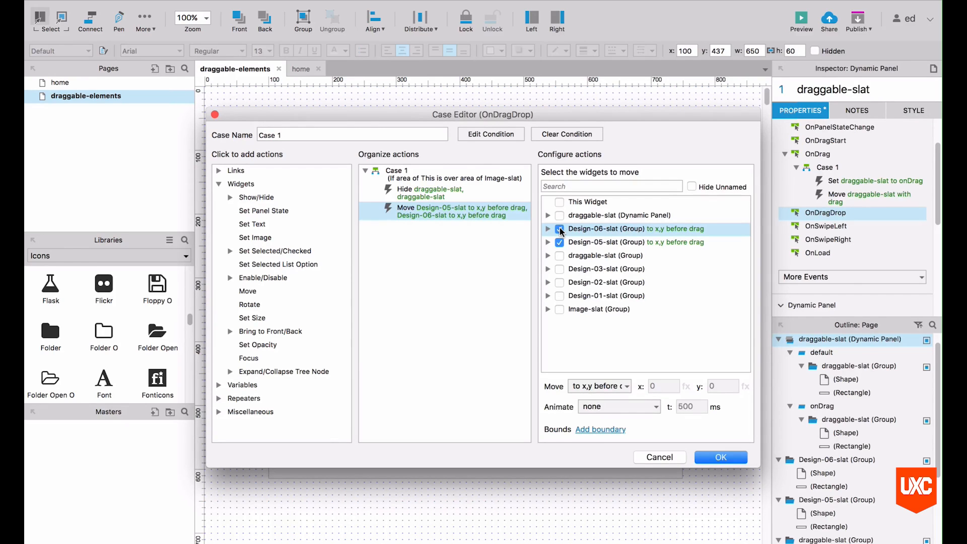
pyautogui.click(559, 241)
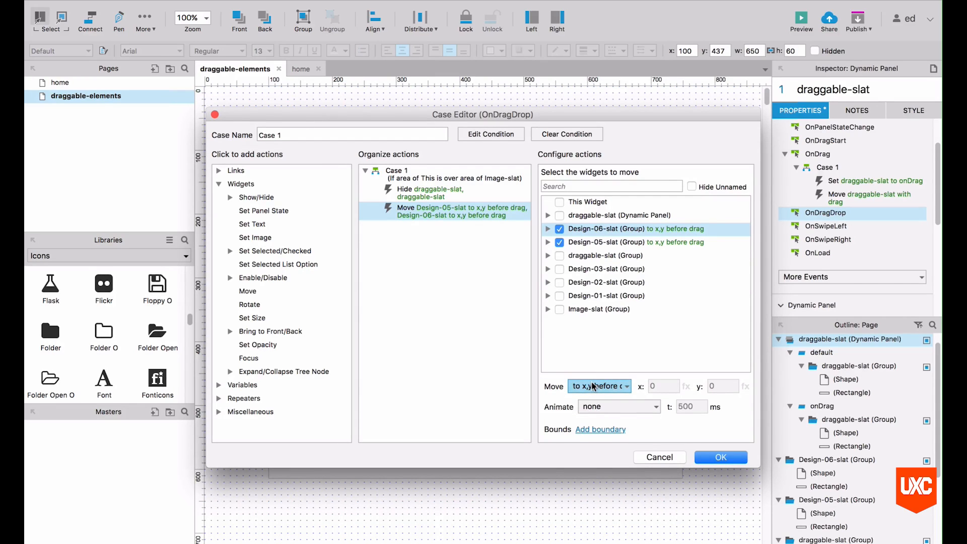
pyautogui.click(598, 386)
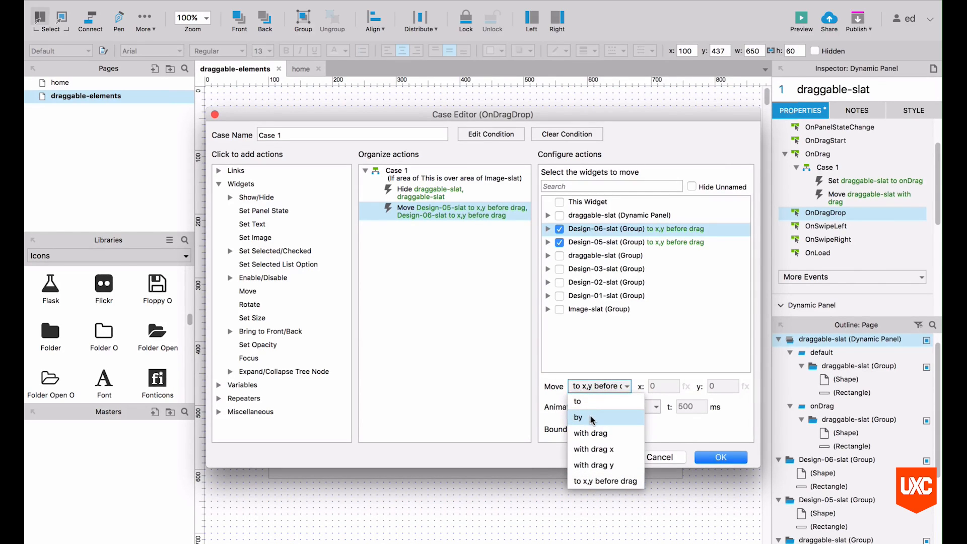
pyautogui.click(578, 417)
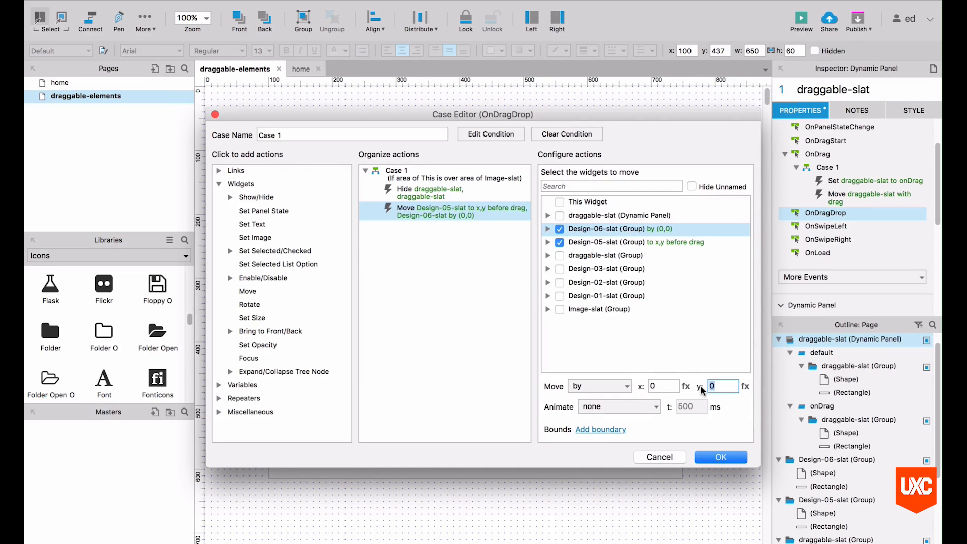
pyautogui.write('-60')
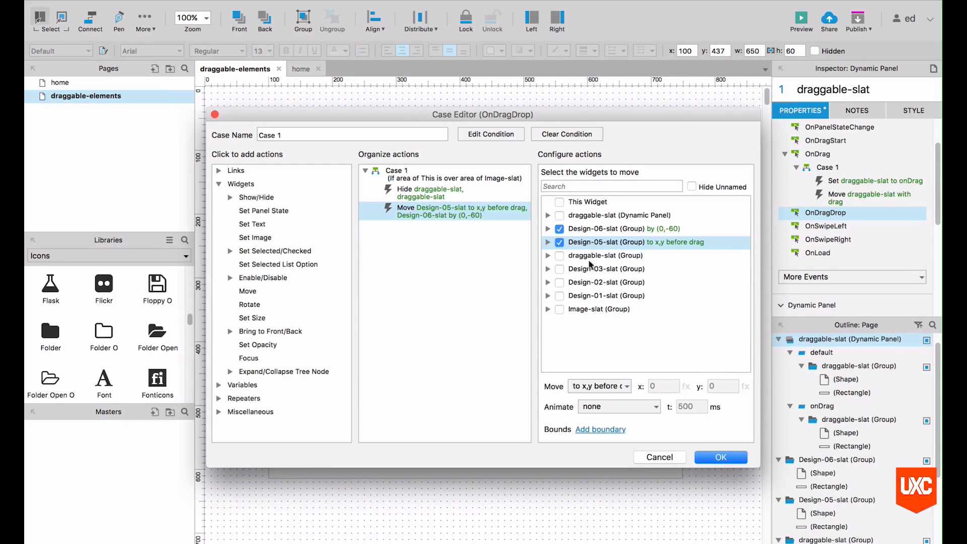
# Step: Set Design-05-slat to move by y -60 as well and confirm the case
pyautogui.click(598, 386)
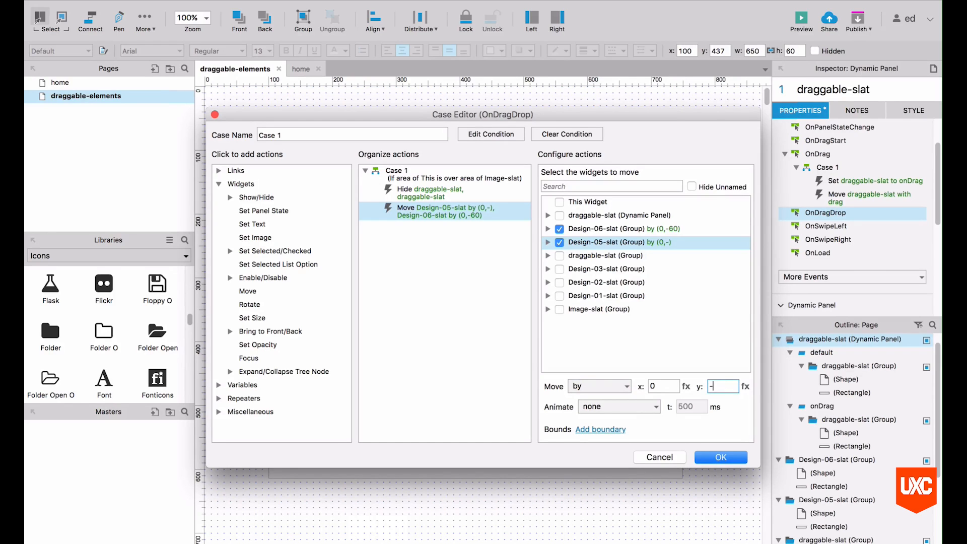
pyautogui.write('-60')
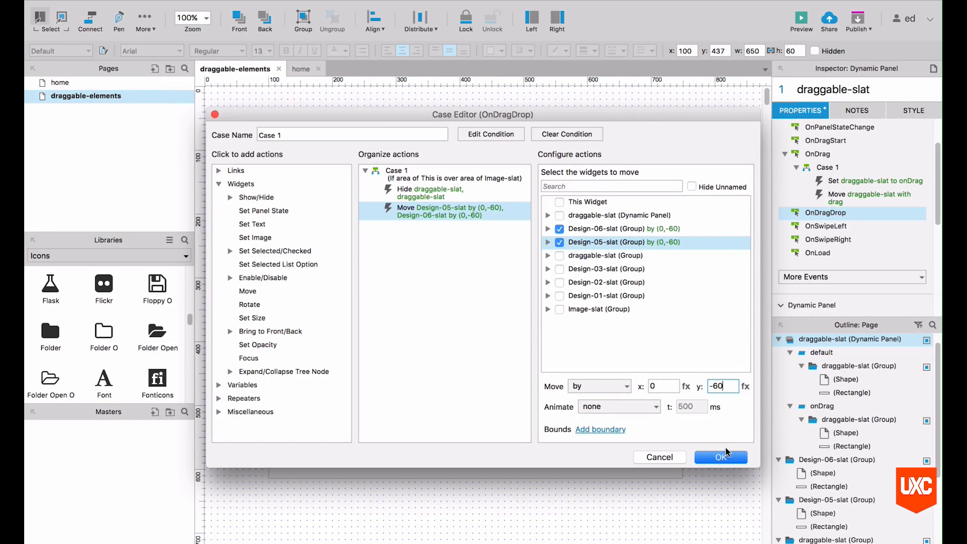
pyautogui.click(719, 457)
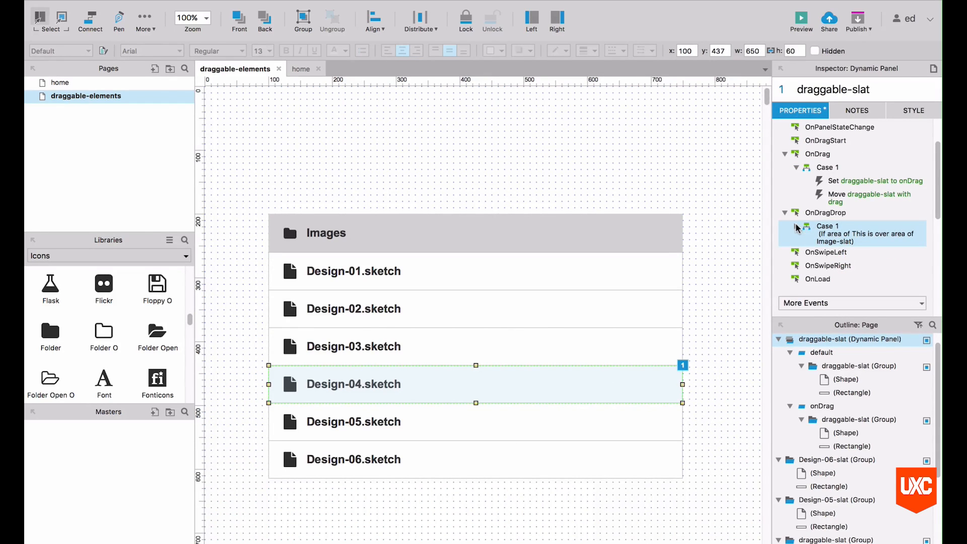
# Step: Collapse the OnDrag case and event in the interactions list and bring up the OnDragDrop options
pyautogui.click(797, 167)
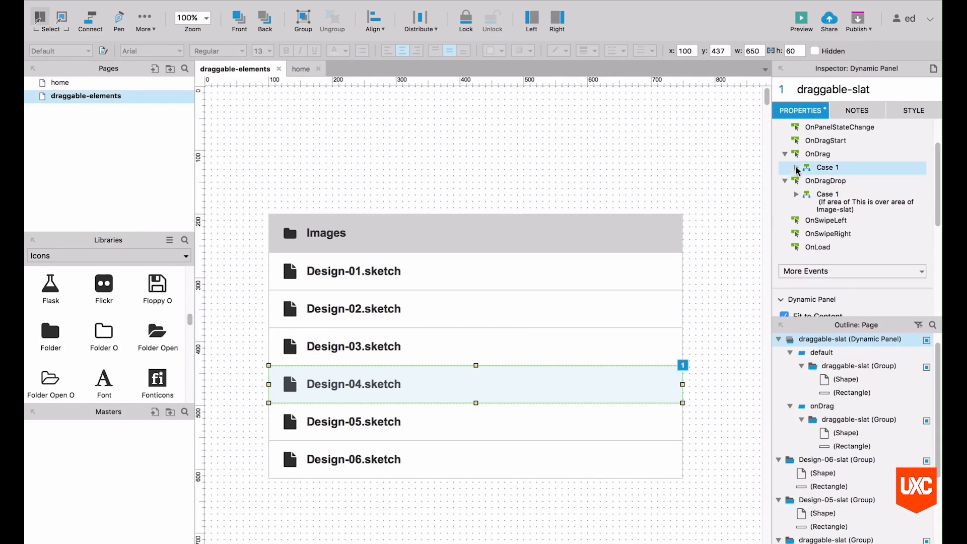
pyautogui.click(786, 153)
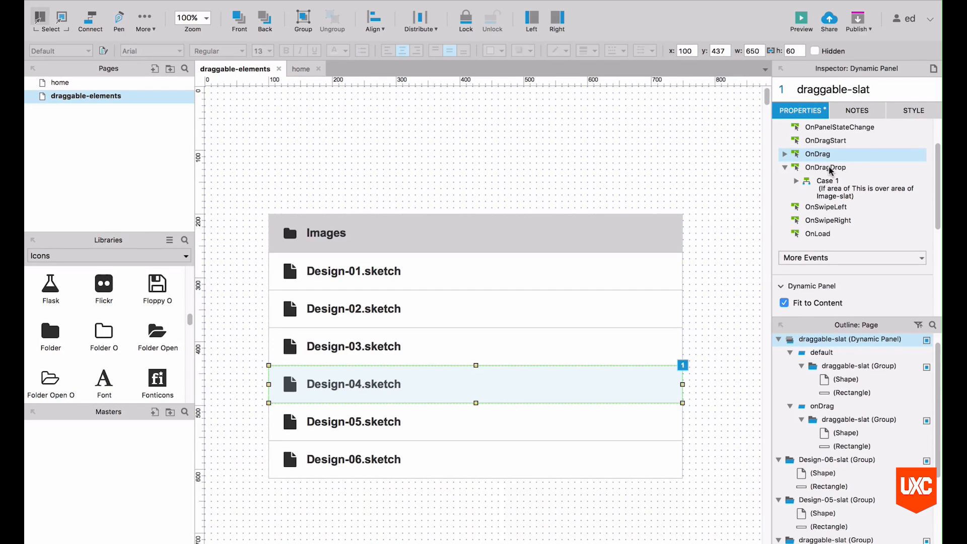
pyautogui.rightClick(825, 167)
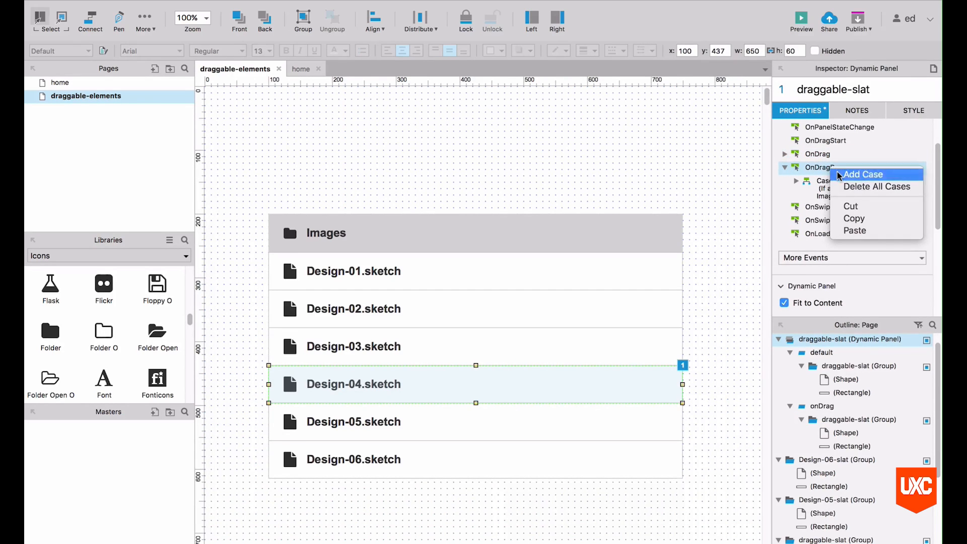
# Step: Add a second drop case with a Move action moving draggable-slat to fixed coordinates
pyautogui.click(862, 174)
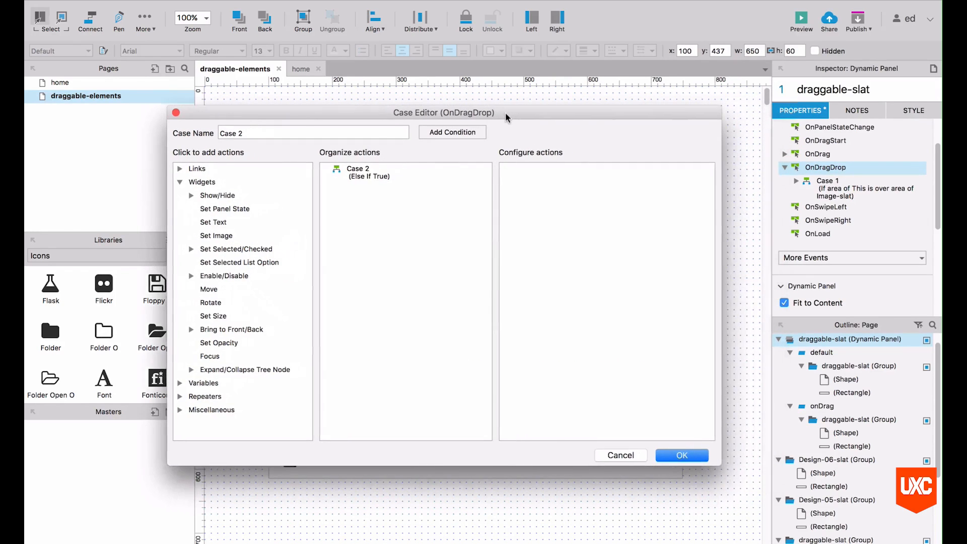
pyautogui.moveTo(585, 172)
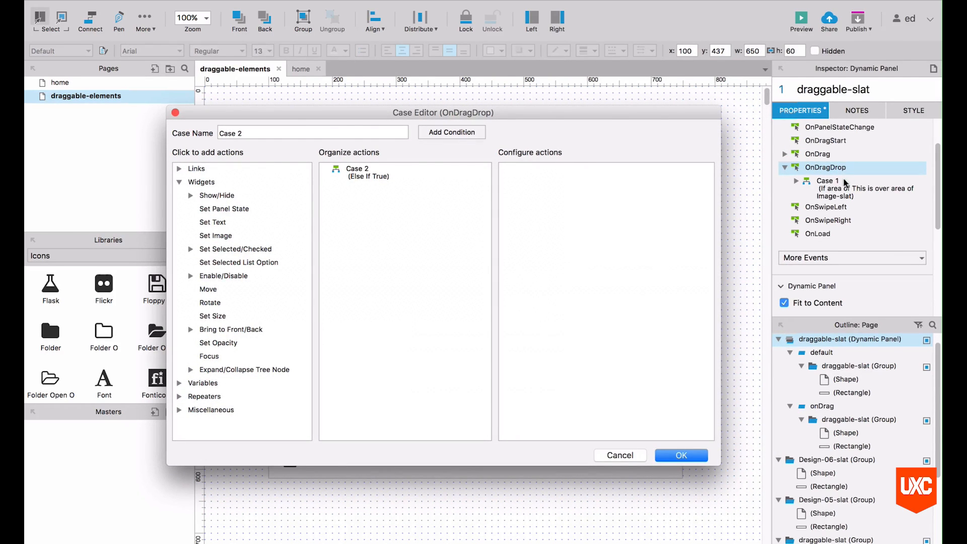
pyautogui.moveTo(381, 198)
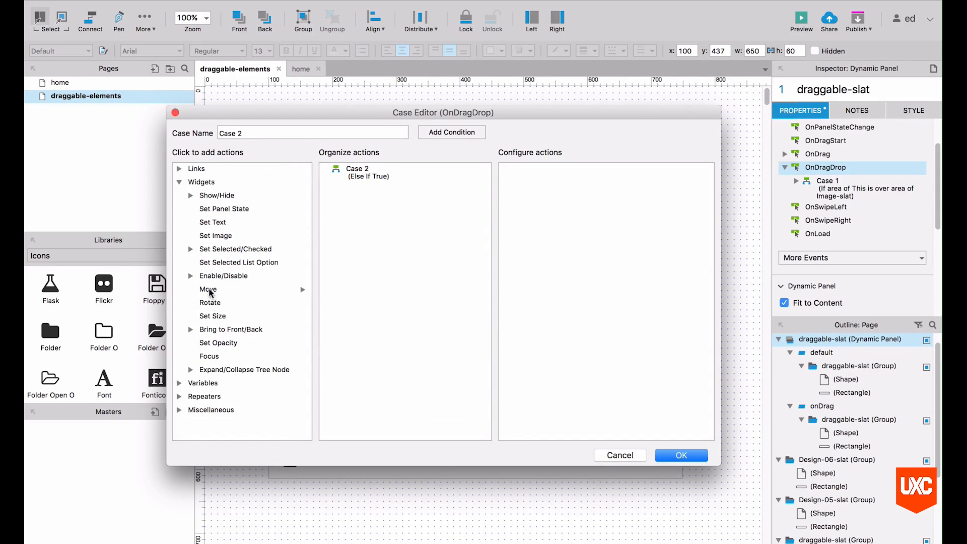
pyautogui.click(208, 289)
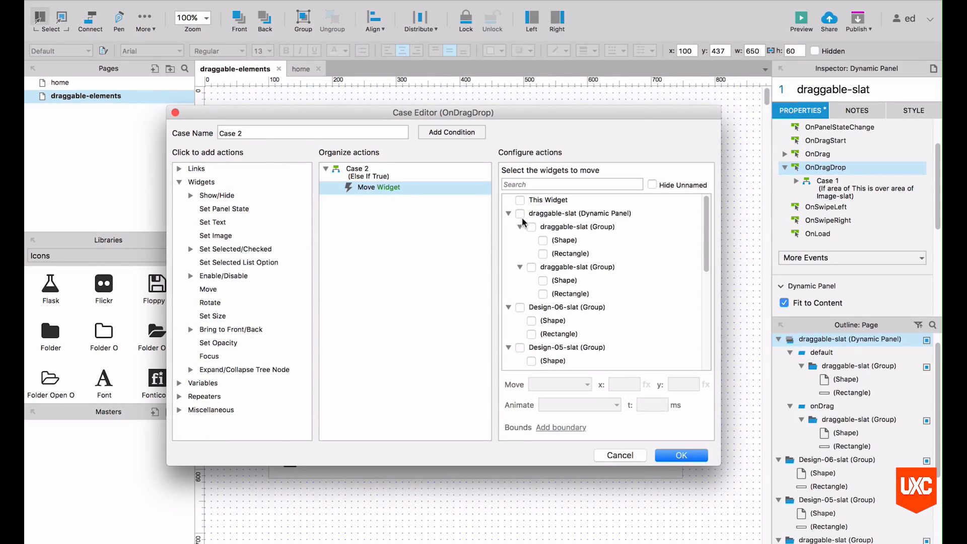
pyautogui.click(509, 214)
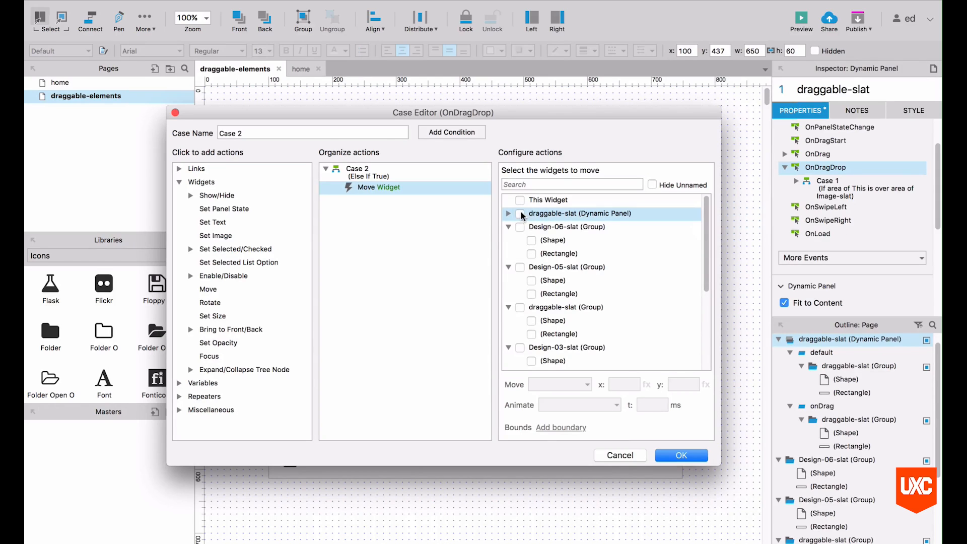
pyautogui.click(520, 213)
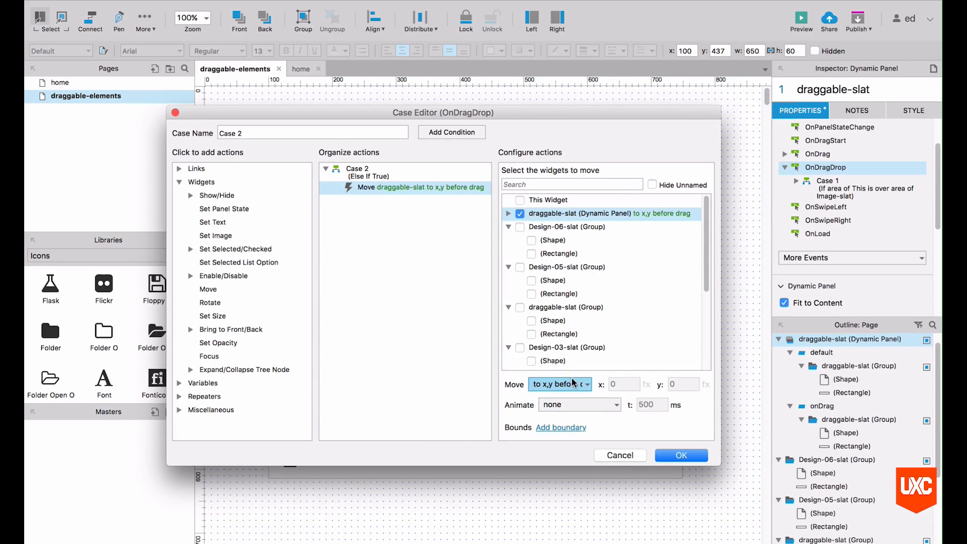
pyautogui.moveTo(570, 383)
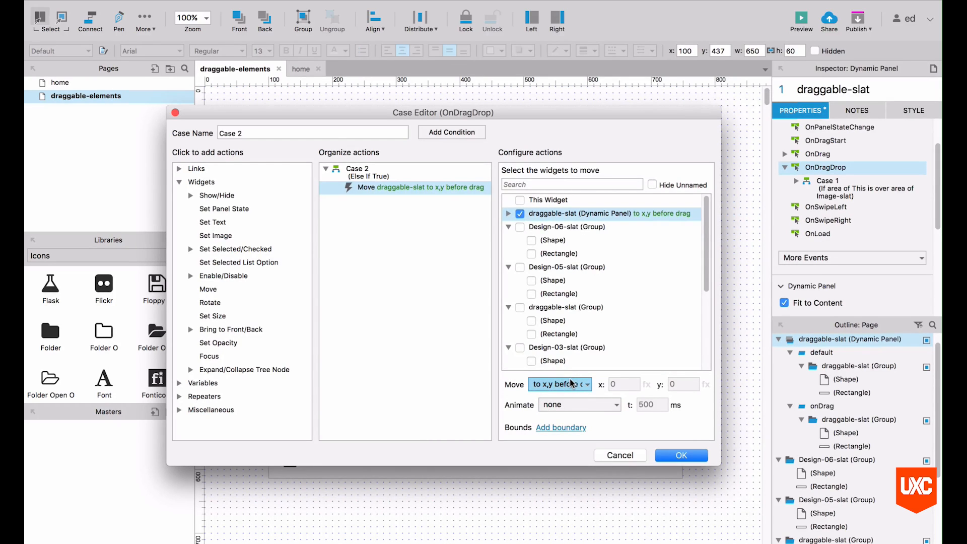
pyautogui.click(558, 384)
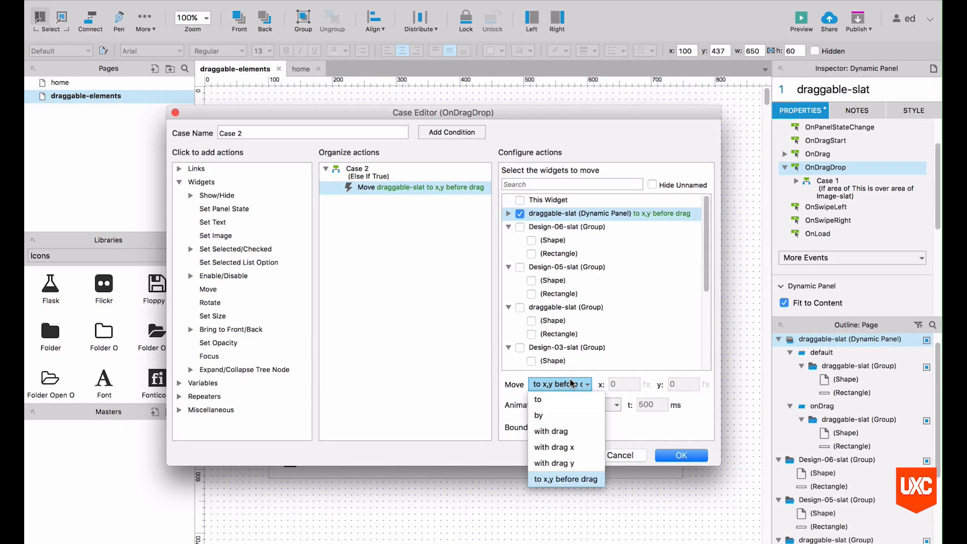
pyautogui.click(537, 399)
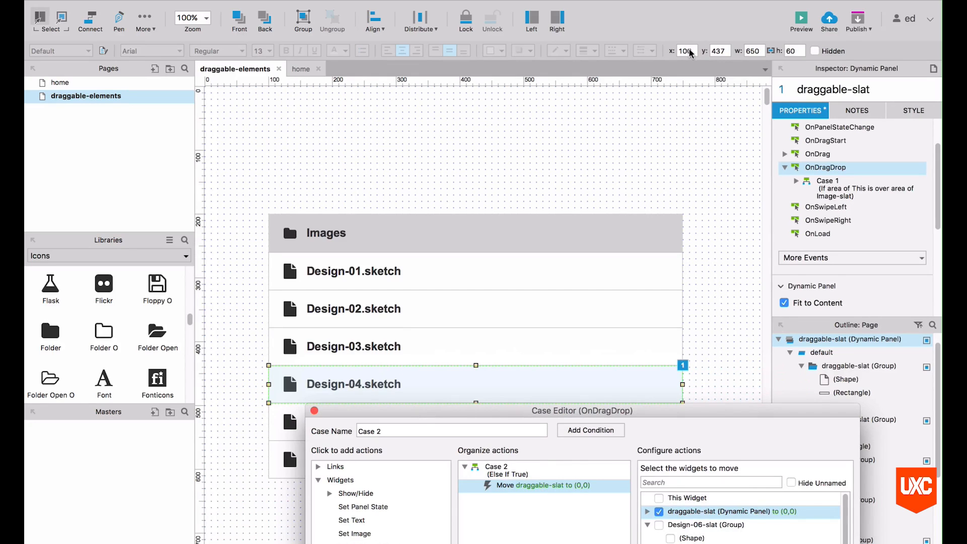
pyautogui.moveTo(689, 379)
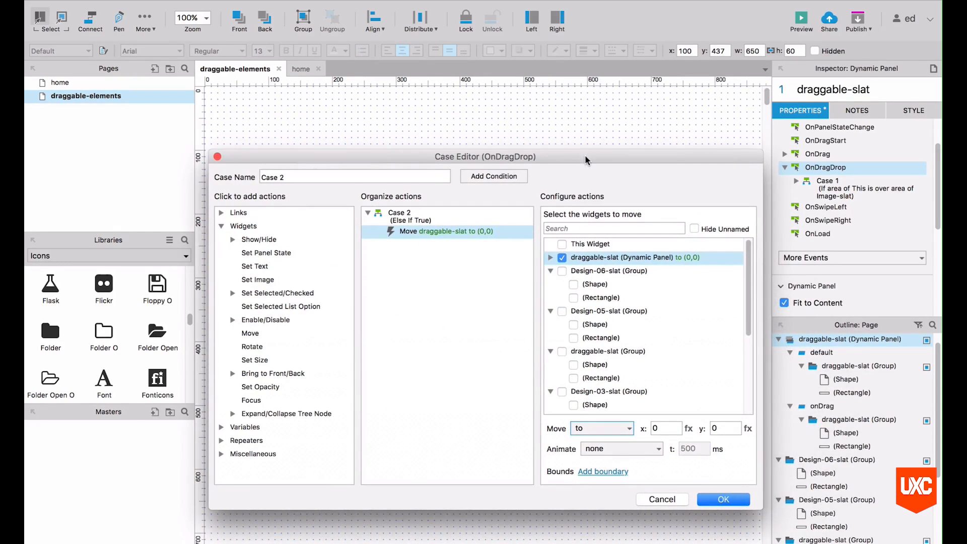
# Step: Set the snap-back target to x 100, y 437 and confirm the case
pyautogui.click(665, 428)
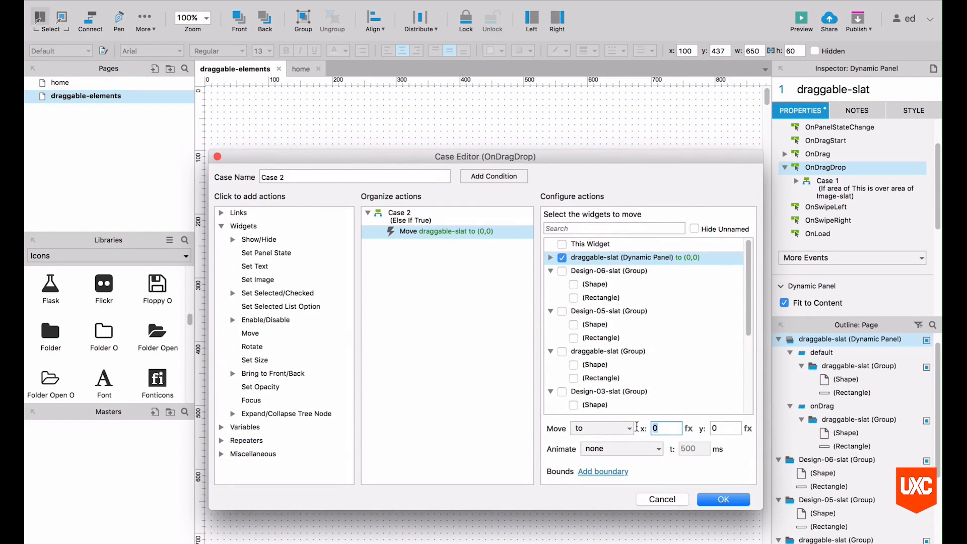
pyautogui.write('100')
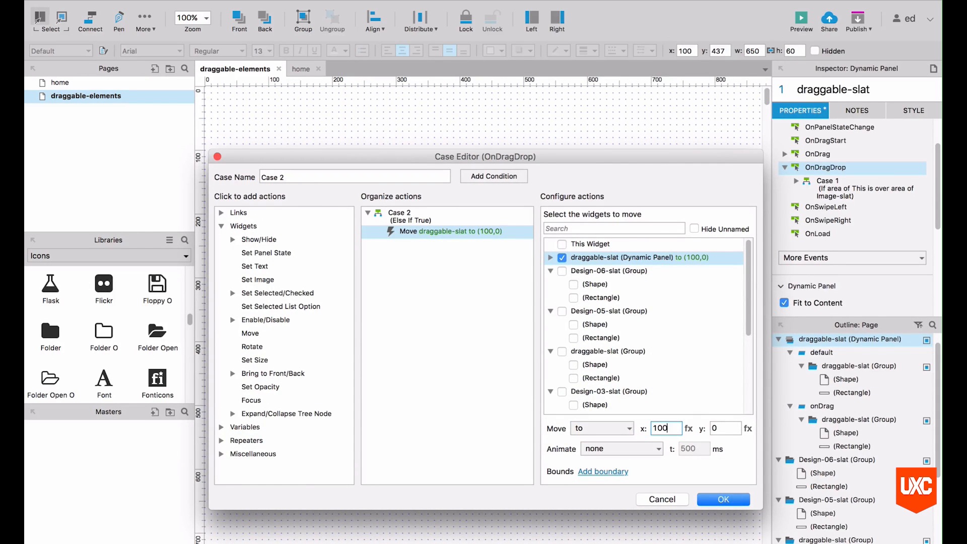
pyautogui.write('43')
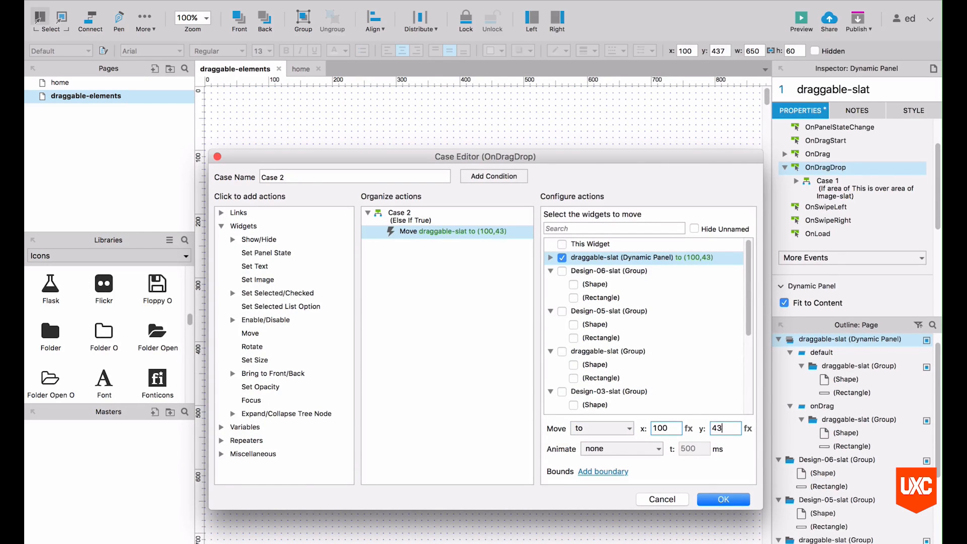
pyautogui.write('437')
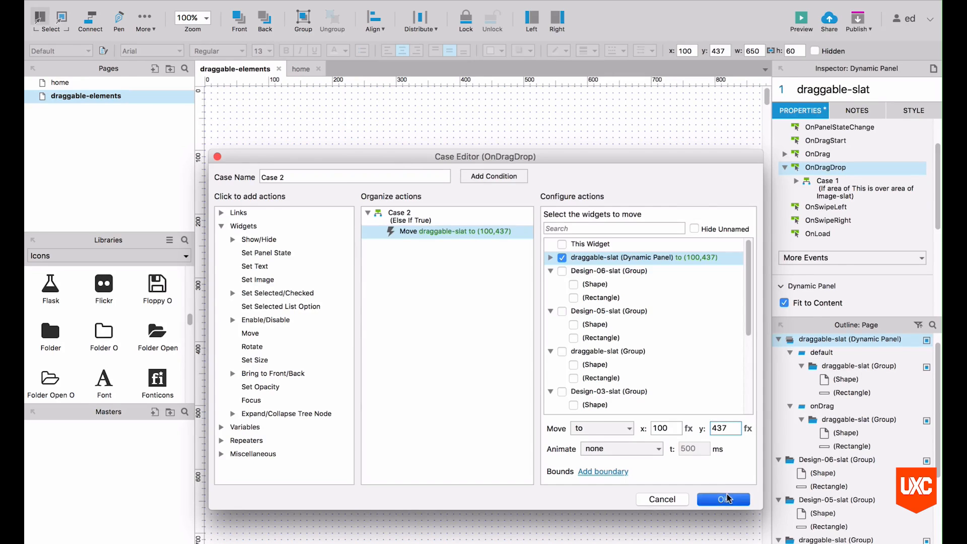
pyautogui.click(722, 499)
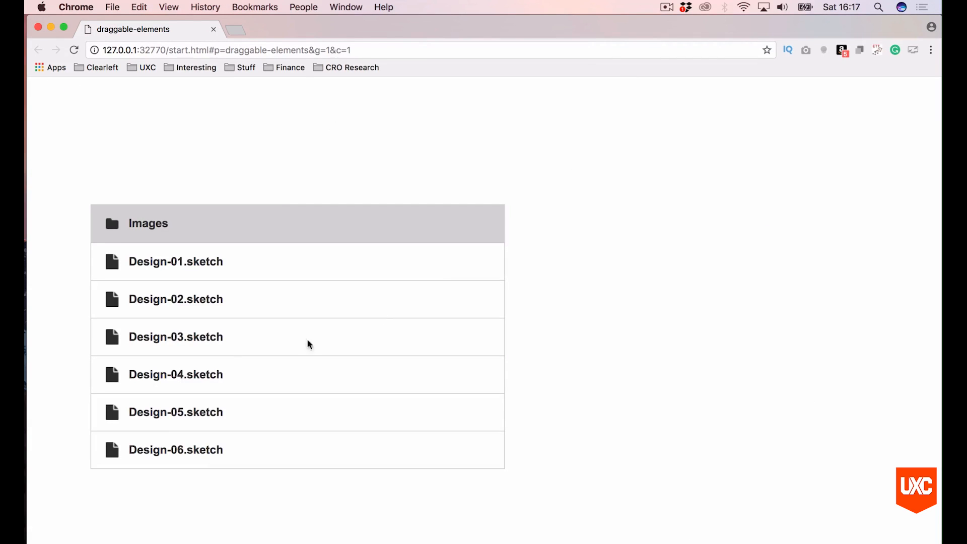
# Step: Drag Design-04.sketch around the list and drop it away from Images to see it snap back
pyautogui.moveTo(176, 375); pyautogui.dragTo(299, 327)
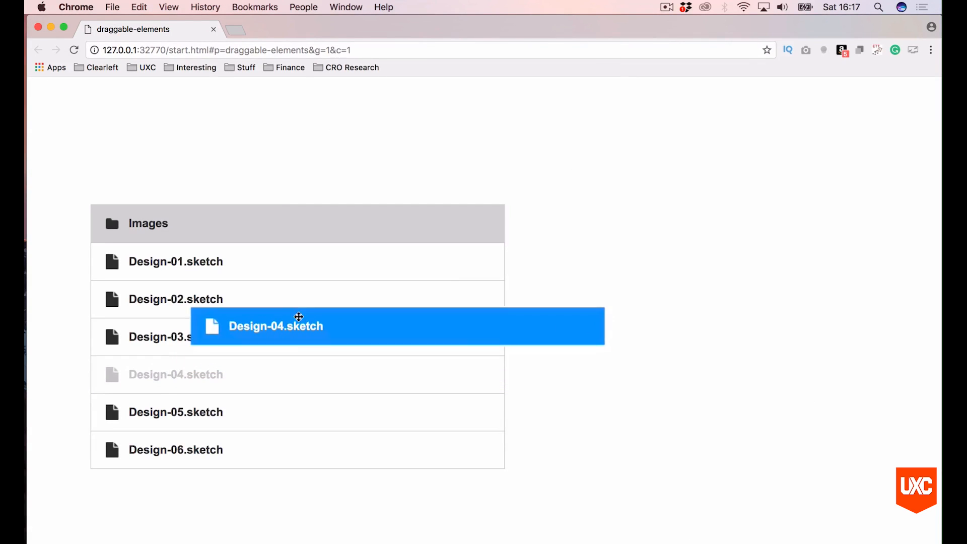
pyautogui.moveTo(299, 326); pyautogui.dragTo(349, 315)
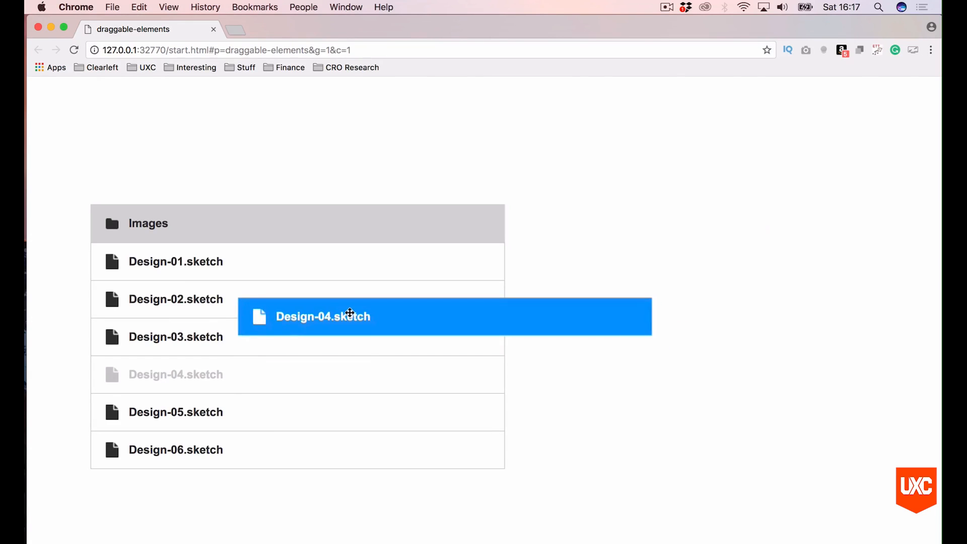
pyautogui.moveTo(349, 316); pyautogui.dragTo(364, 317)
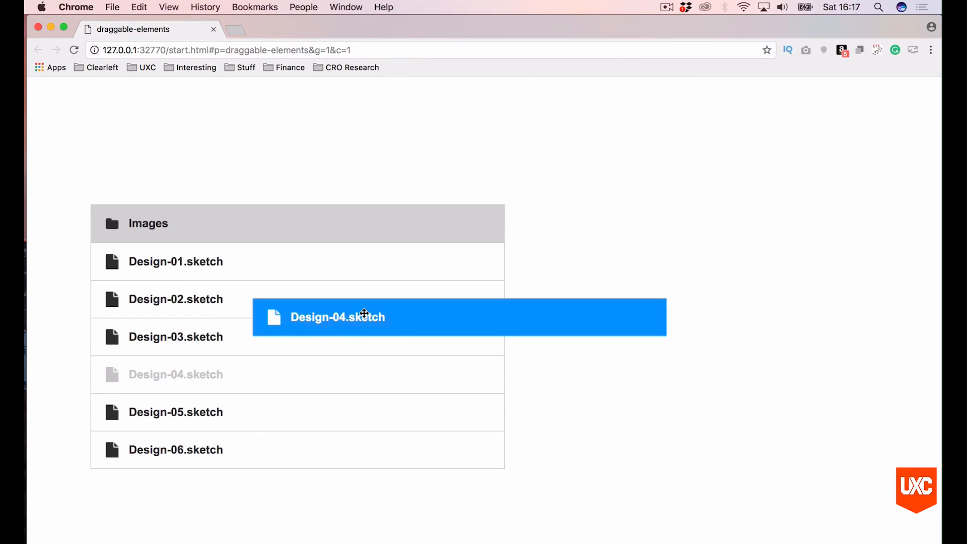
pyautogui.moveTo(364, 316); pyautogui.dragTo(338, 338)
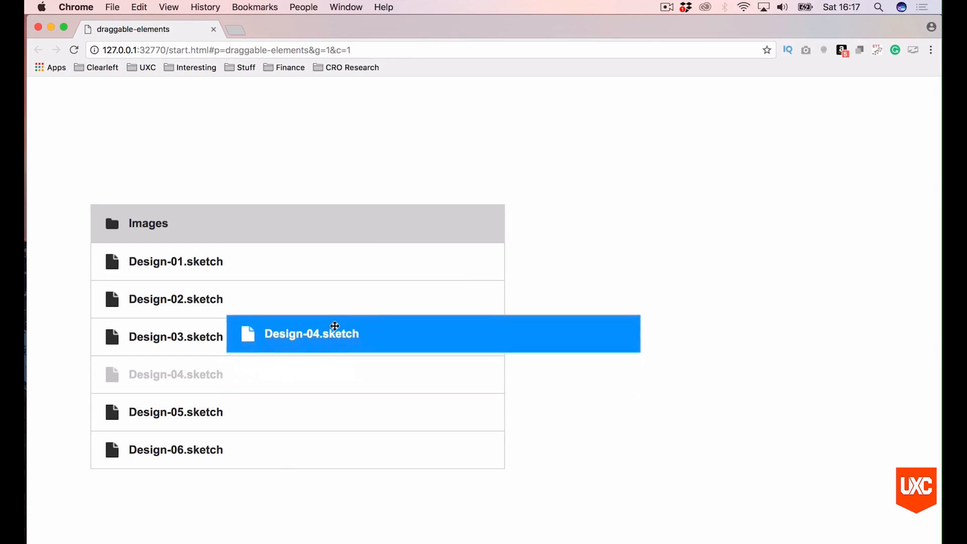
pyautogui.moveTo(334, 326); pyautogui.dragTo(365, 337)
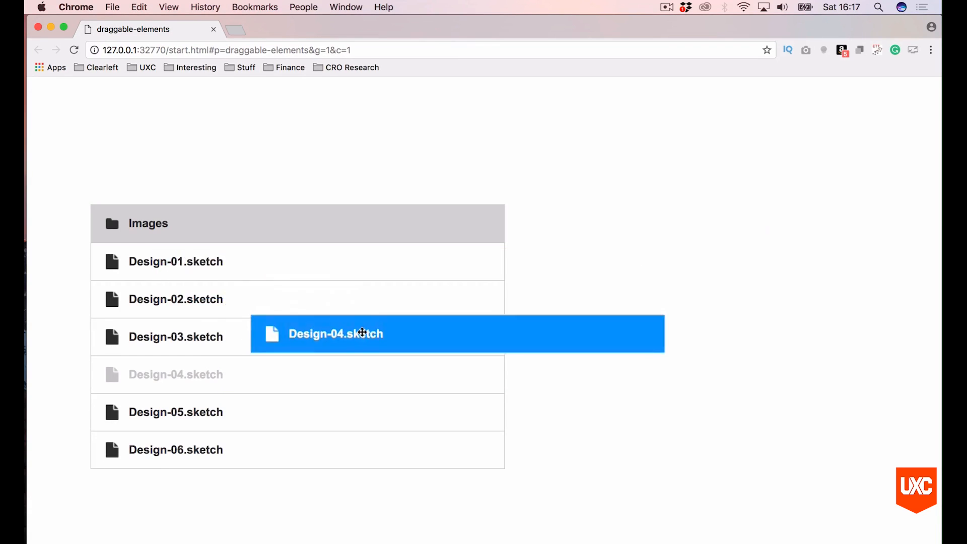
pyautogui.moveTo(361, 334); pyautogui.dragTo(303, 284)
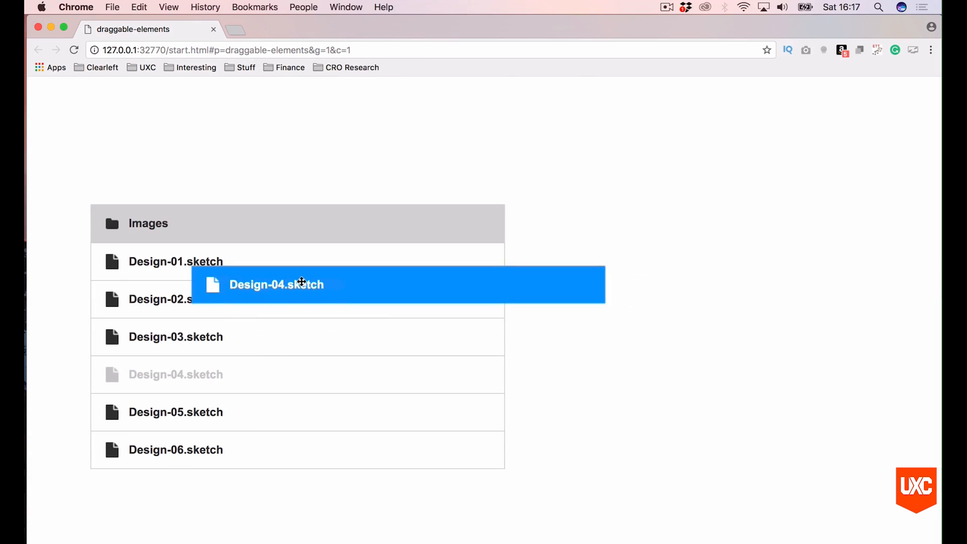
pyautogui.moveTo(302, 284); pyautogui.dragTo(374, 301)
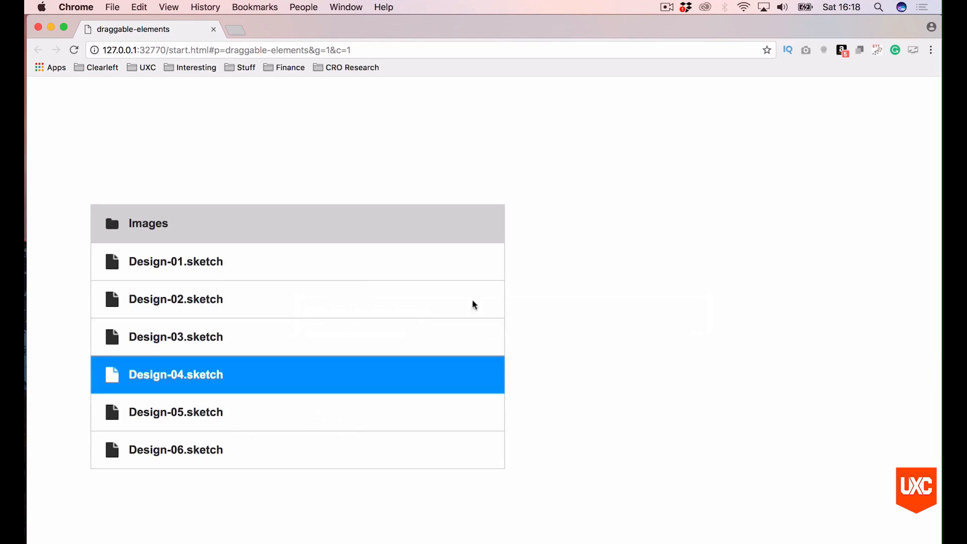
pyautogui.moveTo(206, 374)
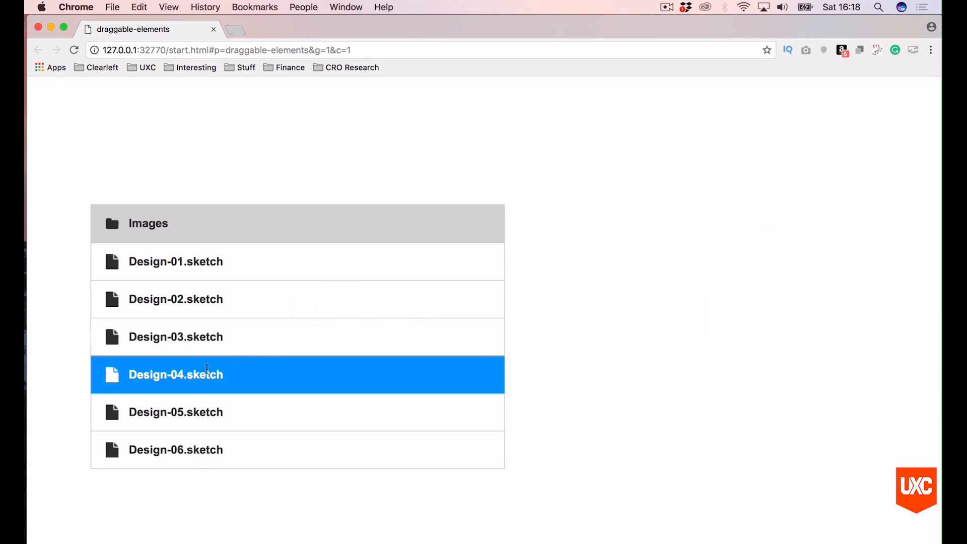
# Step: Pick up Design-04.sketch again and drag it up over the Images folder
pyautogui.moveTo(175, 375); pyautogui.dragTo(279, 323)
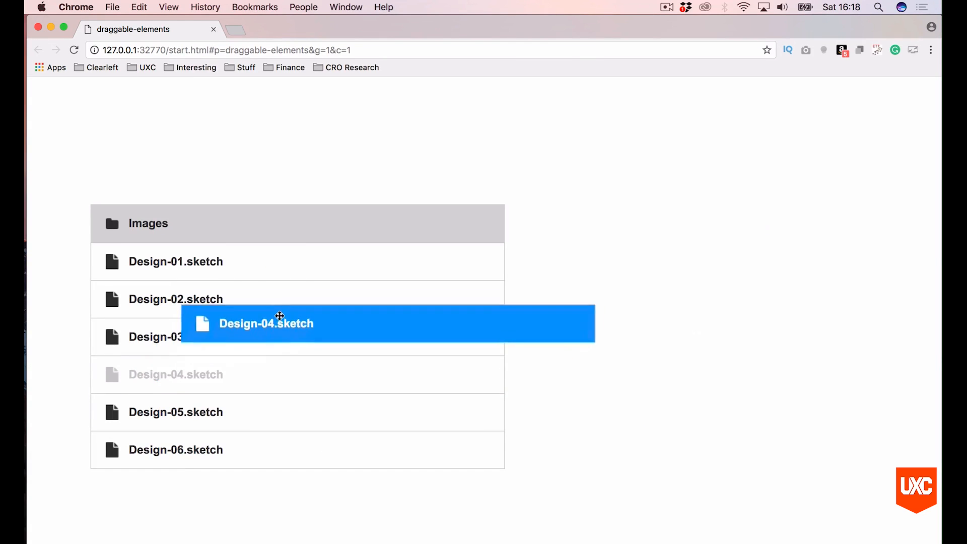
pyautogui.moveTo(279, 323); pyautogui.dragTo(213, 226)
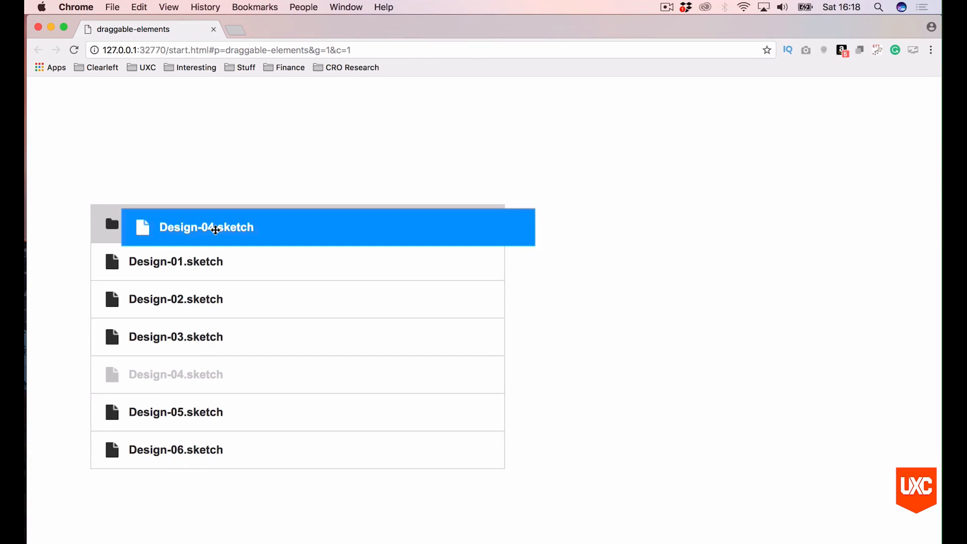
pyautogui.moveTo(213, 230); pyautogui.dragTo(205, 226)
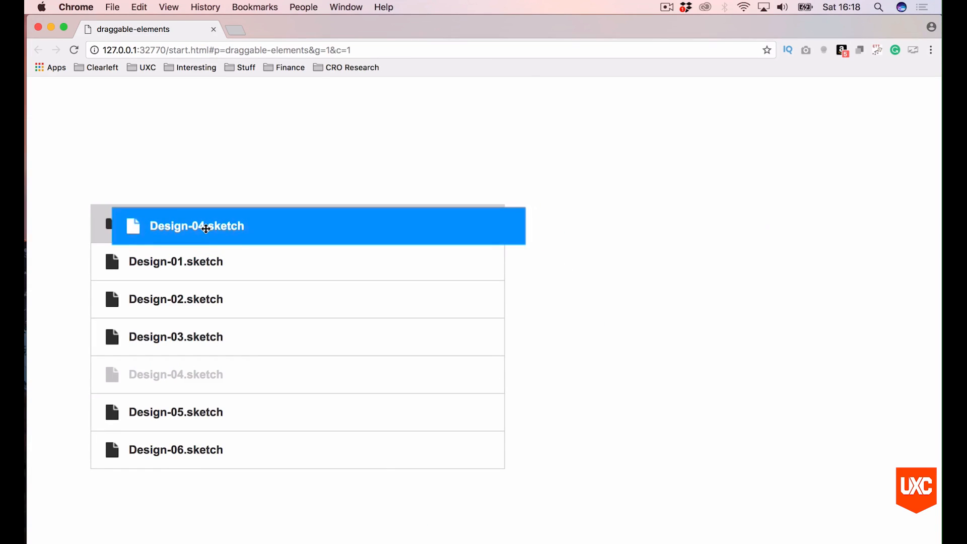